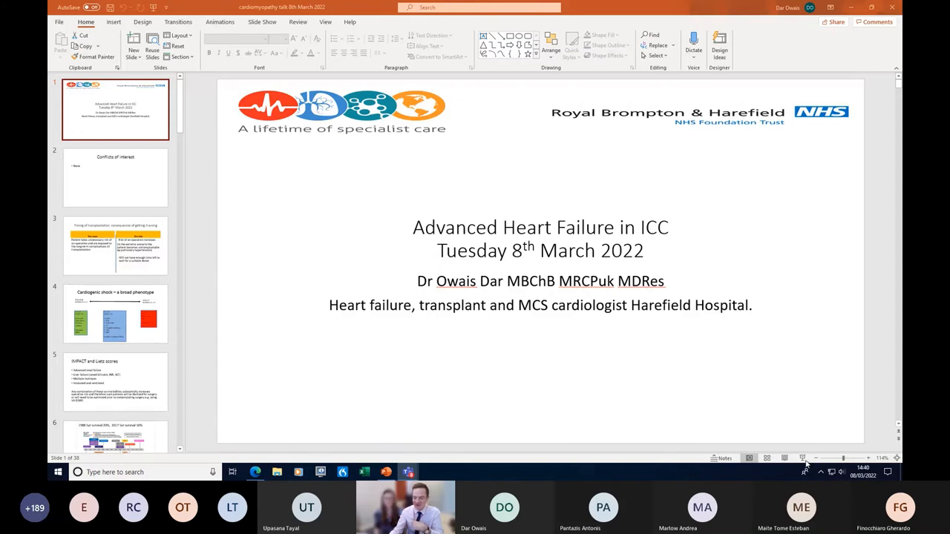
mouse_move(809, 418)
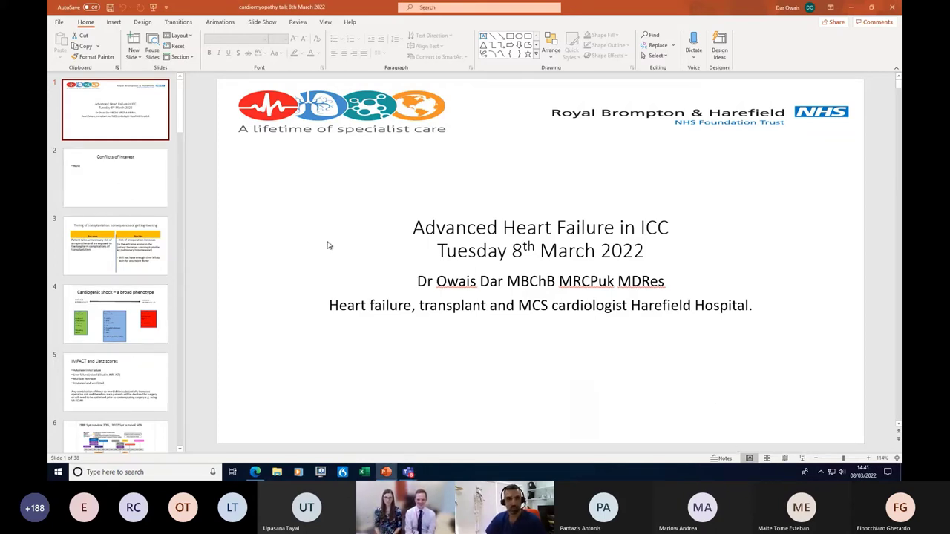
Select the slide 3 thumbnail on transplantation timing, leaving the title slide.
click(115, 245)
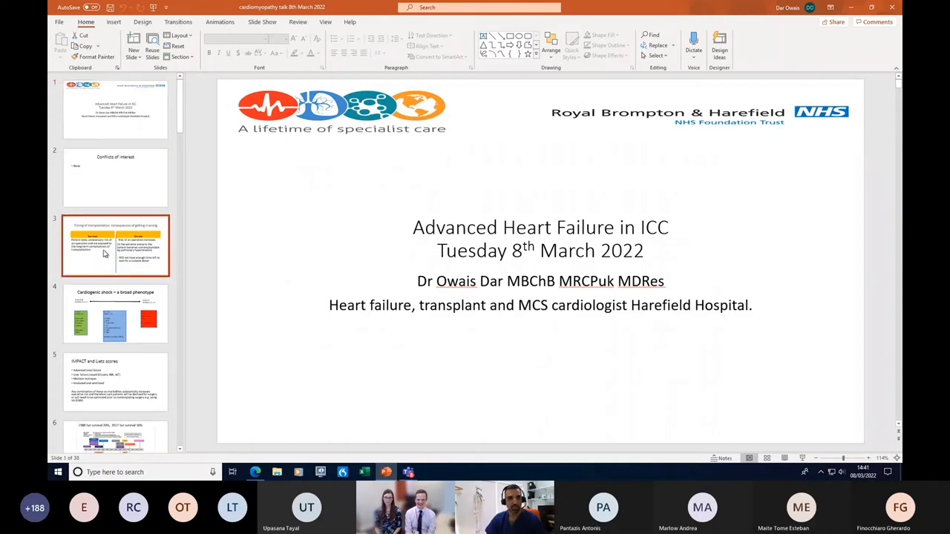
Display slide 3, contrasting consequences of transplanting too soon versus too late.
click(104, 245)
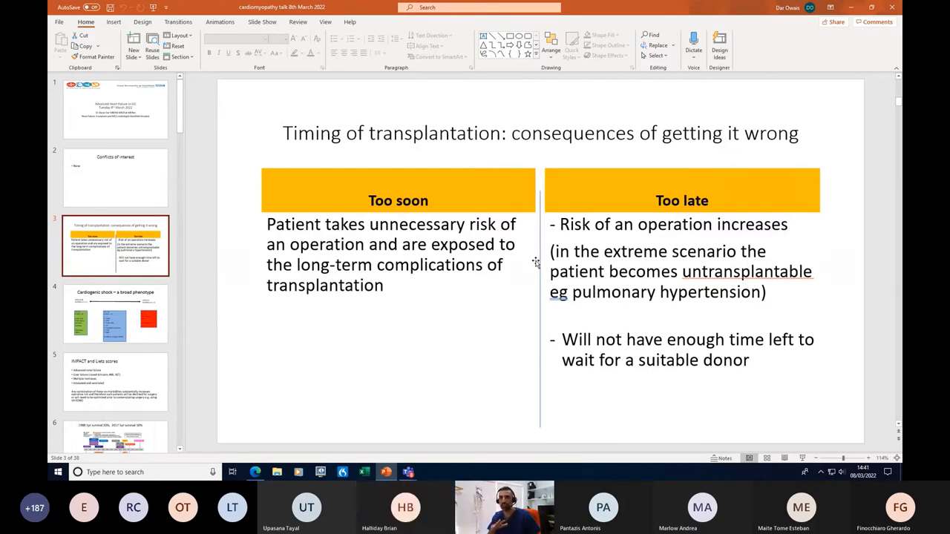
mouse_move(518, 246)
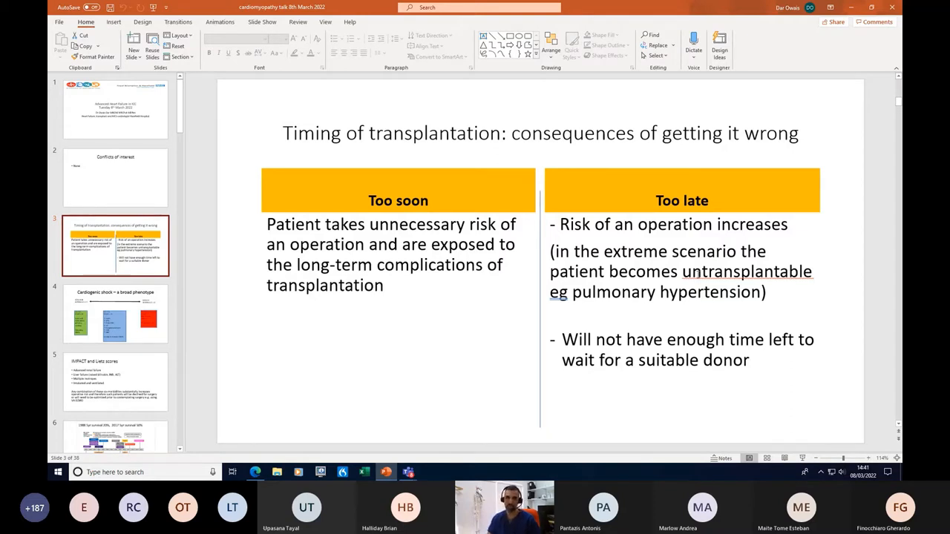
mouse_move(726, 213)
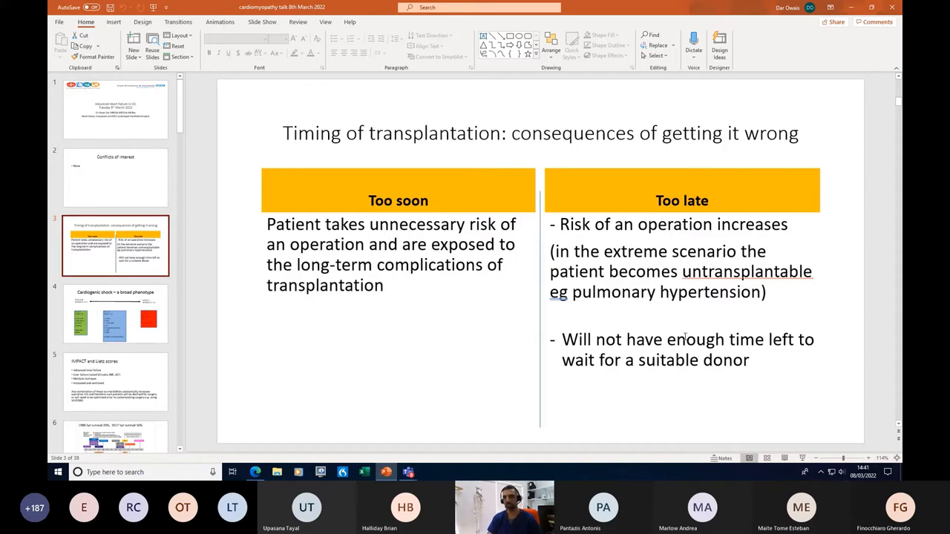
mouse_move(149, 320)
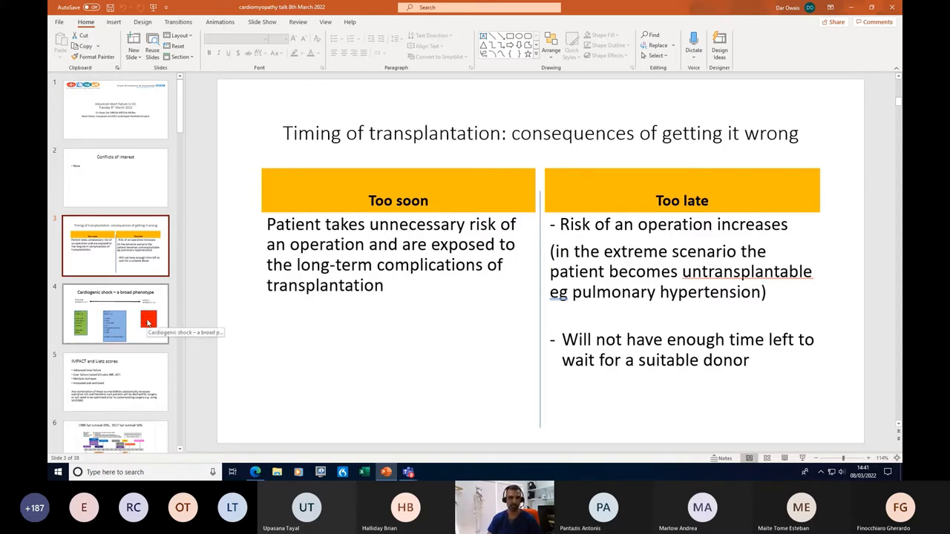
Open slide 4, the cardiogenic shock phenotype from NYHA II/III to NYHA IV.
click(115, 313)
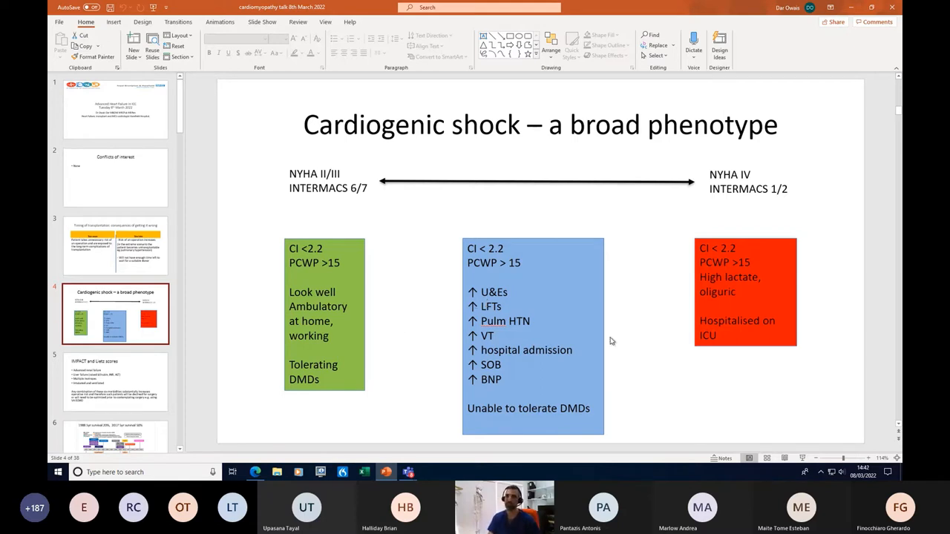
mouse_move(769, 199)
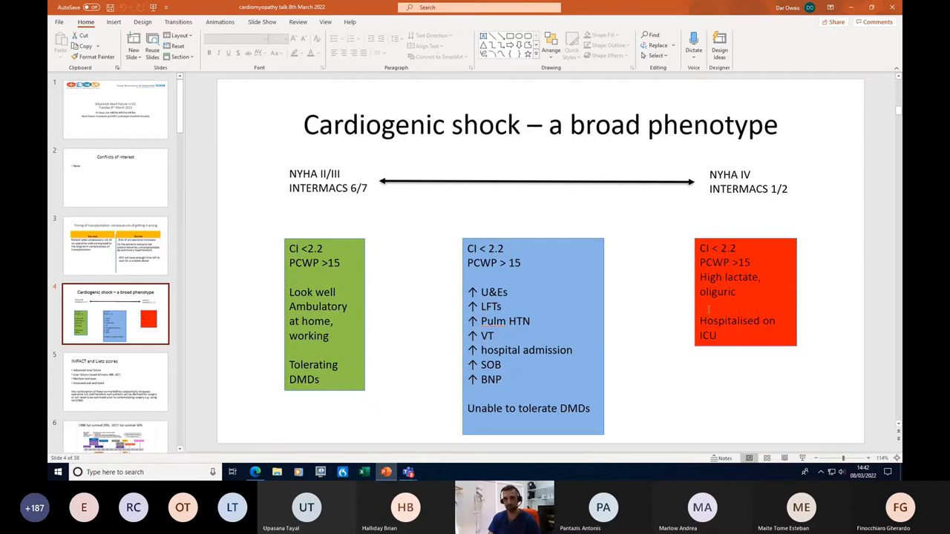
mouse_move(284, 284)
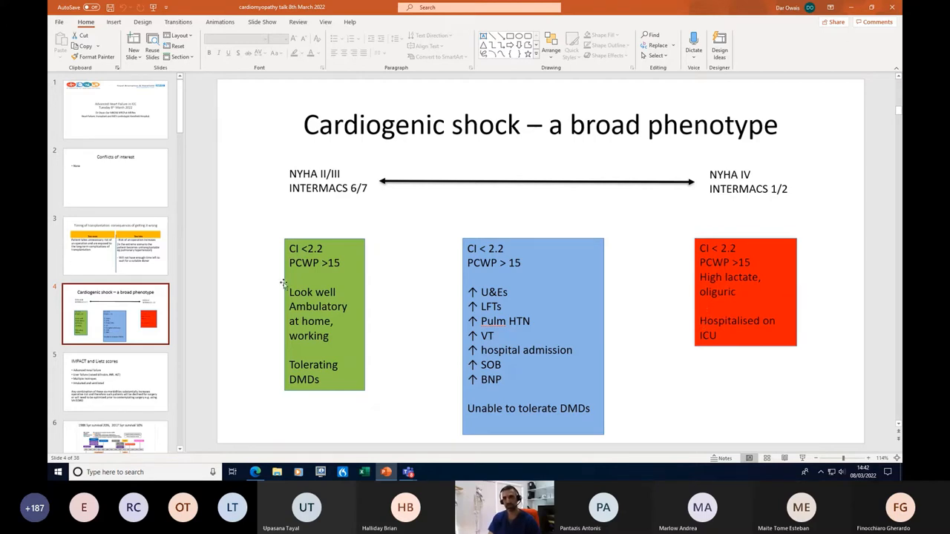
mouse_move(363, 292)
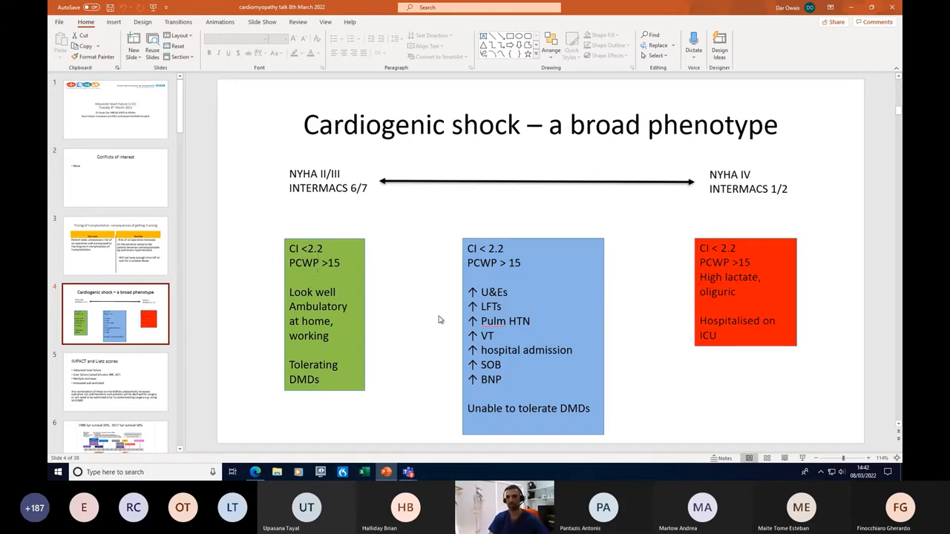
mouse_move(597, 315)
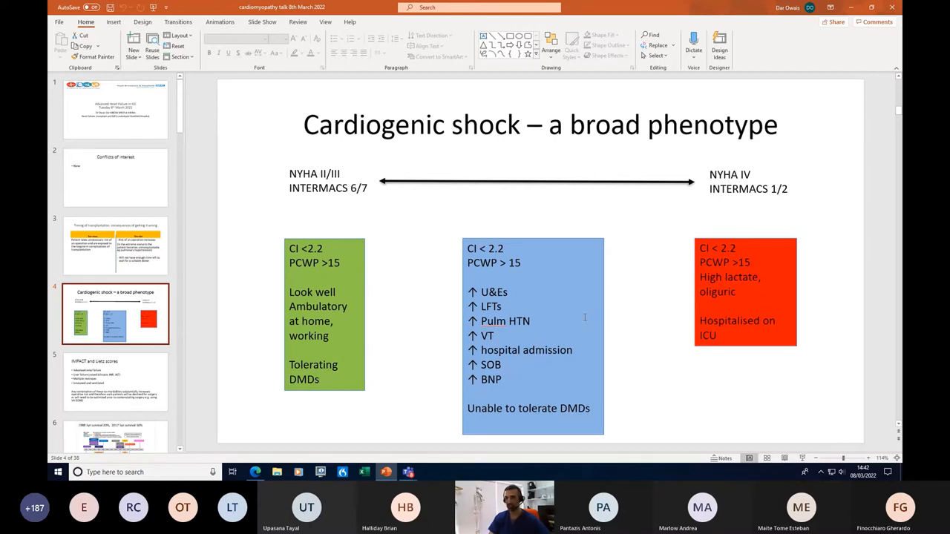
mouse_move(506, 341)
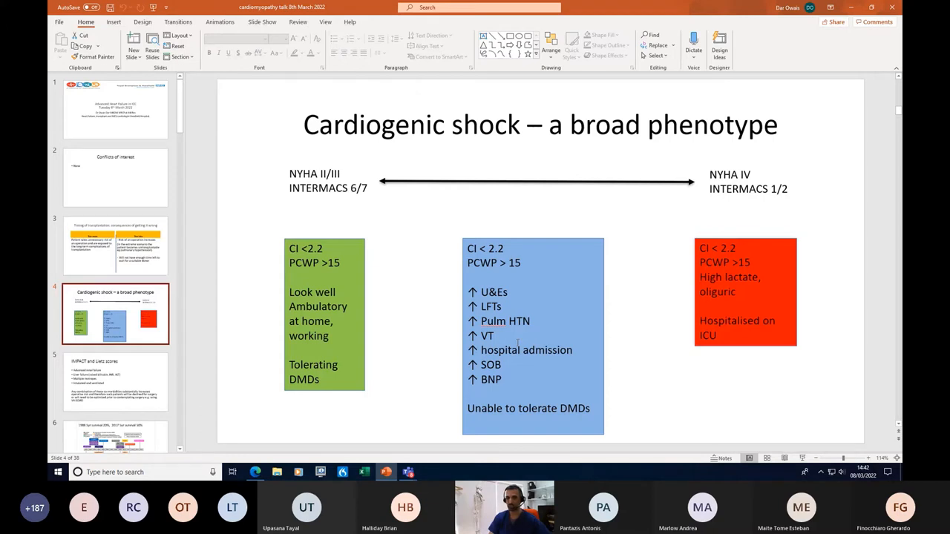
mouse_move(507, 371)
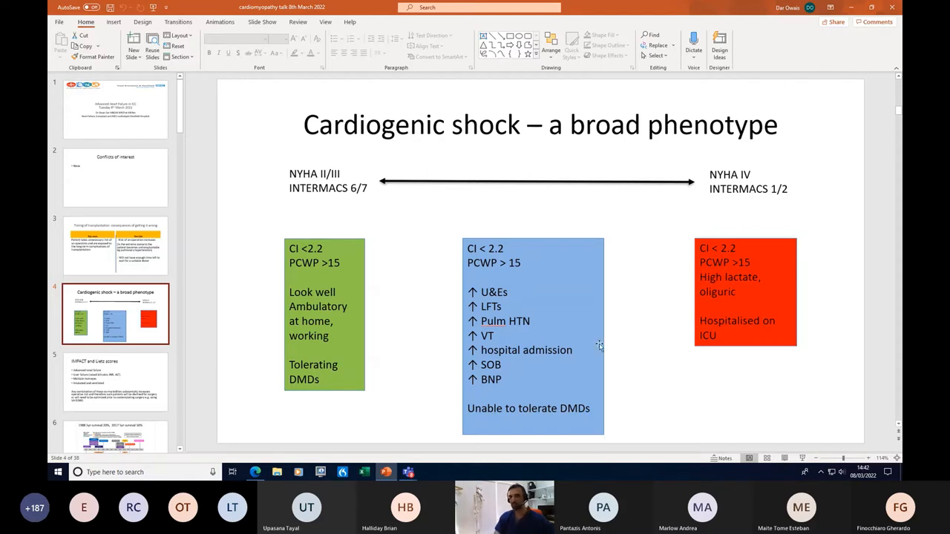
mouse_move(627, 249)
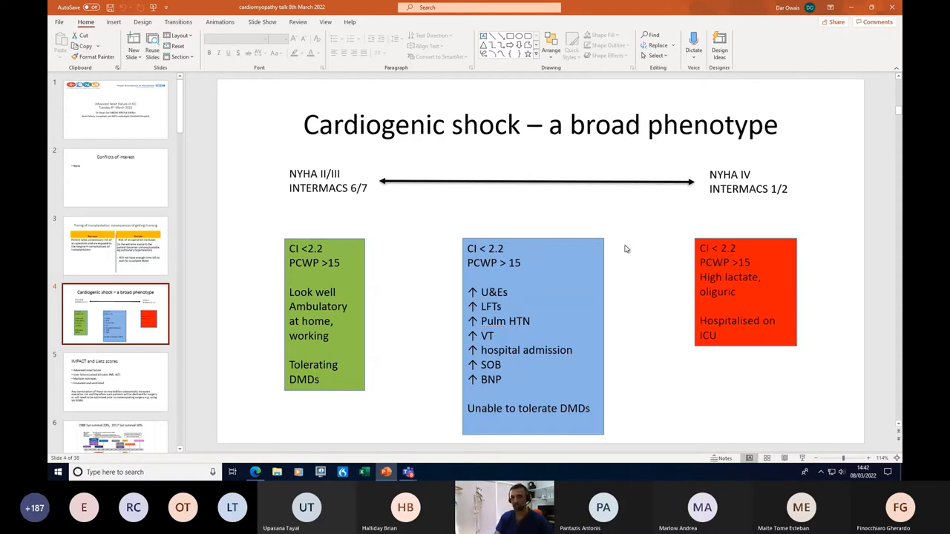
mouse_move(662, 256)
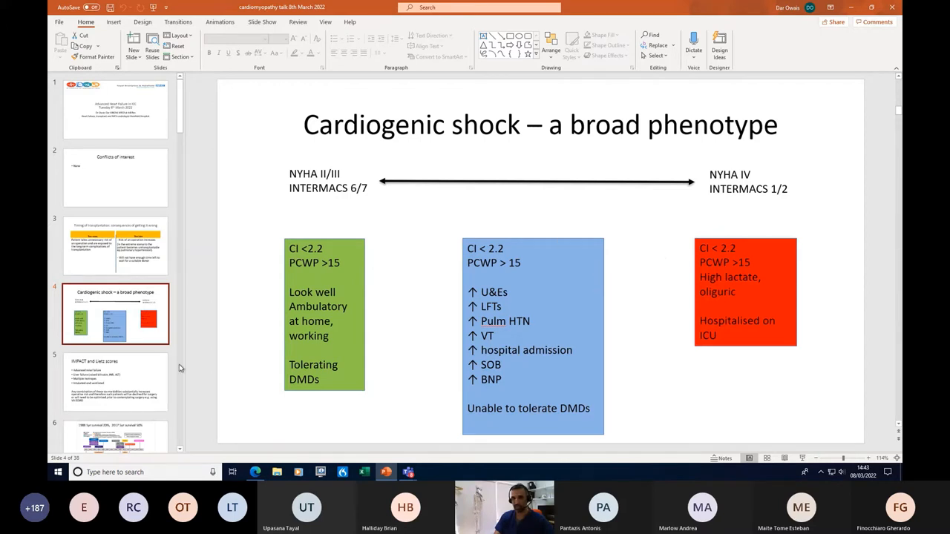
Open slide 5 on IMPACT and Lietz scores and operative-risk co-morbidities.
click(115, 382)
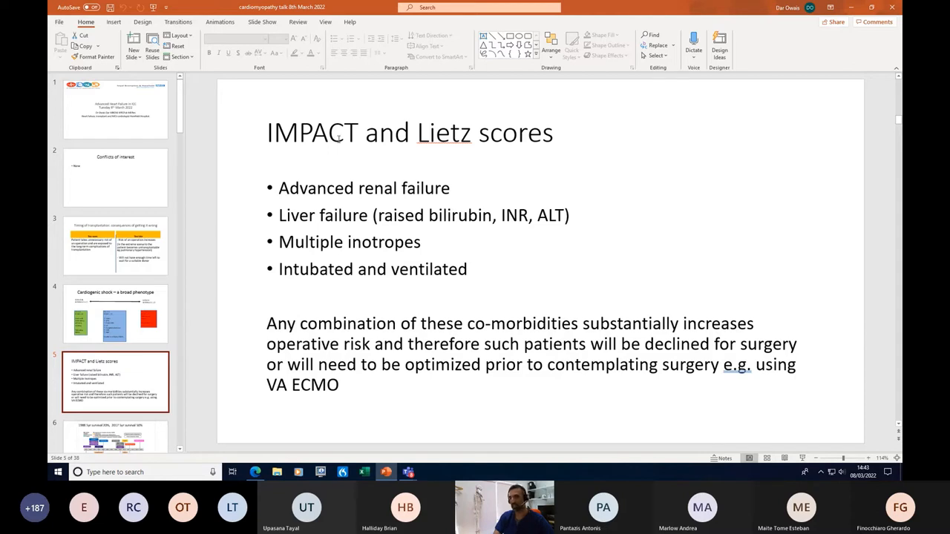
mouse_move(459, 147)
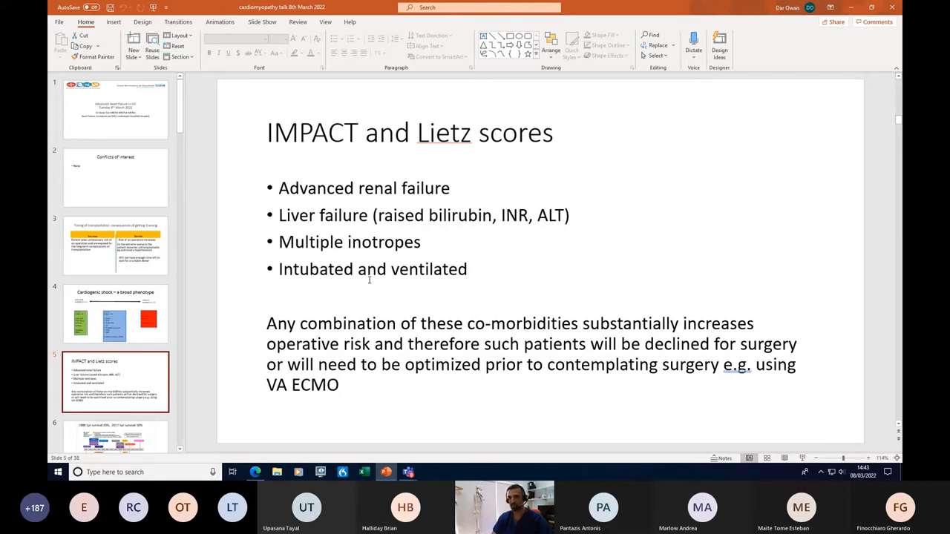
mouse_move(299, 336)
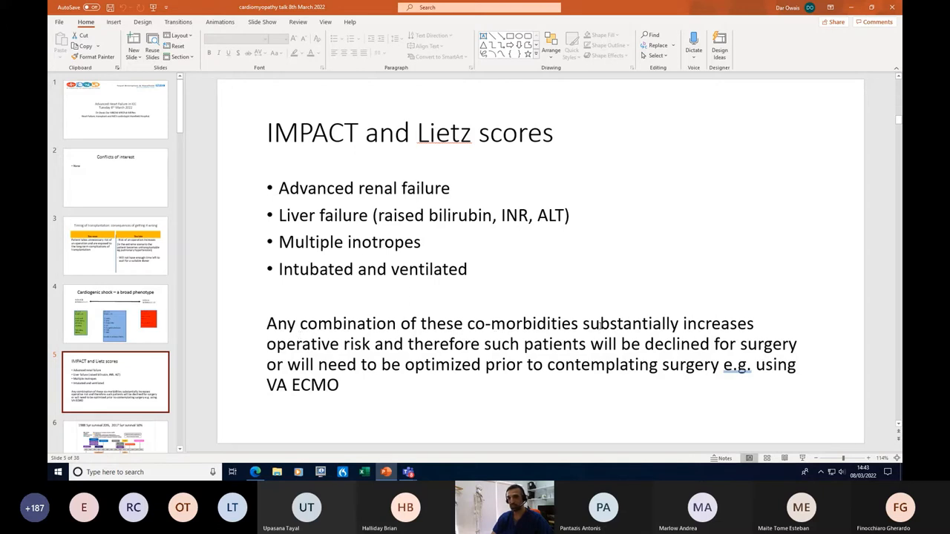
mouse_move(601, 325)
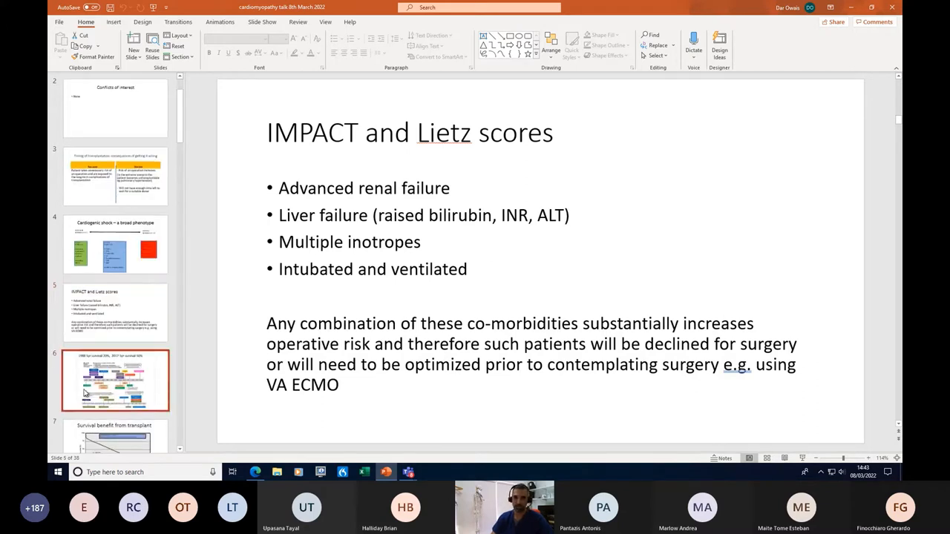
Open slide 6 on 1988 versus 2017 five-year survival, then scroll the thumbnails down.
click(115, 380)
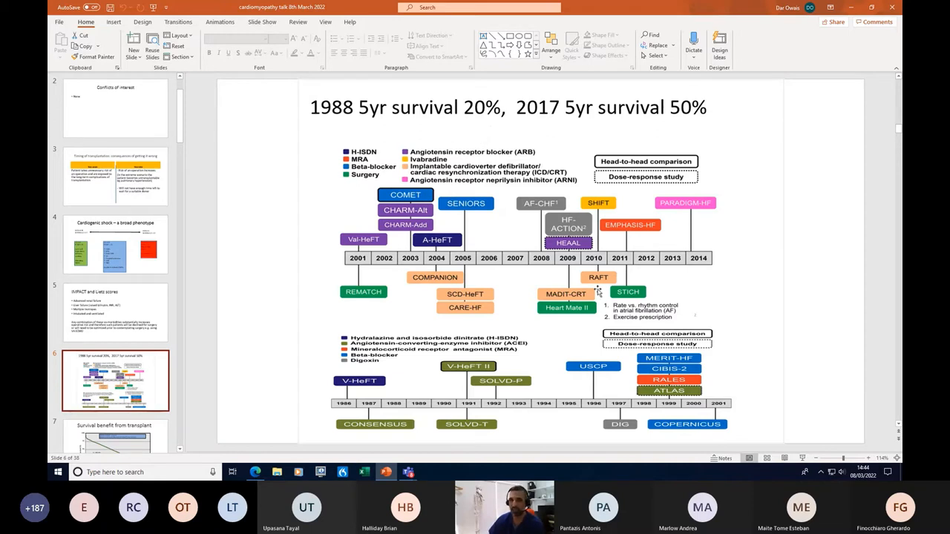
mouse_move(745, 203)
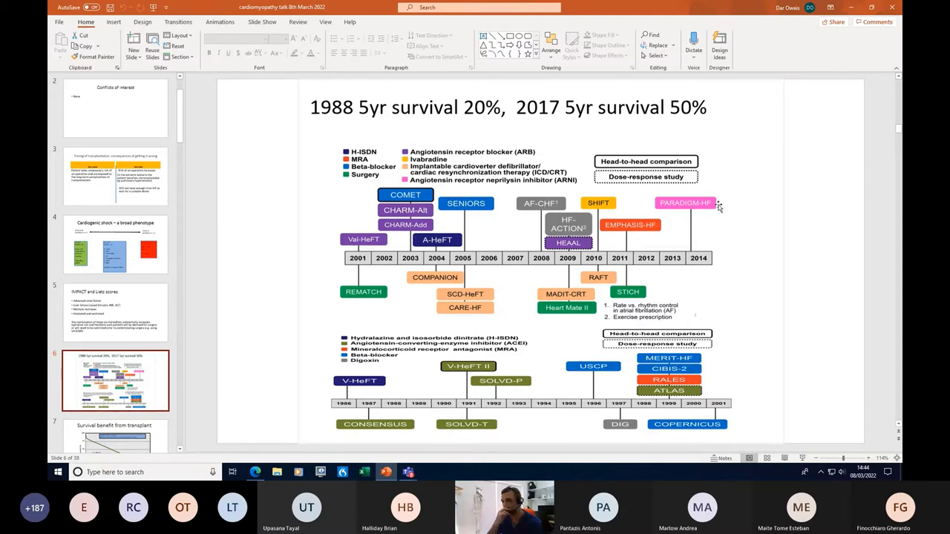
mouse_move(620, 218)
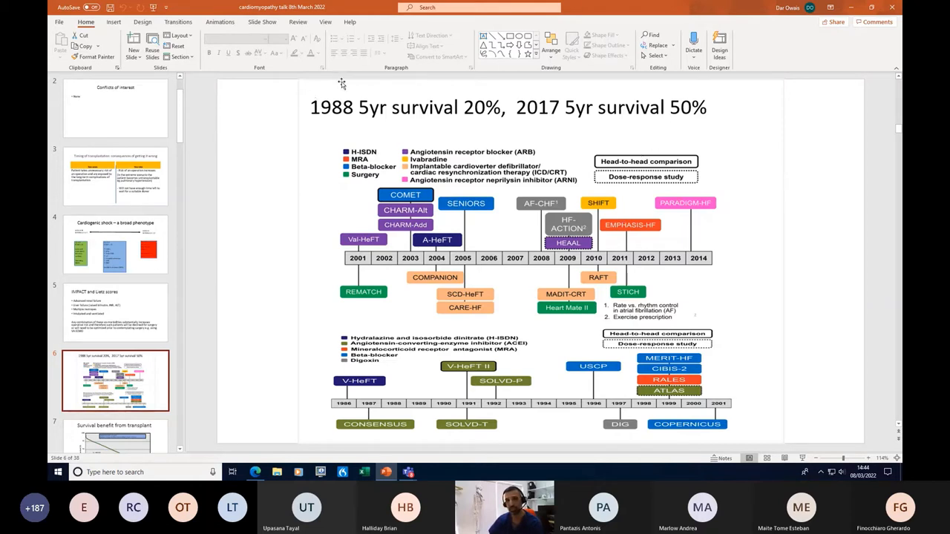
mouse_move(490, 134)
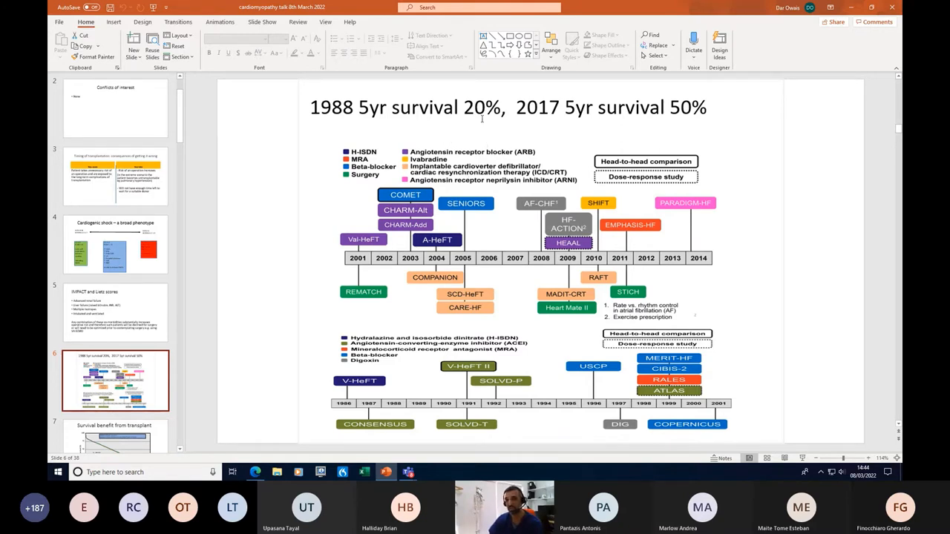
mouse_move(499, 438)
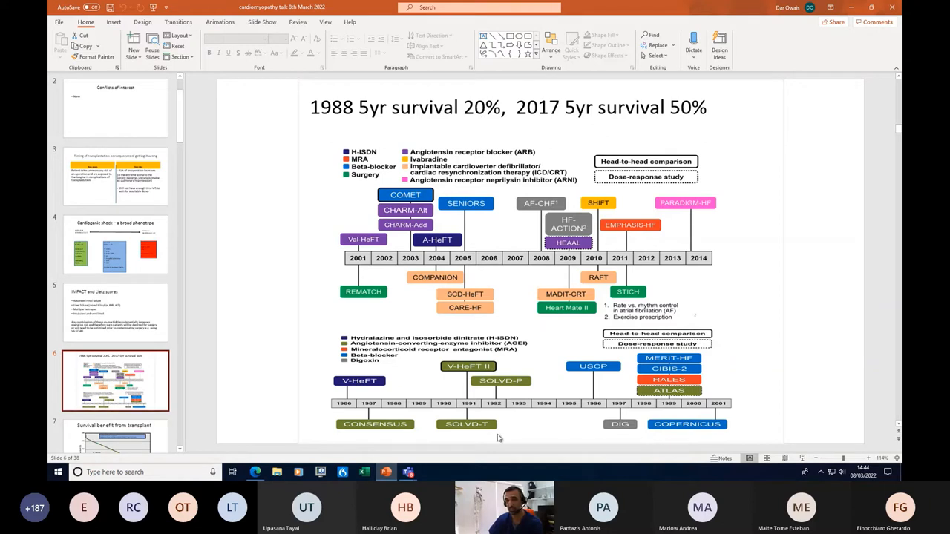
mouse_move(530, 277)
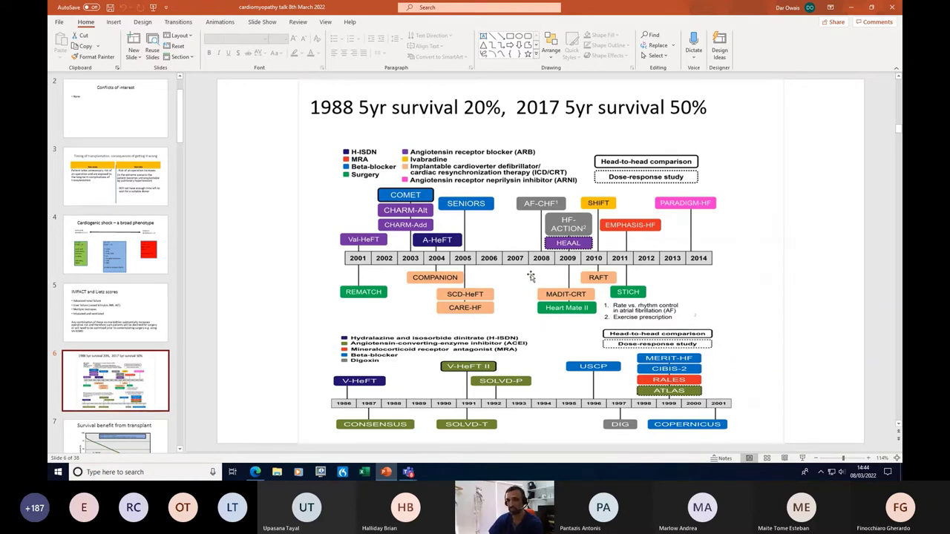
mouse_move(656, 141)
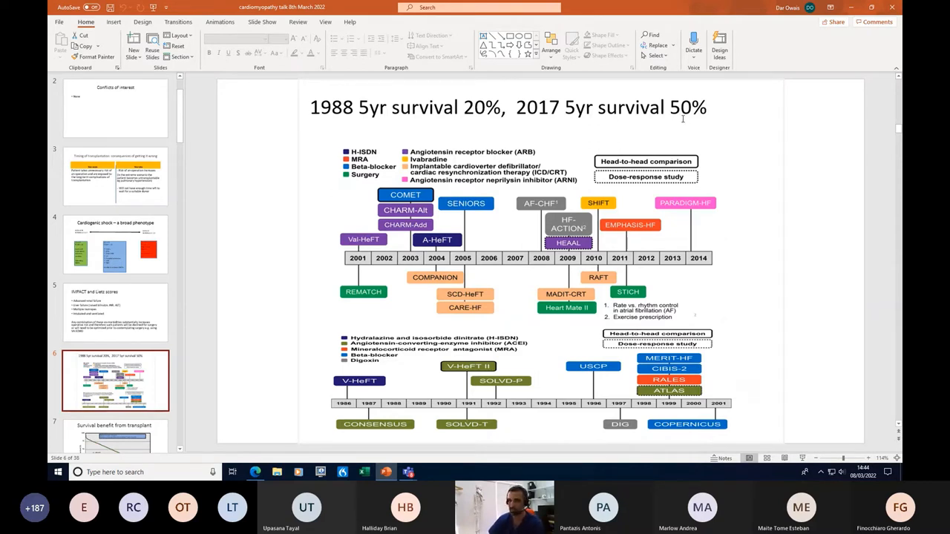
mouse_move(719, 207)
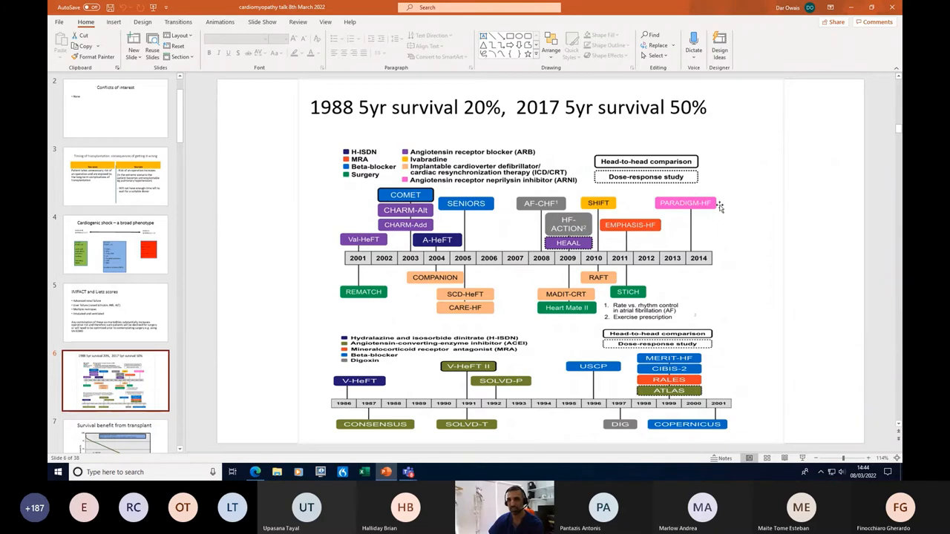
mouse_move(567, 243)
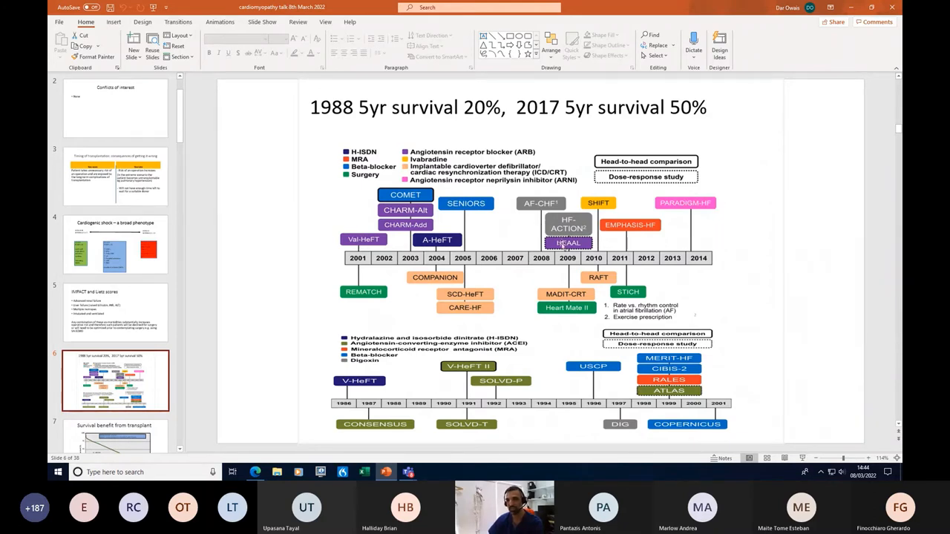
mouse_move(490, 200)
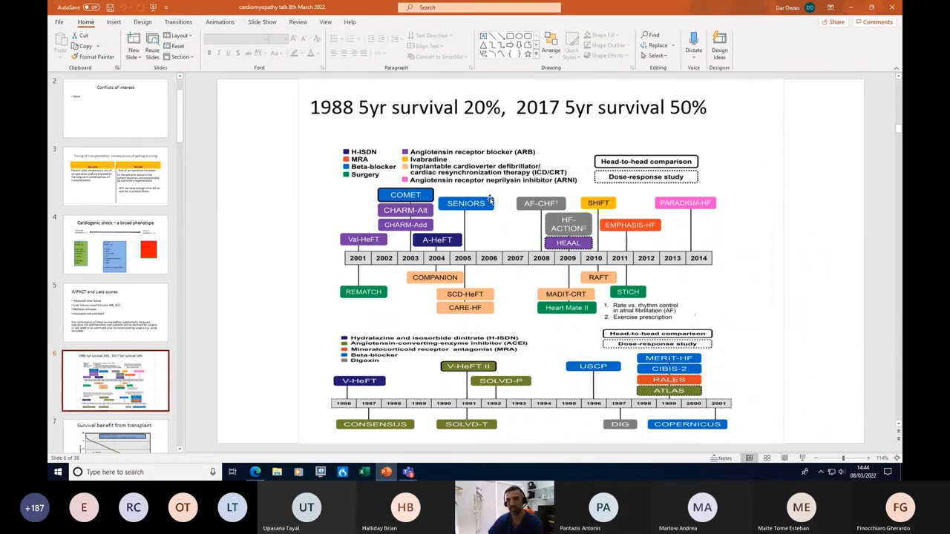
mouse_move(670, 161)
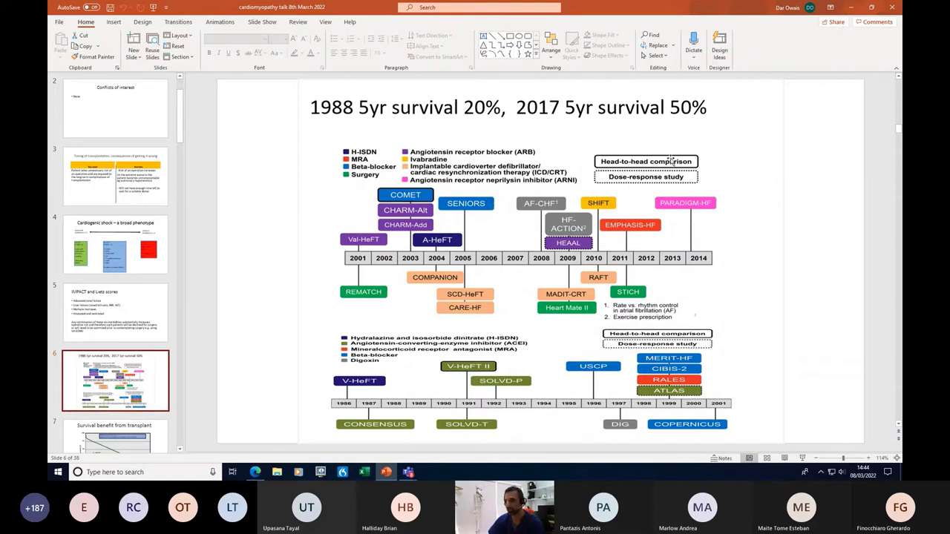
mouse_move(360, 271)
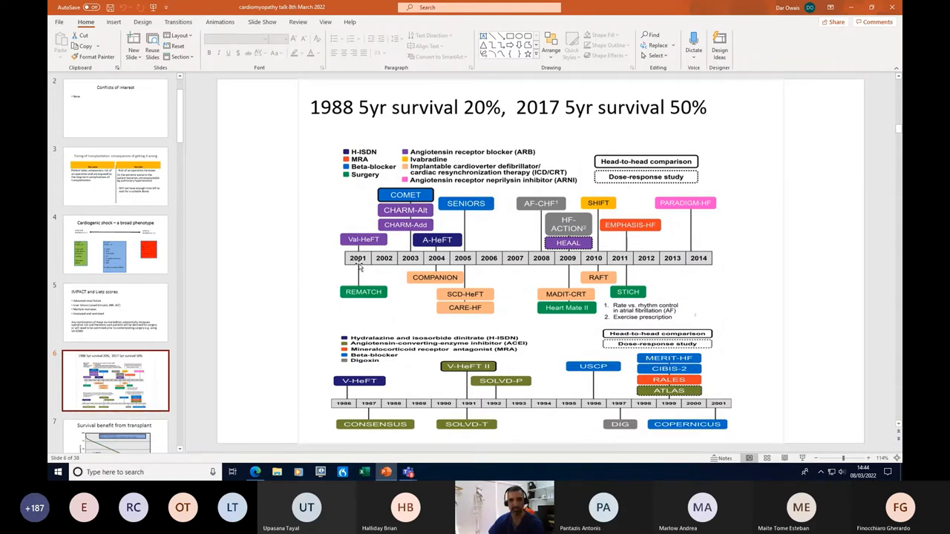
scroll(down, 3)
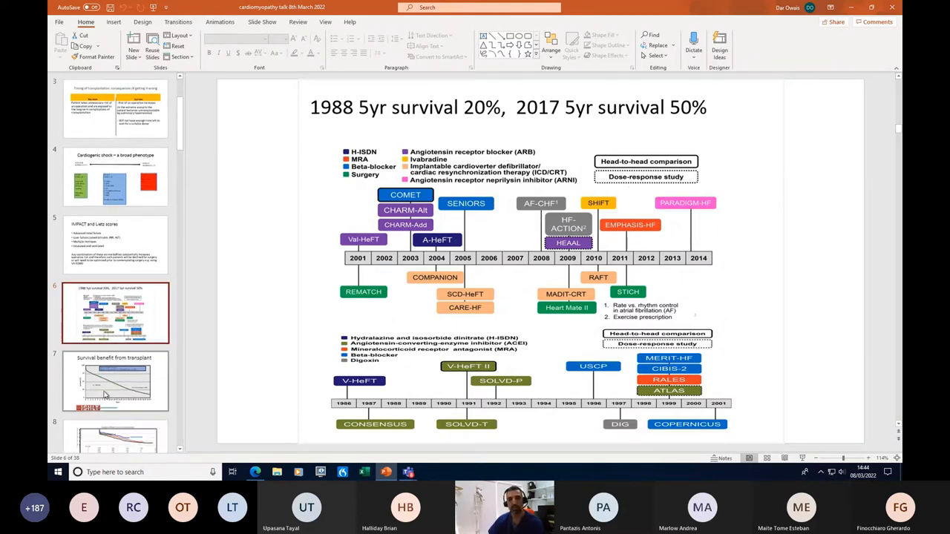
Open slide 7 on transplant survival benefit, then slide 8's Kaplan-Meier estimates by era.
click(115, 381)
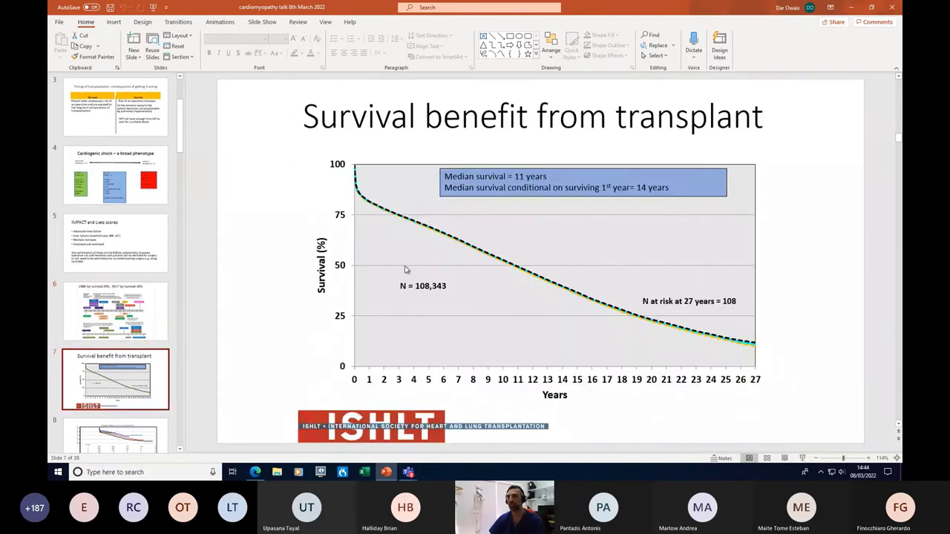
mouse_move(405, 270)
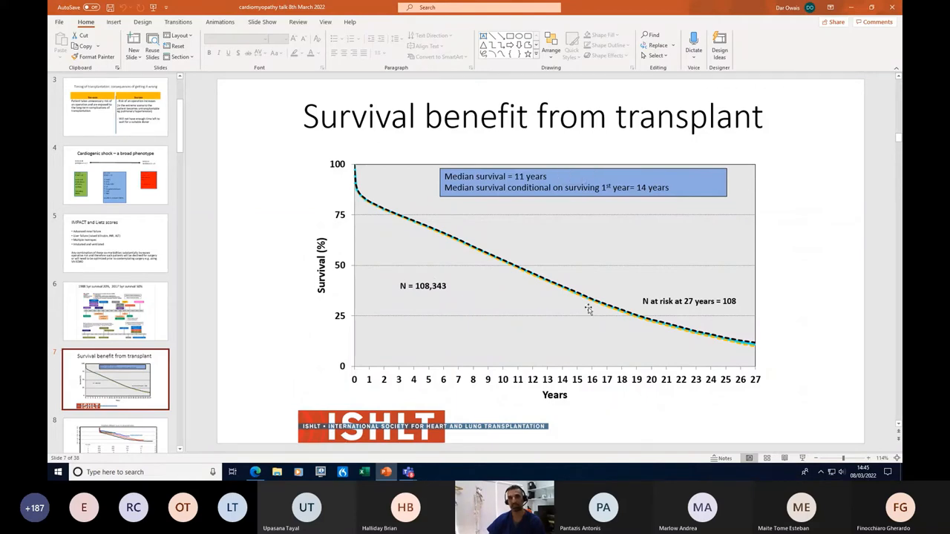
mouse_move(371, 214)
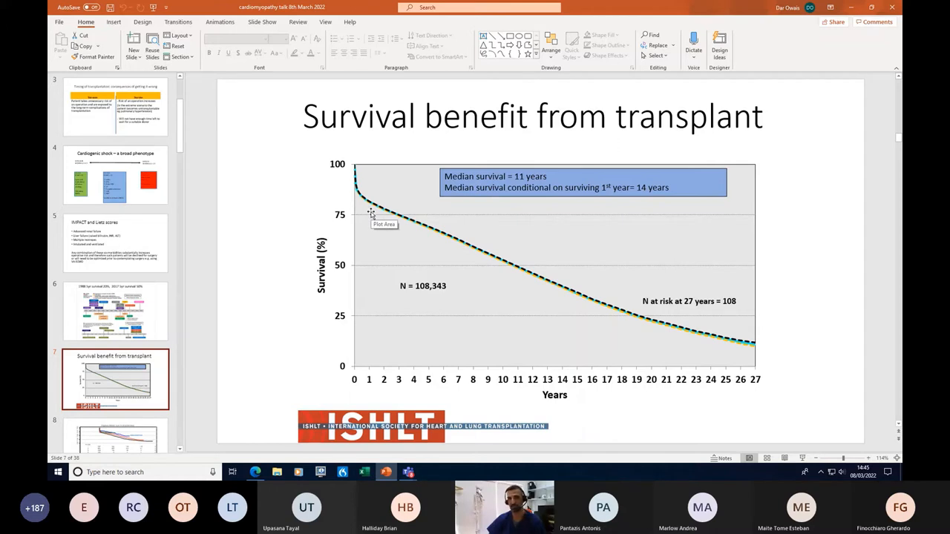
mouse_move(545, 199)
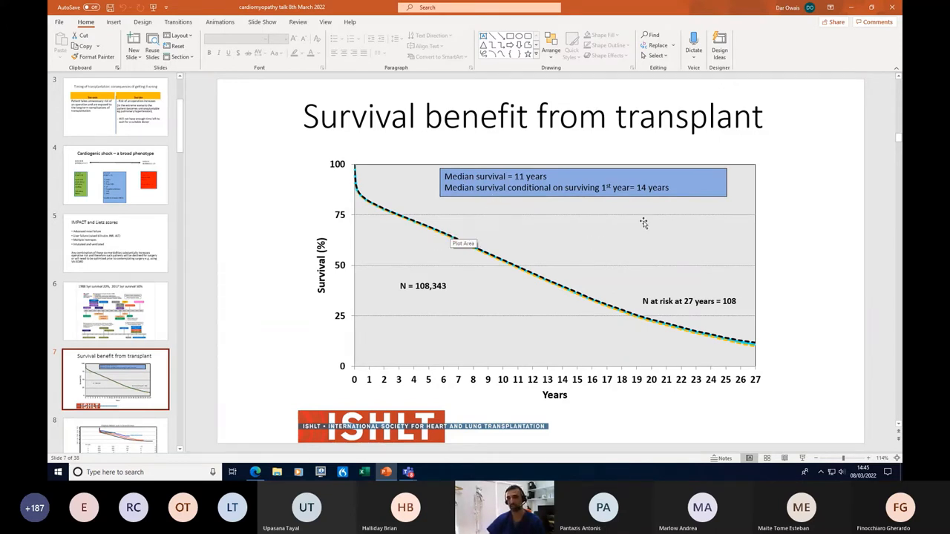
mouse_move(663, 215)
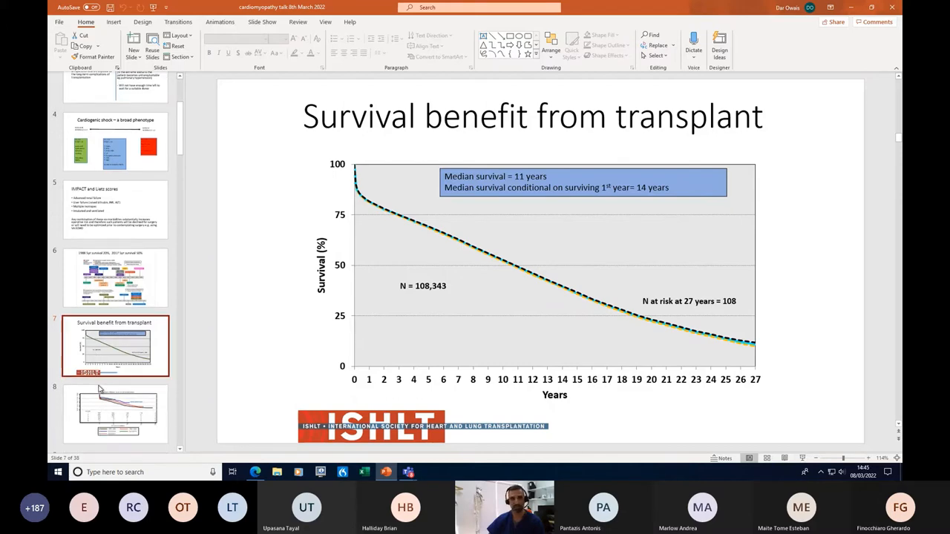
scroll(down, 3)
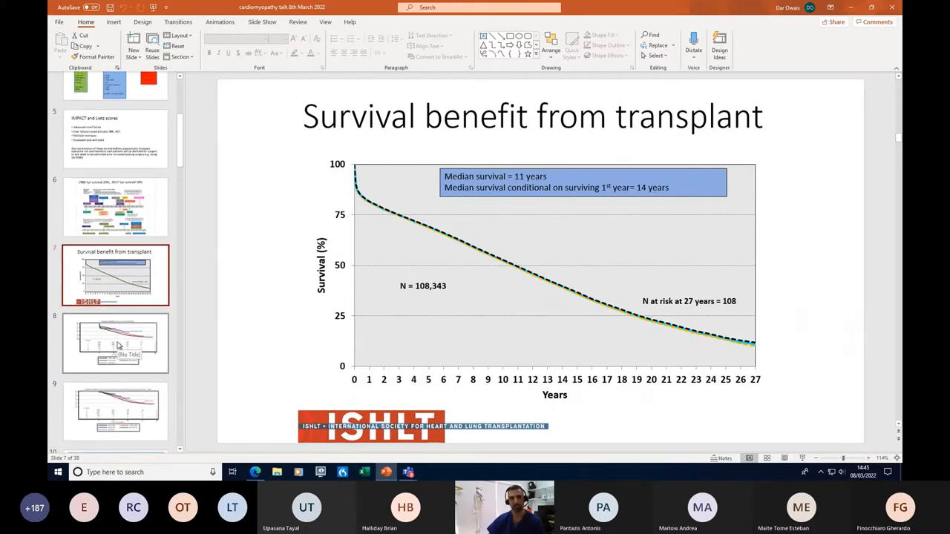
click(115, 343)
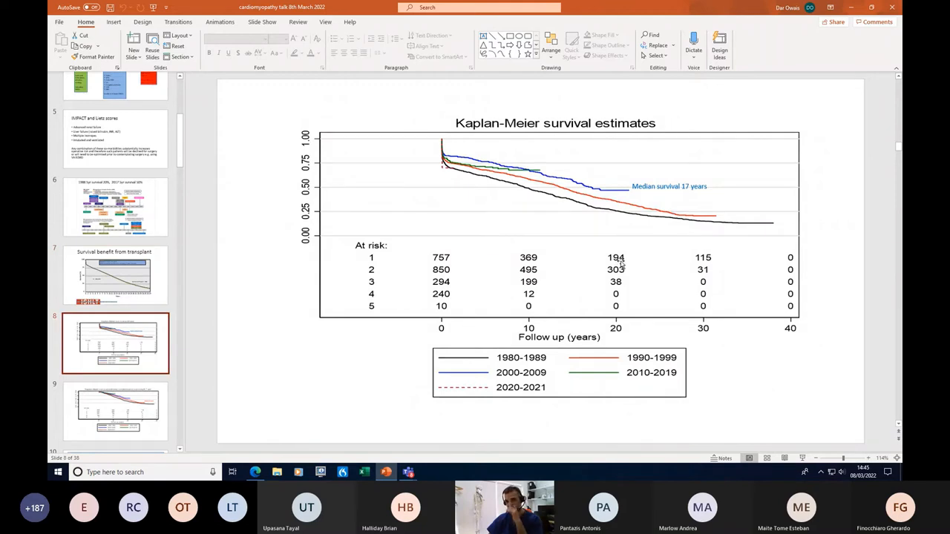
mouse_move(566, 207)
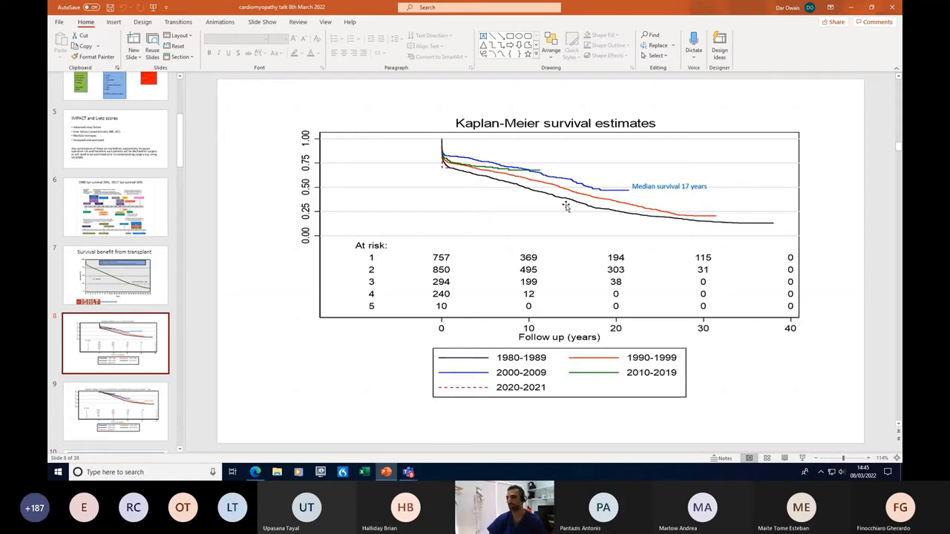
mouse_move(553, 198)
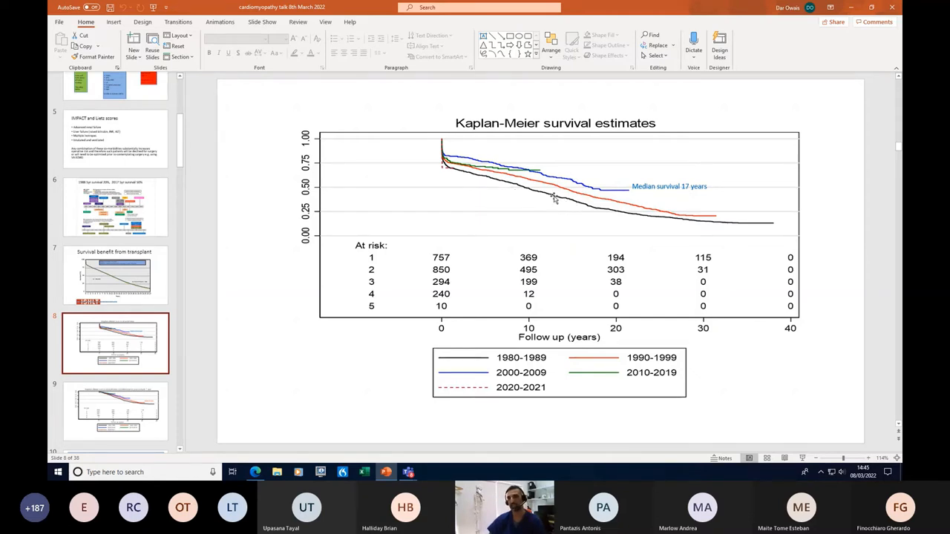
mouse_move(536, 184)
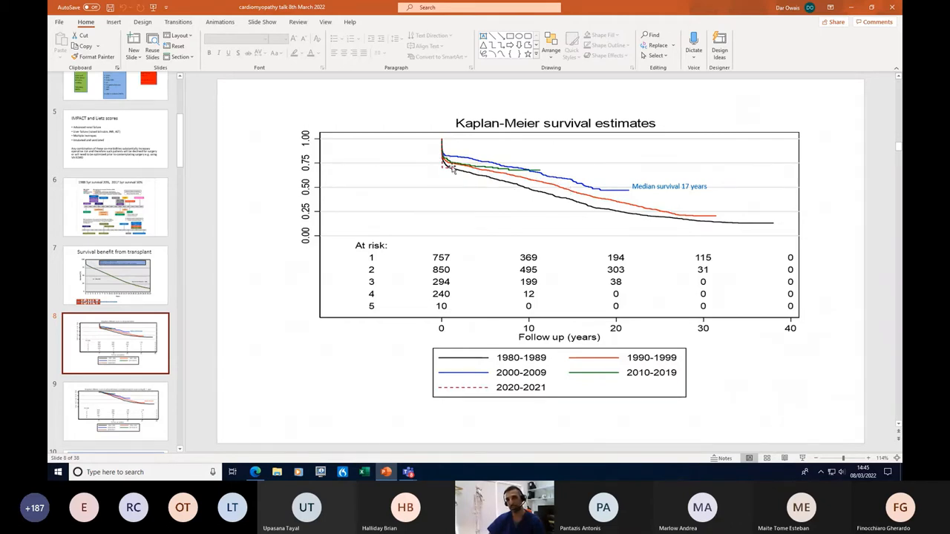
mouse_move(513, 169)
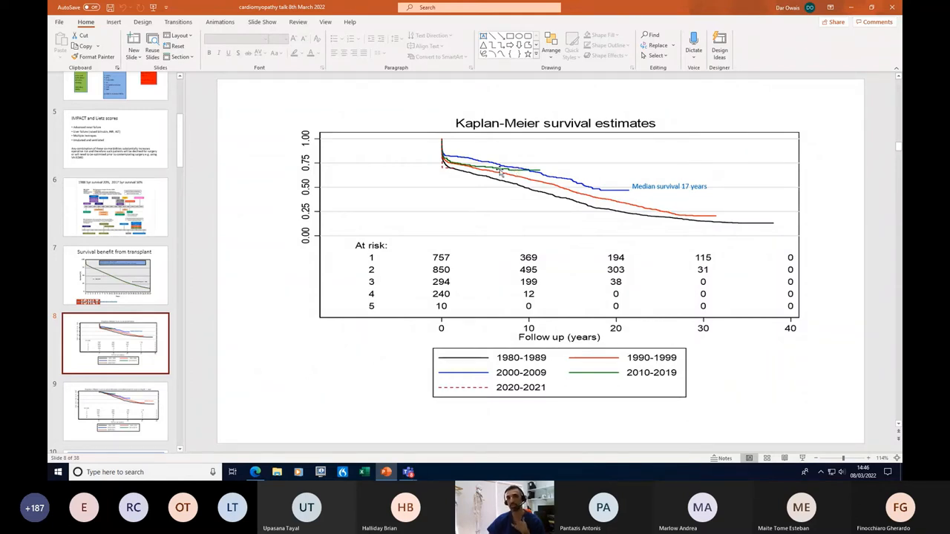
mouse_move(539, 178)
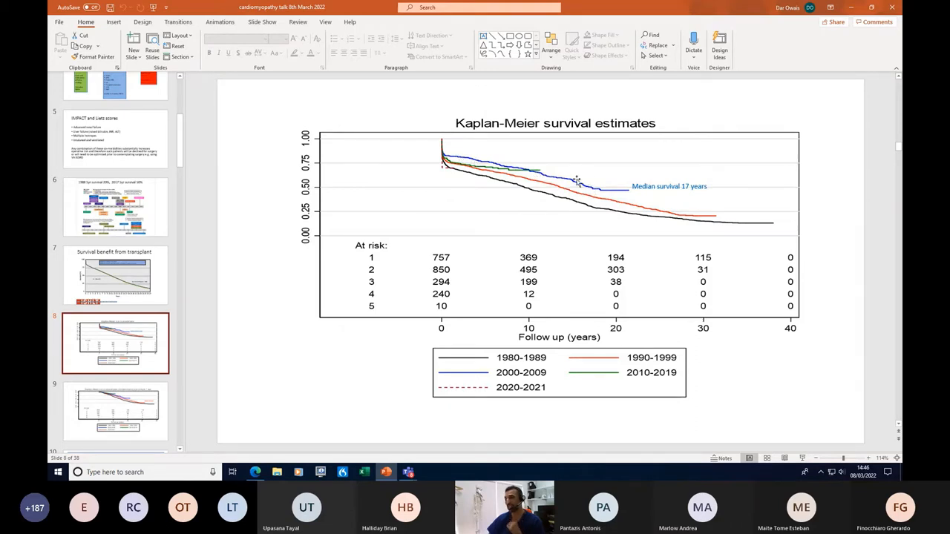
mouse_move(548, 230)
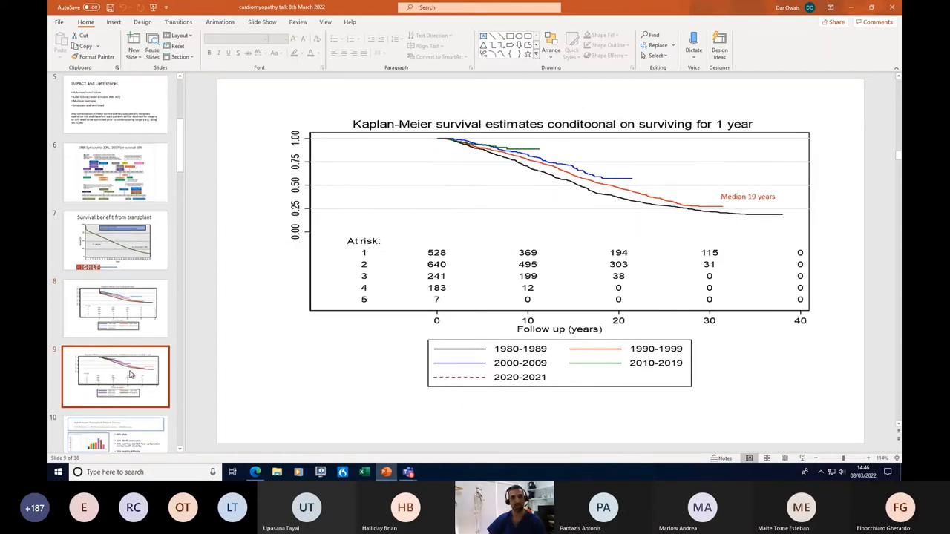
mouse_move(696, 229)
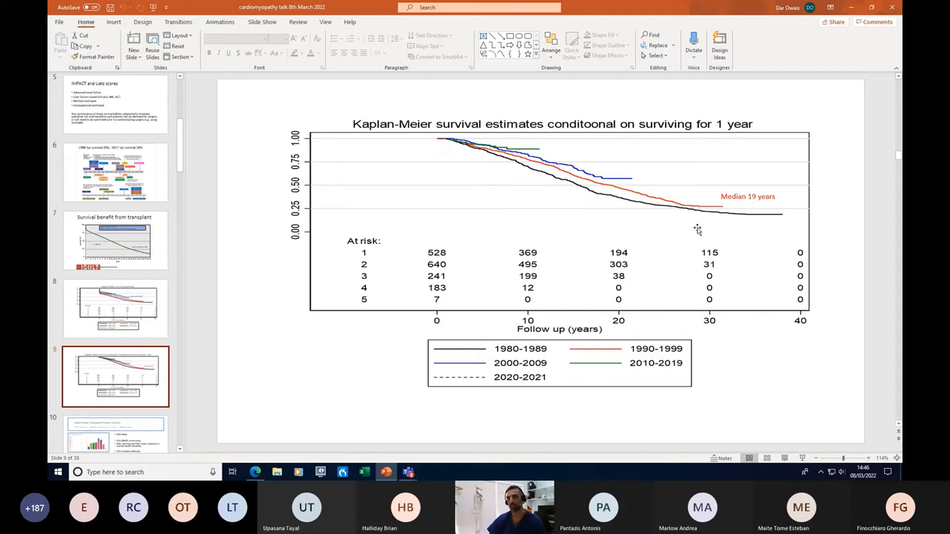
mouse_move(469, 167)
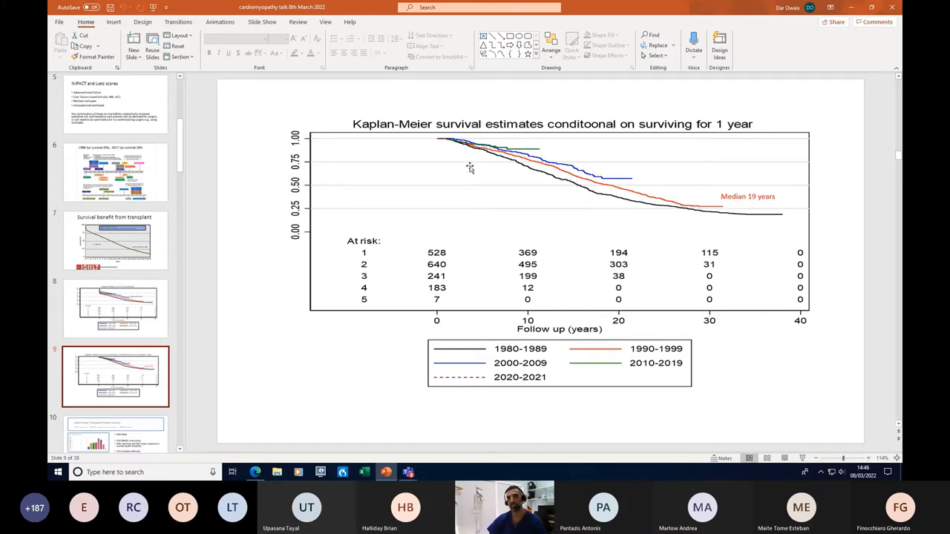
mouse_move(540, 166)
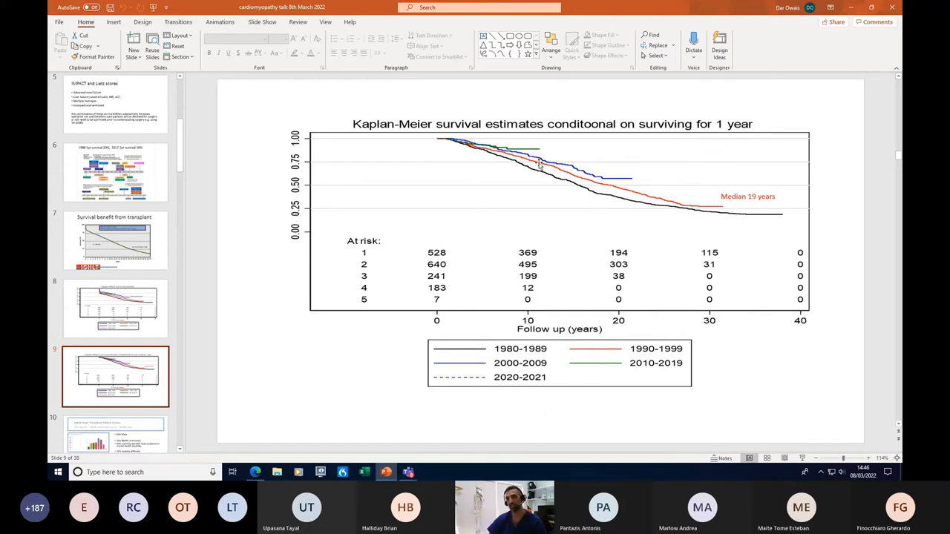
mouse_move(539, 172)
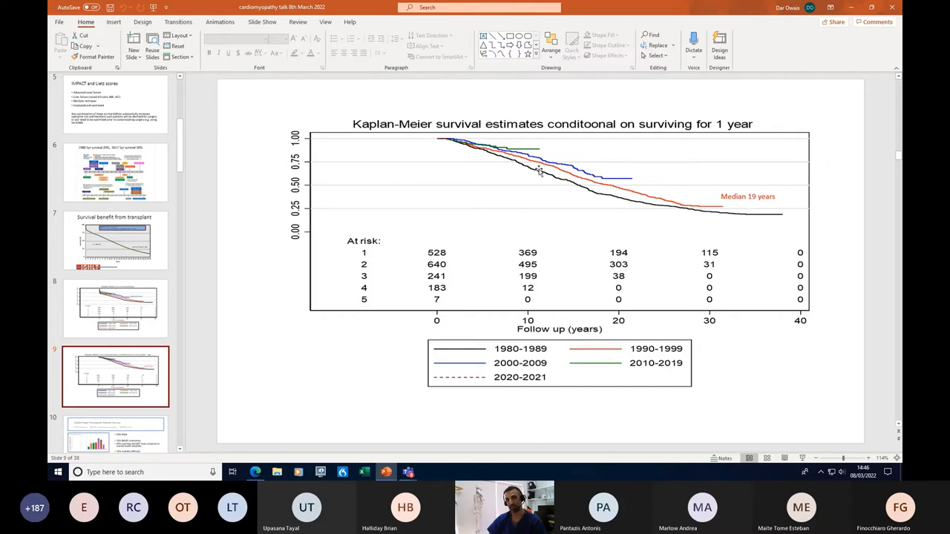
mouse_move(648, 179)
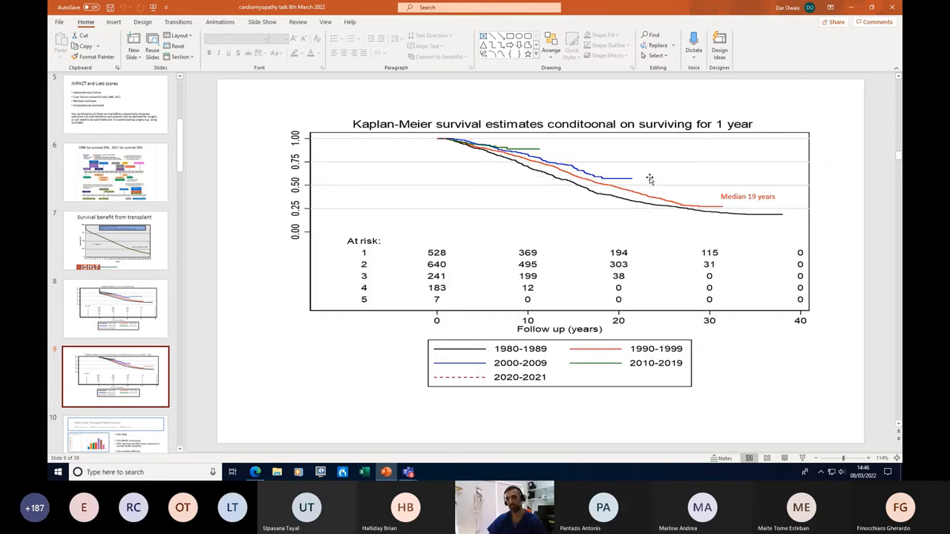
mouse_move(681, 195)
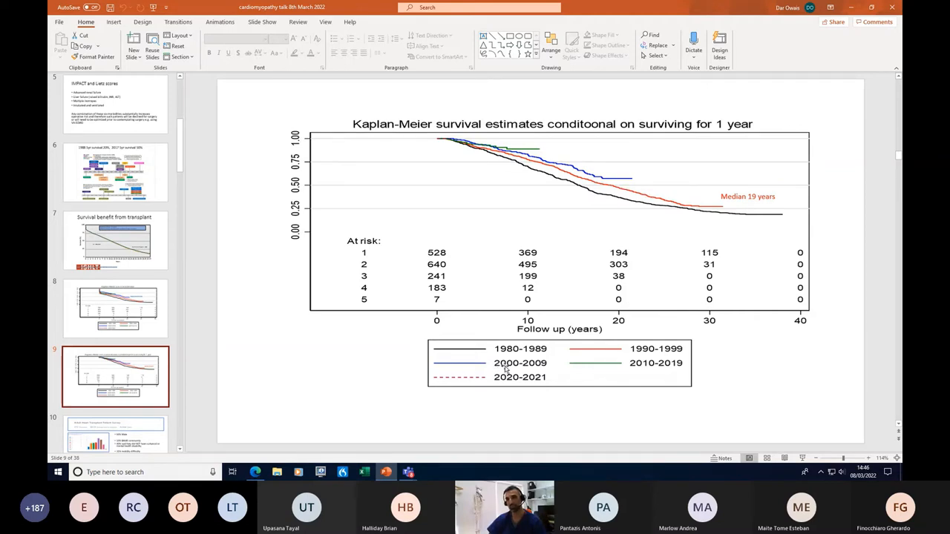
mouse_move(630, 169)
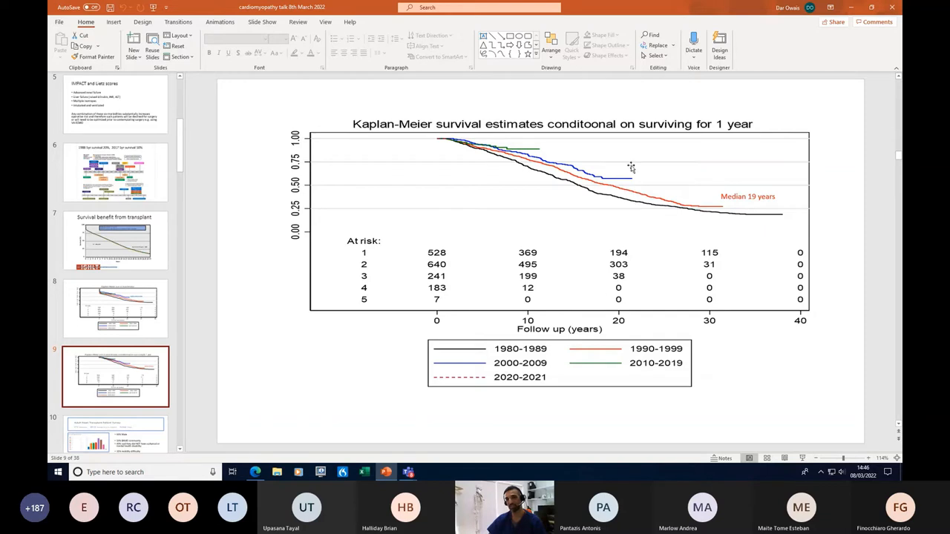
mouse_move(635, 175)
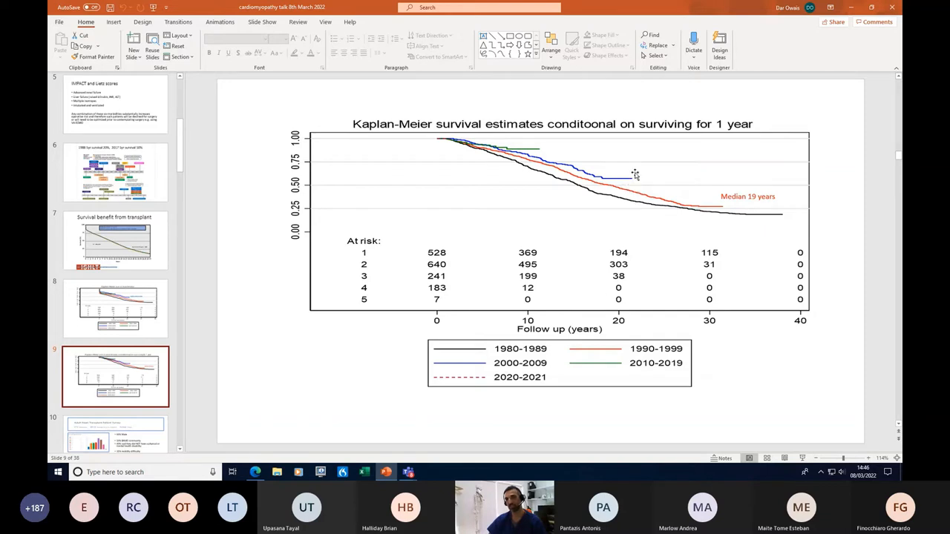
mouse_move(645, 181)
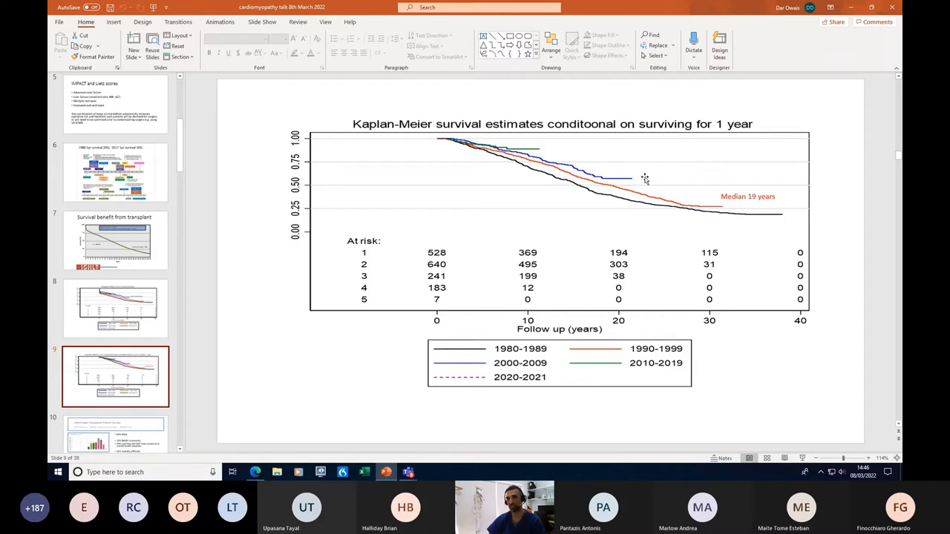
mouse_move(624, 181)
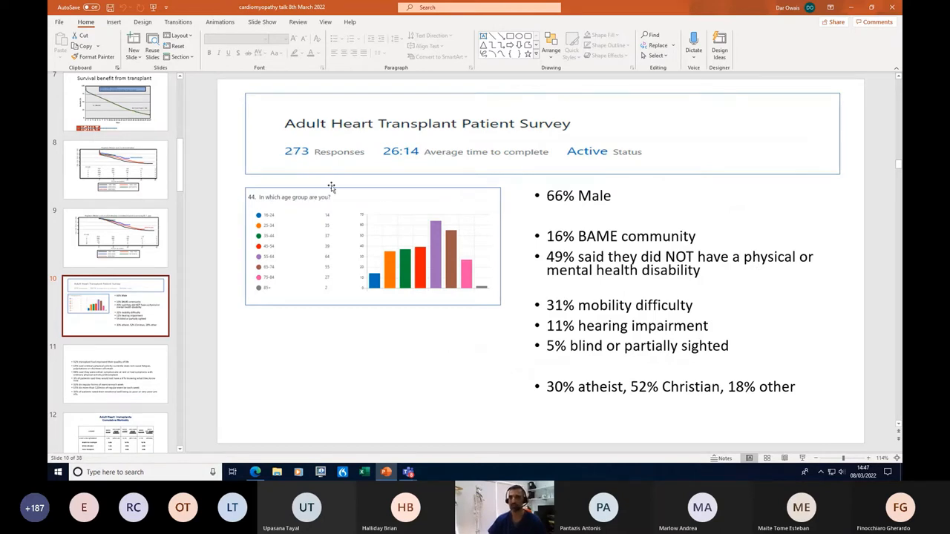
mouse_move(275, 244)
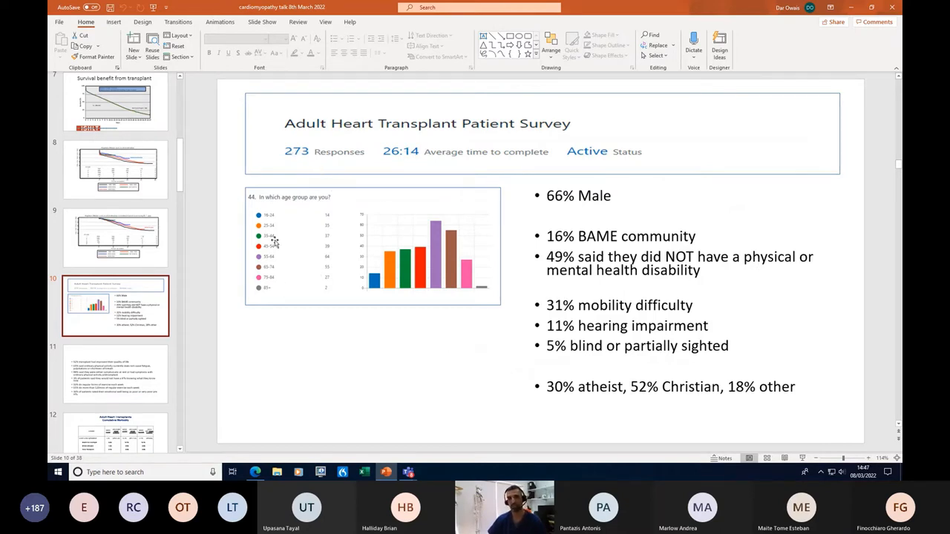
mouse_move(477, 219)
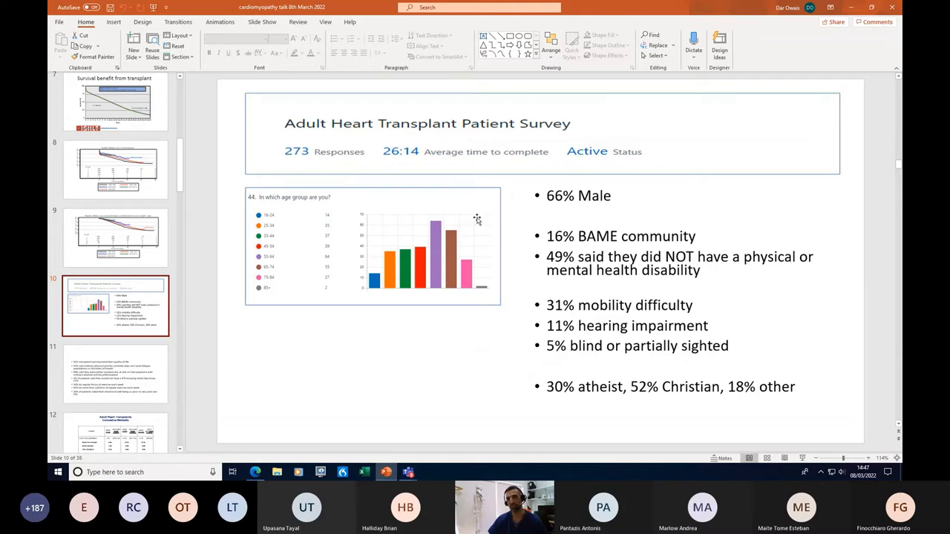
mouse_move(430, 215)
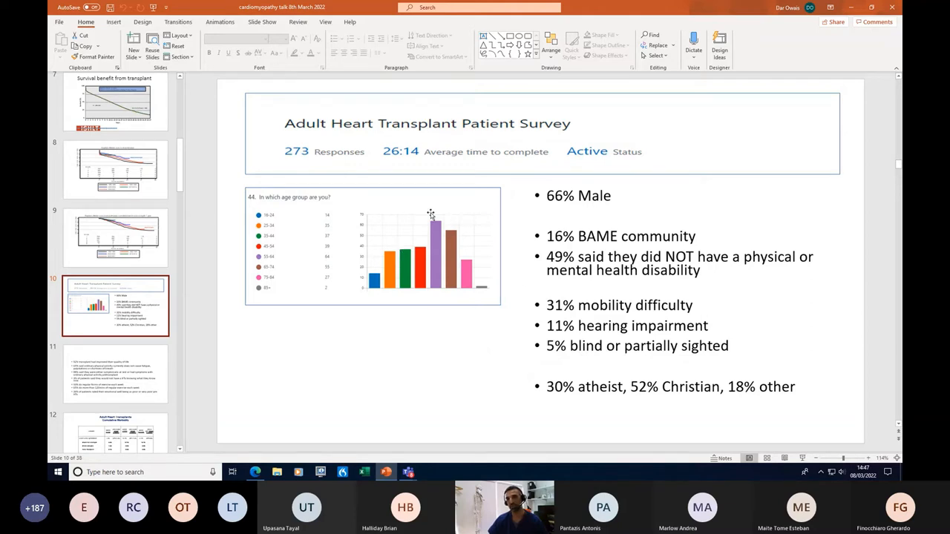
mouse_move(277, 281)
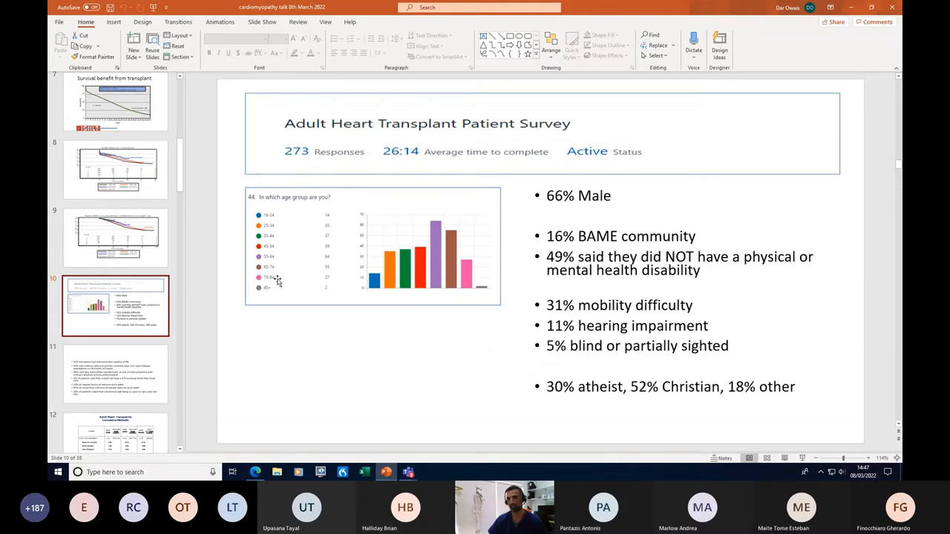
mouse_move(260, 256)
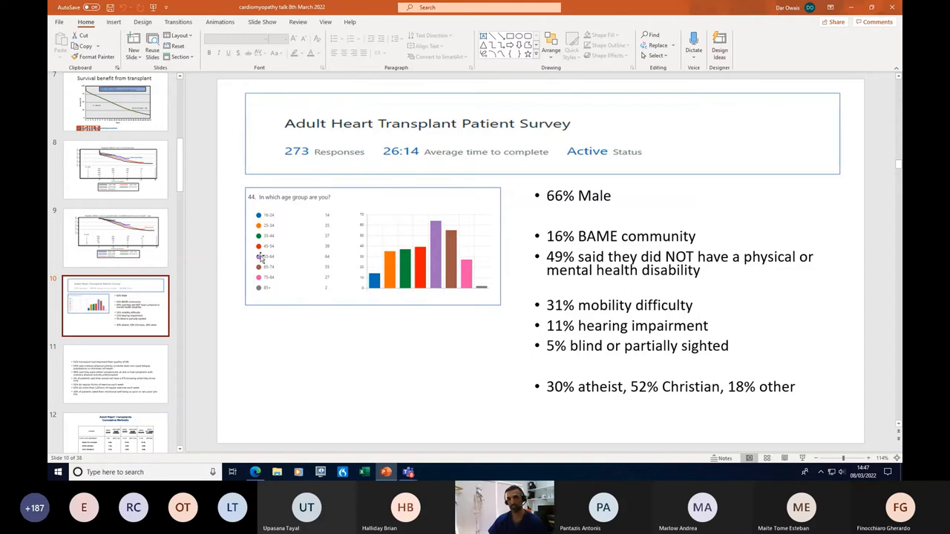
mouse_move(269, 270)
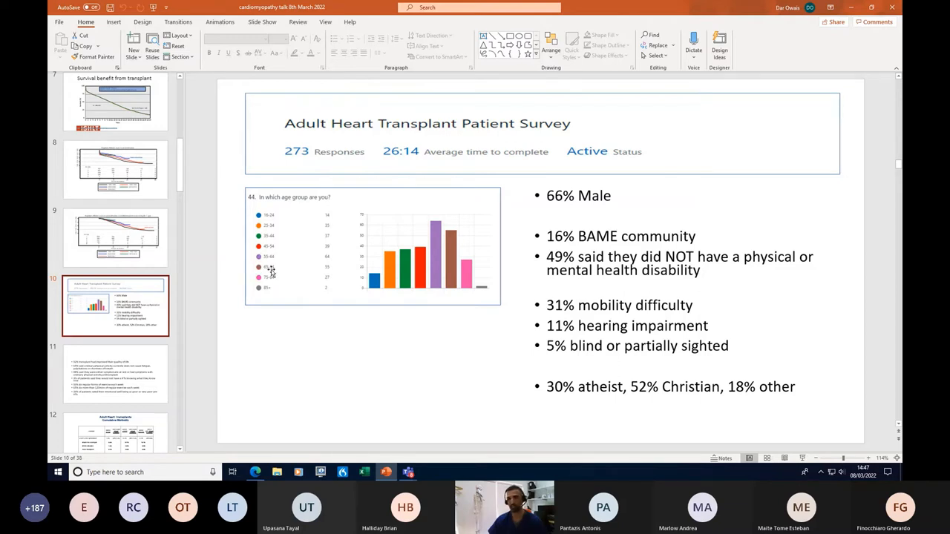
mouse_move(474, 263)
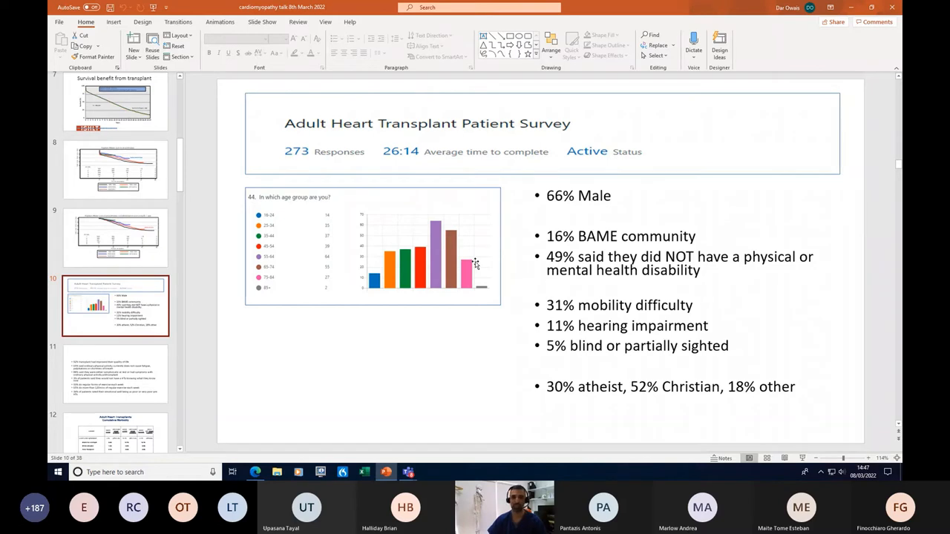
mouse_move(818, 295)
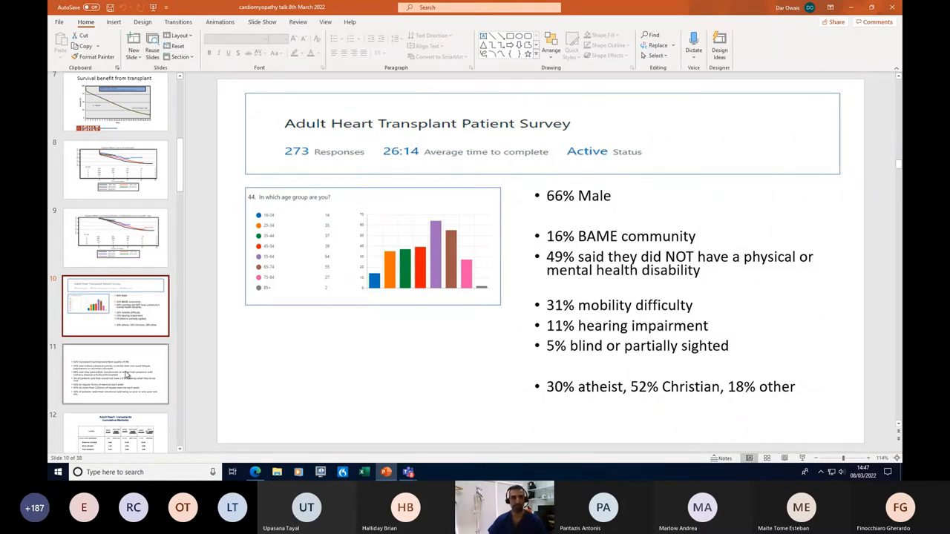
Open slide 11's survey showing 93% exercising weekly and 34% poor pre-transplant well-being.
click(115, 373)
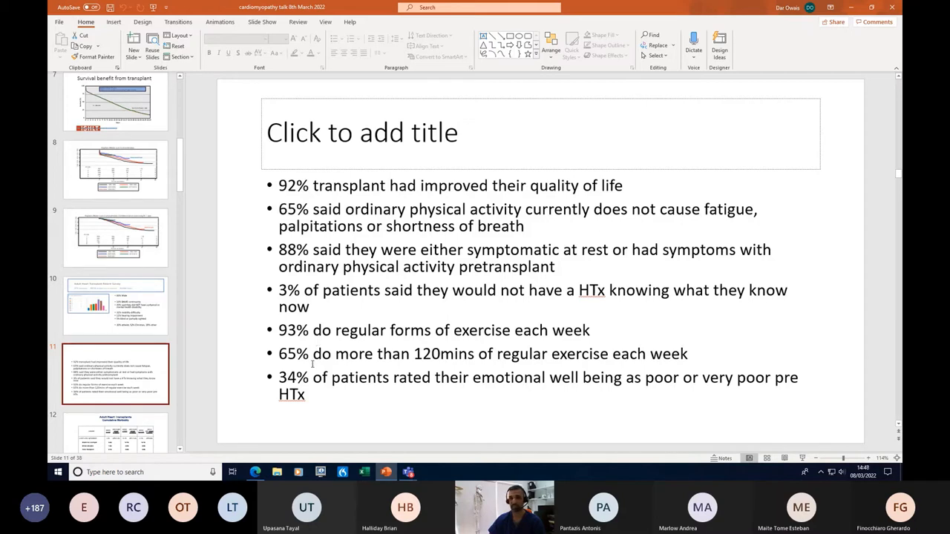
mouse_move(341, 346)
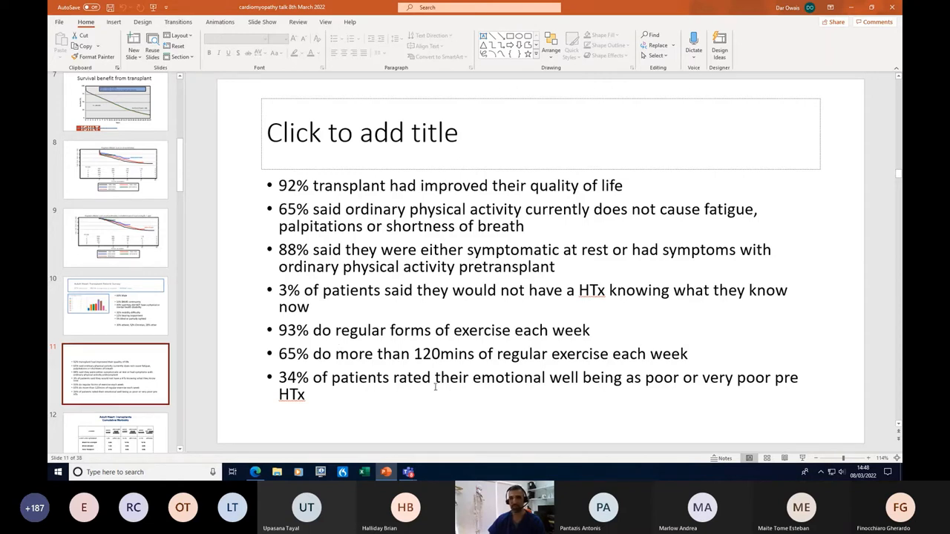
mouse_move(493, 392)
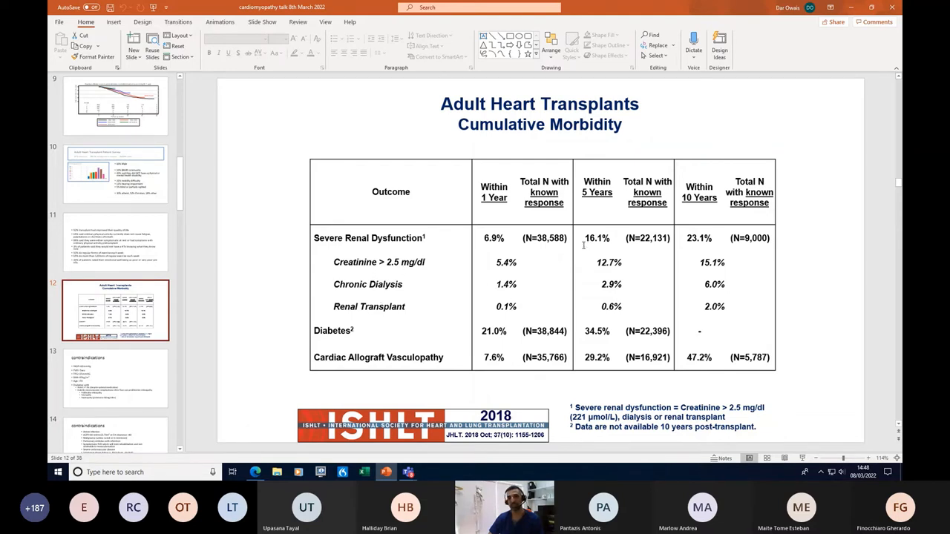
mouse_move(596, 323)
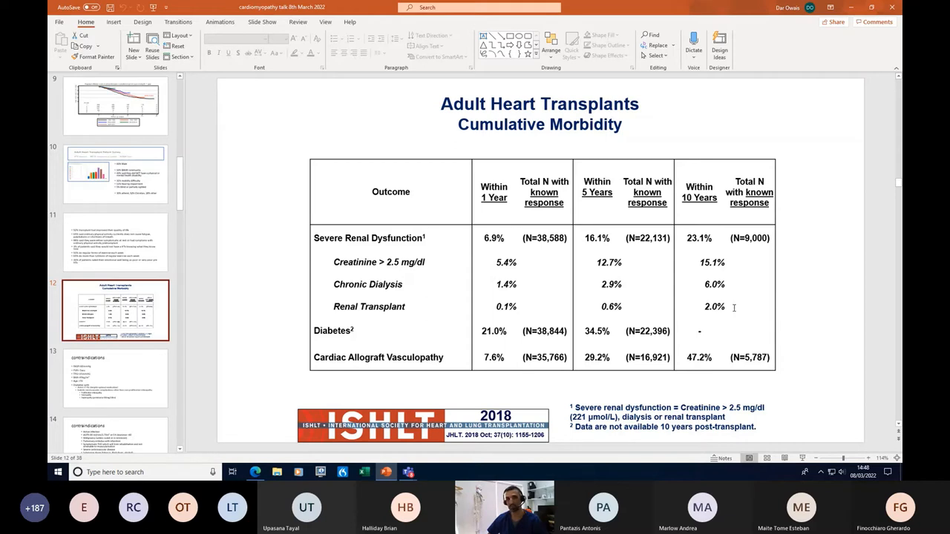
mouse_move(478, 317)
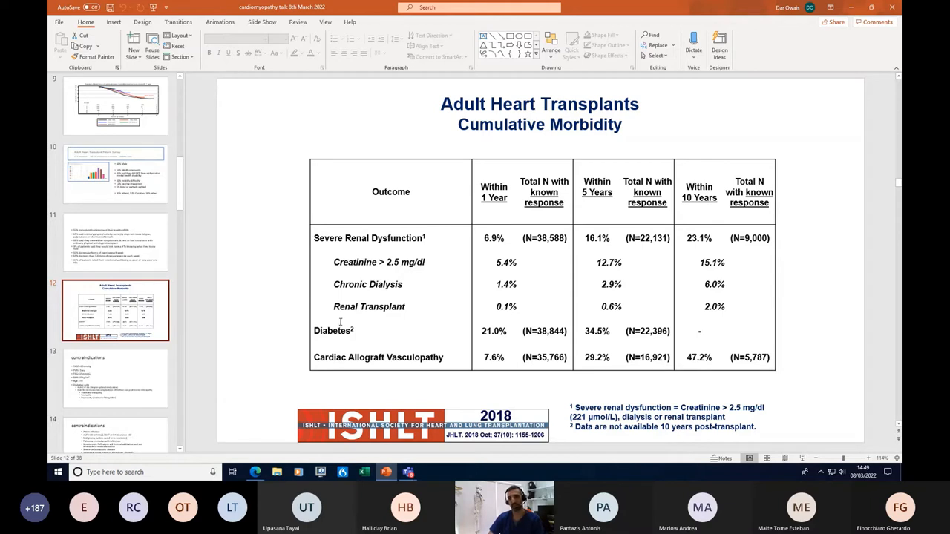
mouse_move(647, 340)
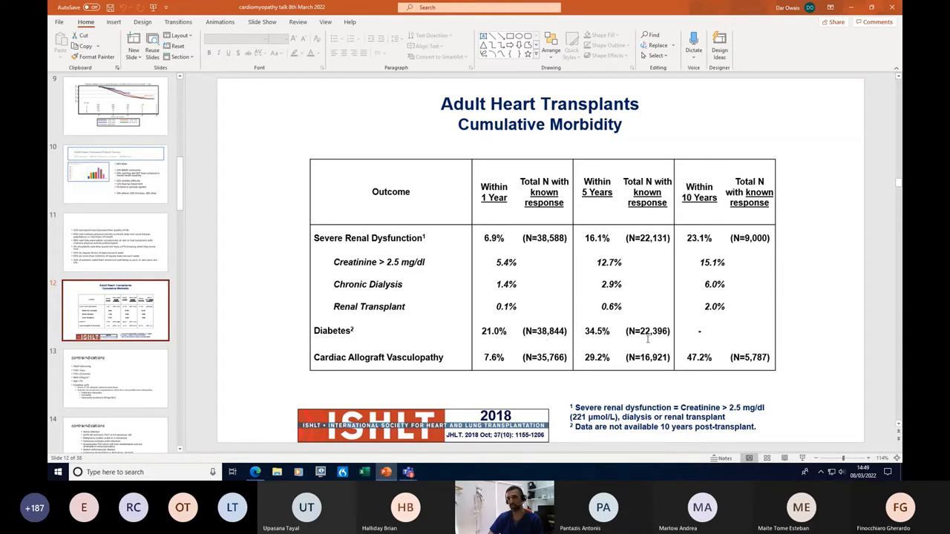
mouse_move(589, 318)
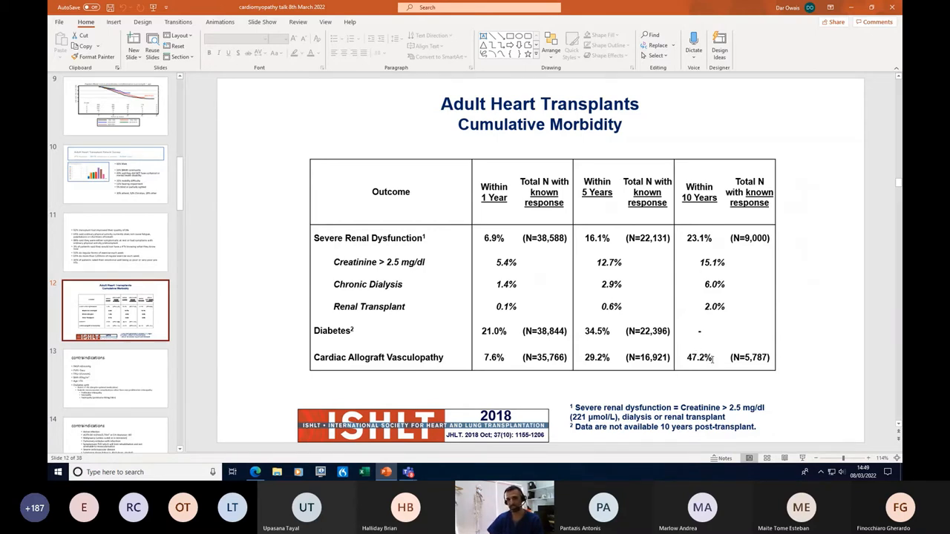
mouse_move(297, 362)
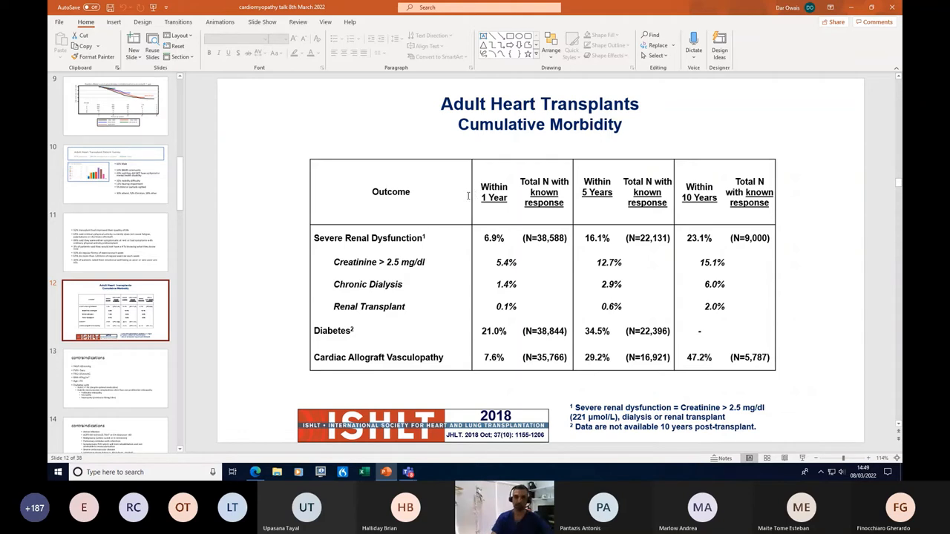
mouse_move(478, 226)
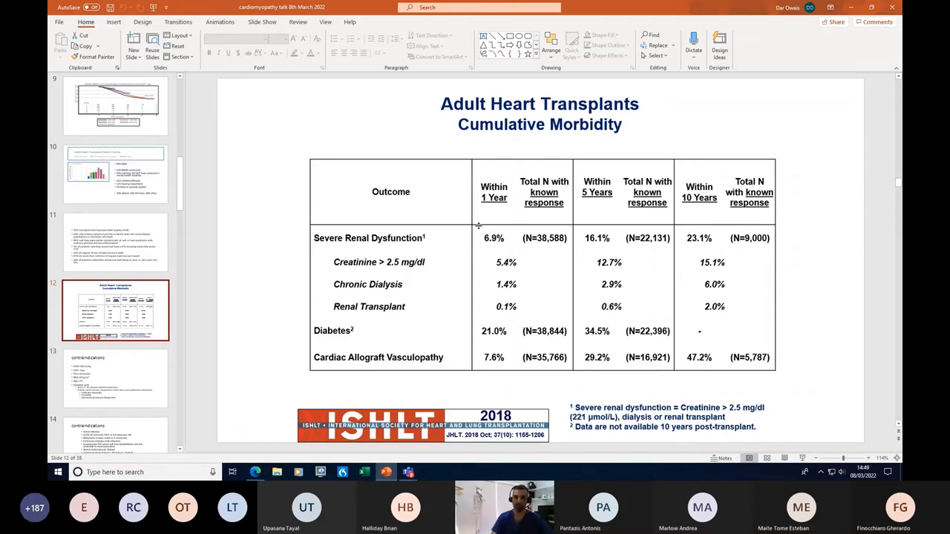
Scroll the thumbnail pane down past slide 12's cumulative morbidity table.
scroll(down, 3)
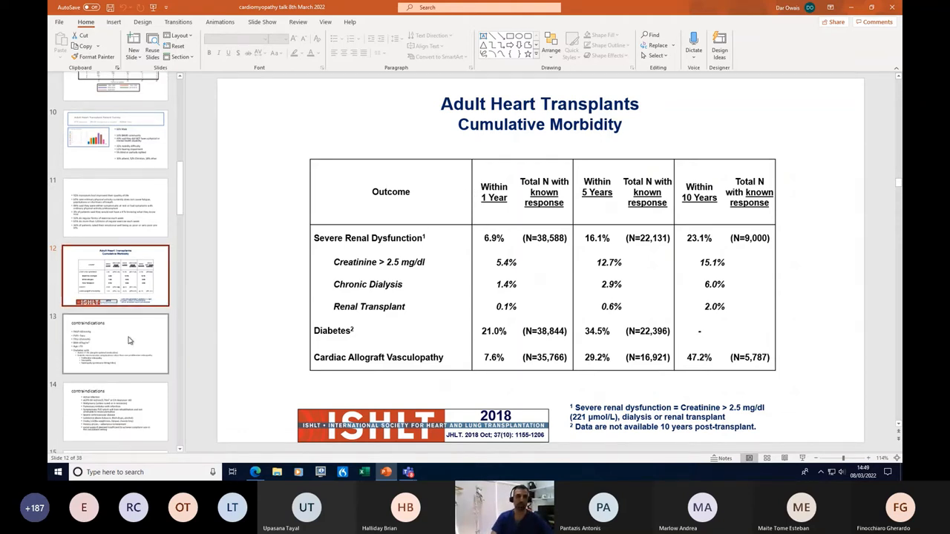
Open slide 13's contraindications, then slide 14 covering infection, eGFR below 30, malignancy and frailty.
click(115, 343)
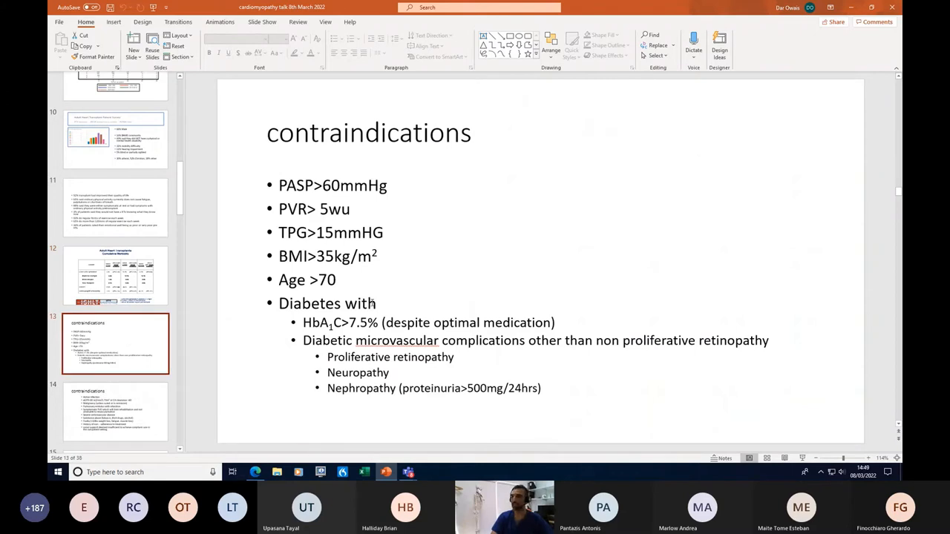
mouse_move(684, 157)
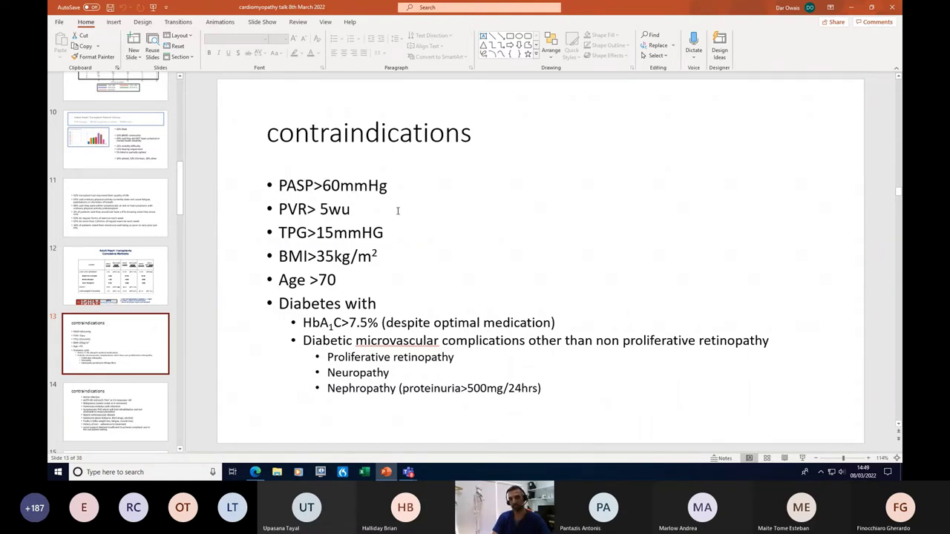
mouse_move(292, 164)
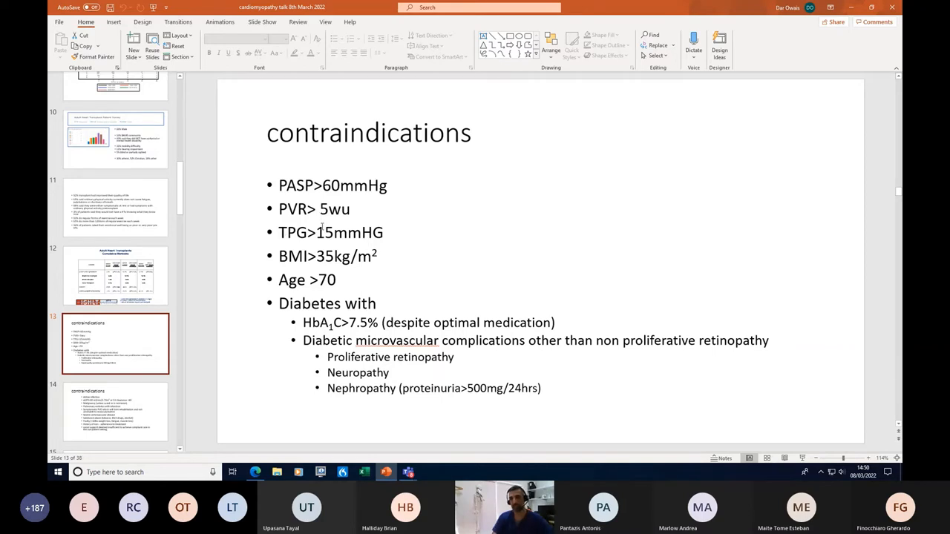
mouse_move(346, 273)
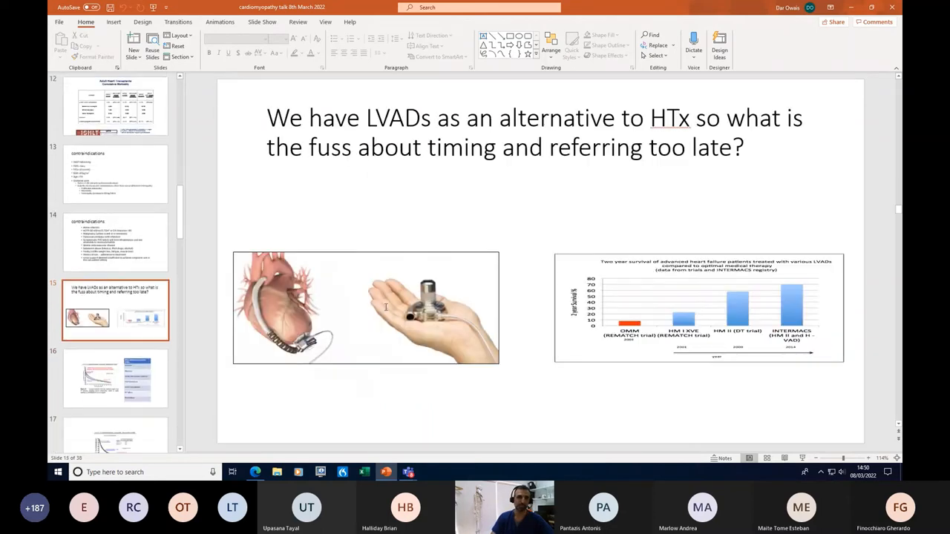
click(115, 241)
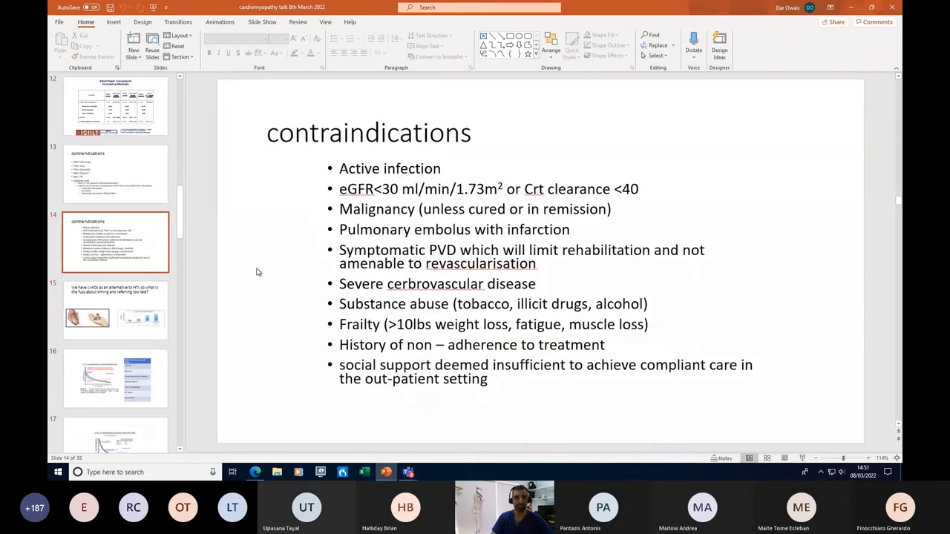
Revisit slide 13's PASP, PVR, BMI, age and diabetes criteria, then return to slide 14.
click(115, 174)
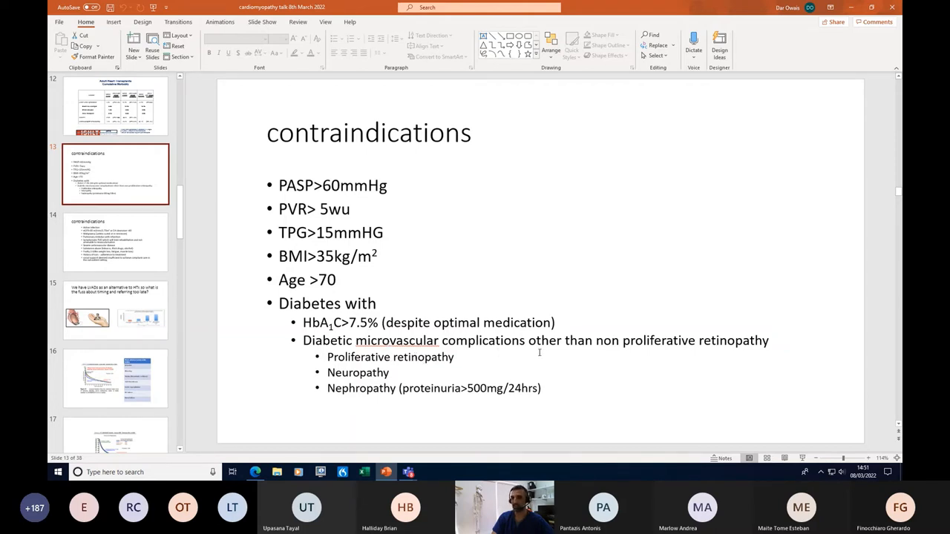
mouse_move(379, 371)
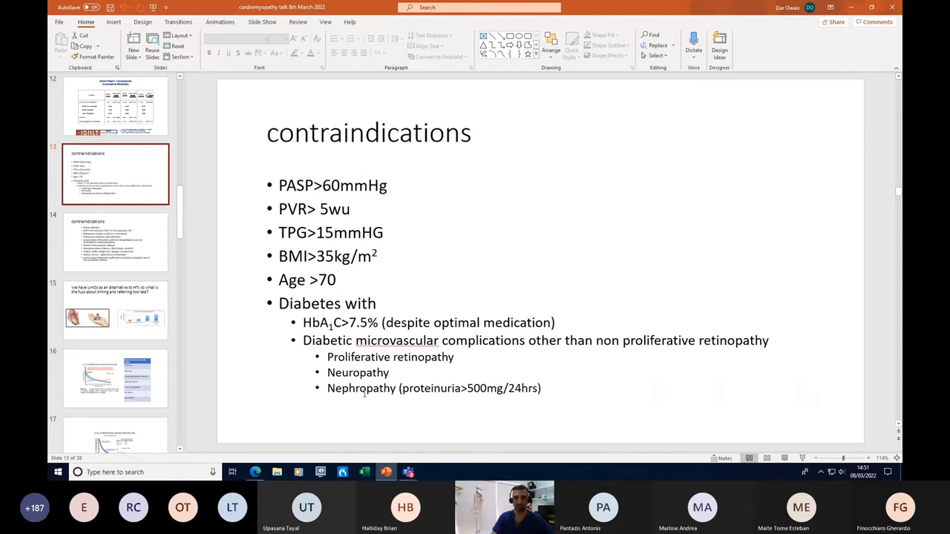
click(115, 241)
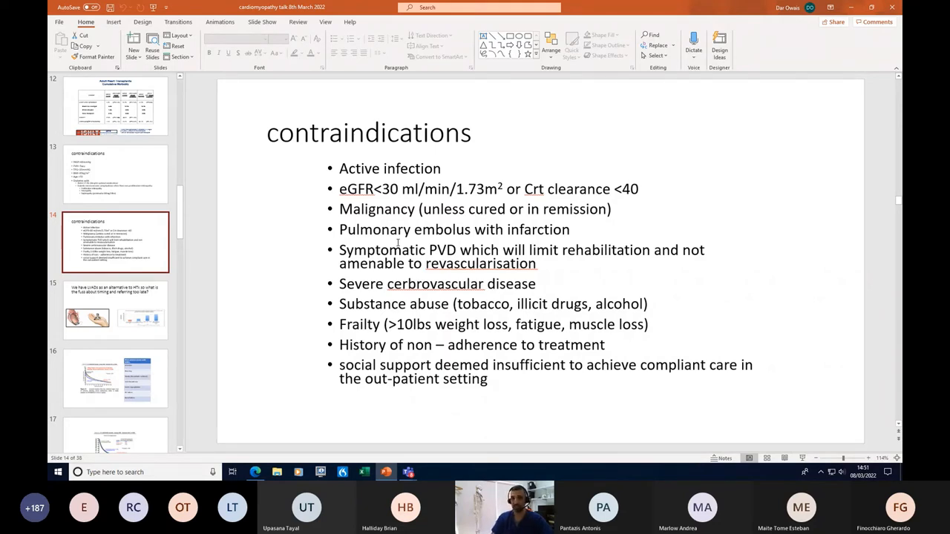
mouse_move(384, 237)
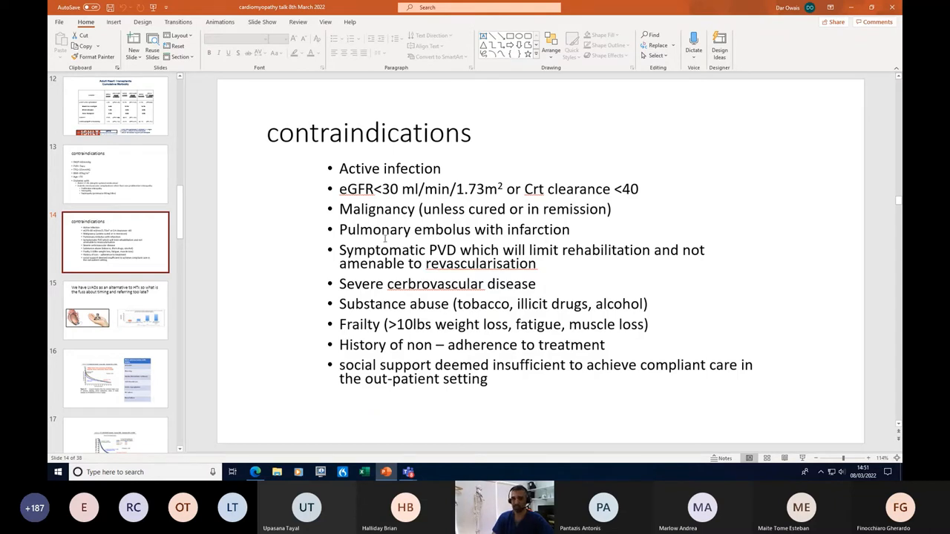
mouse_move(371, 263)
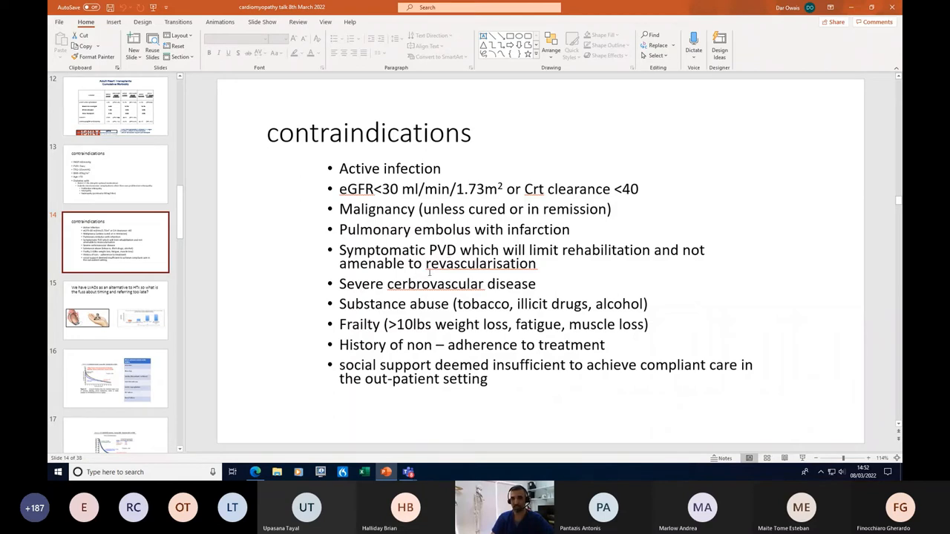
mouse_move(380, 297)
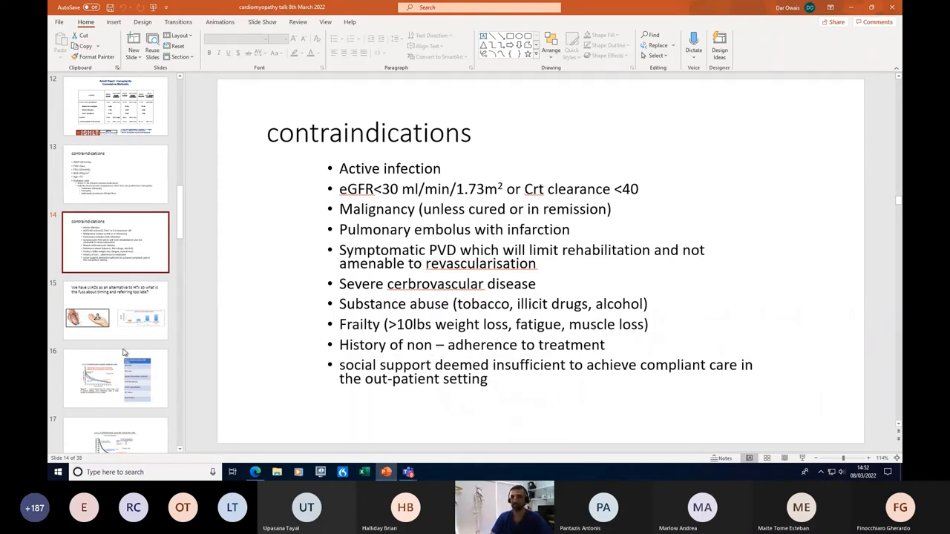
Select the slide 14 thumbnail to show the slide on LVADs as a transplant alternative.
click(115, 308)
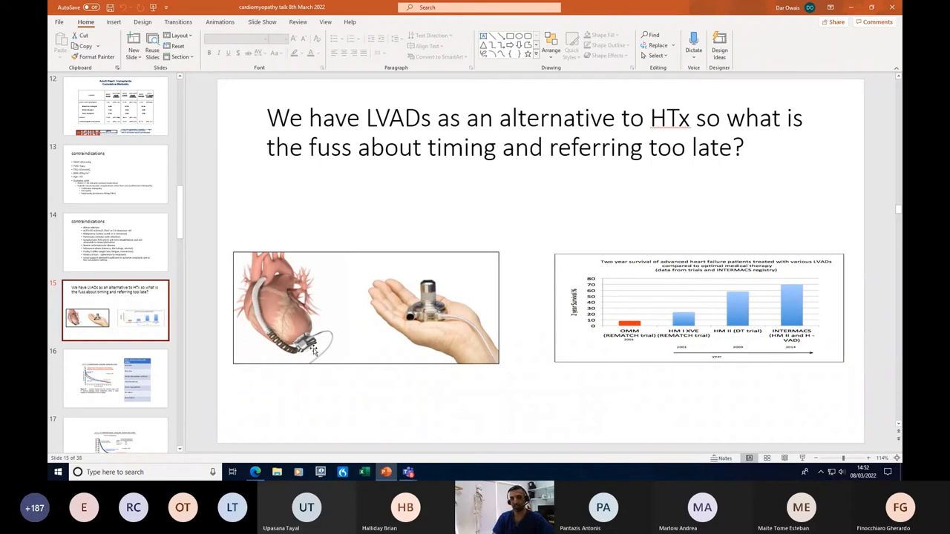
mouse_move(299, 330)
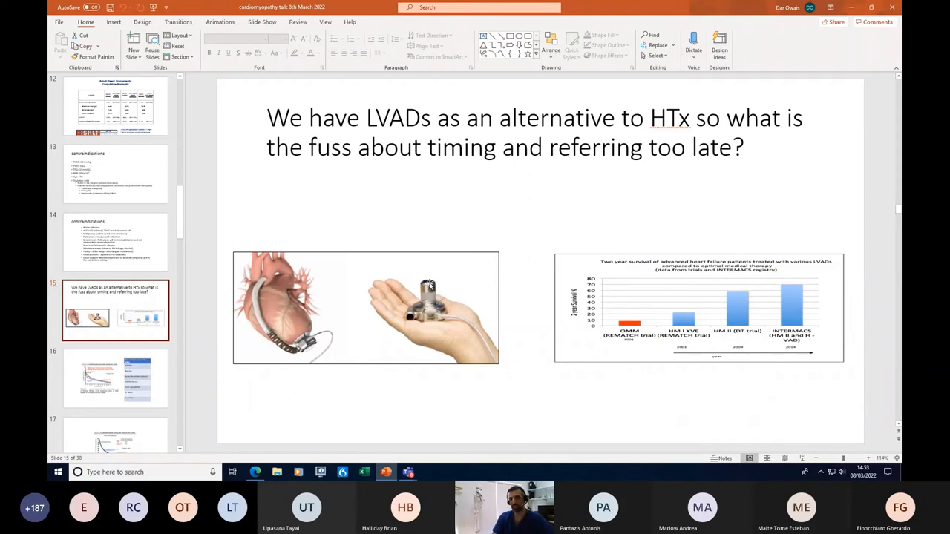
mouse_move(297, 328)
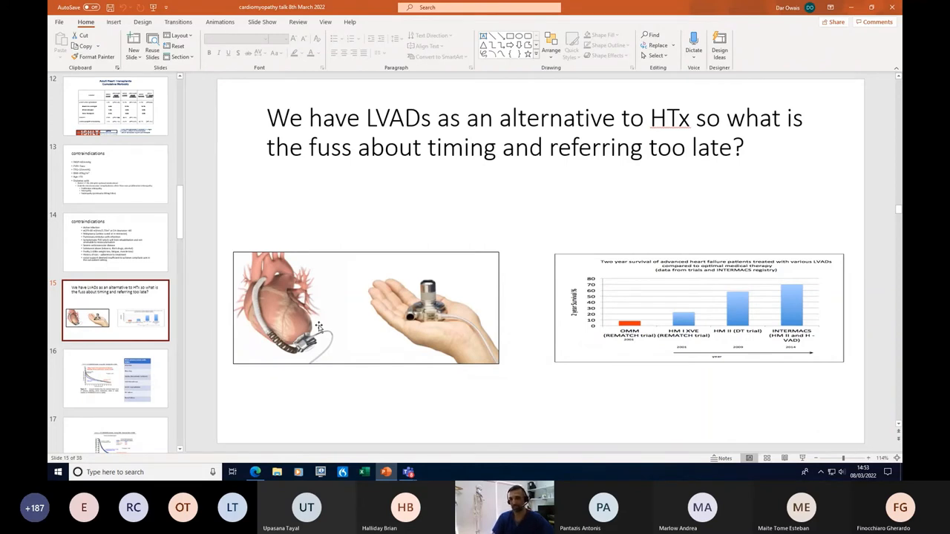
mouse_move(369, 307)
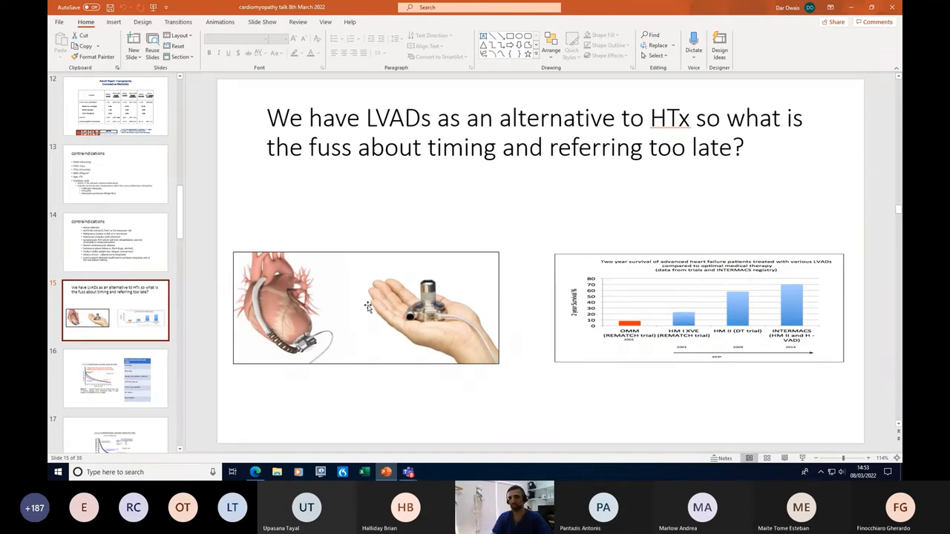
mouse_move(290, 322)
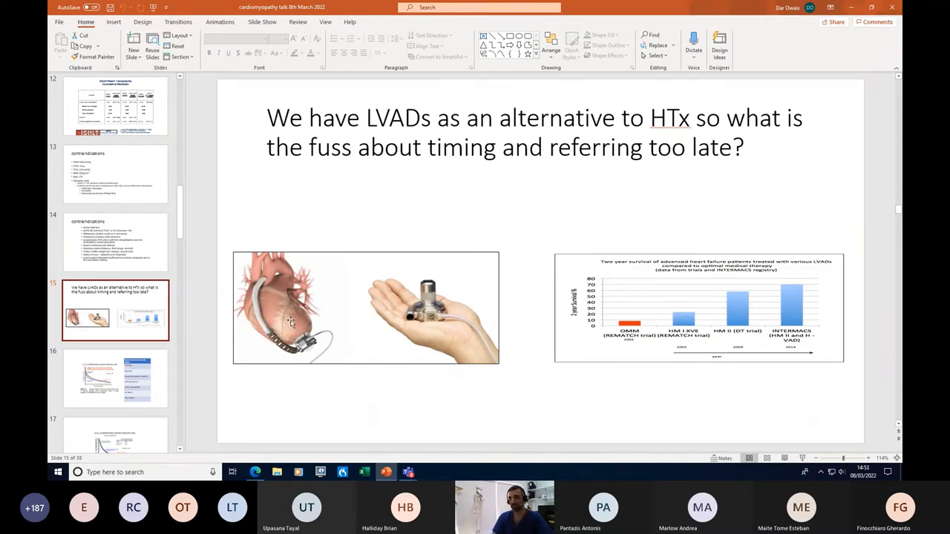
mouse_move(362, 338)
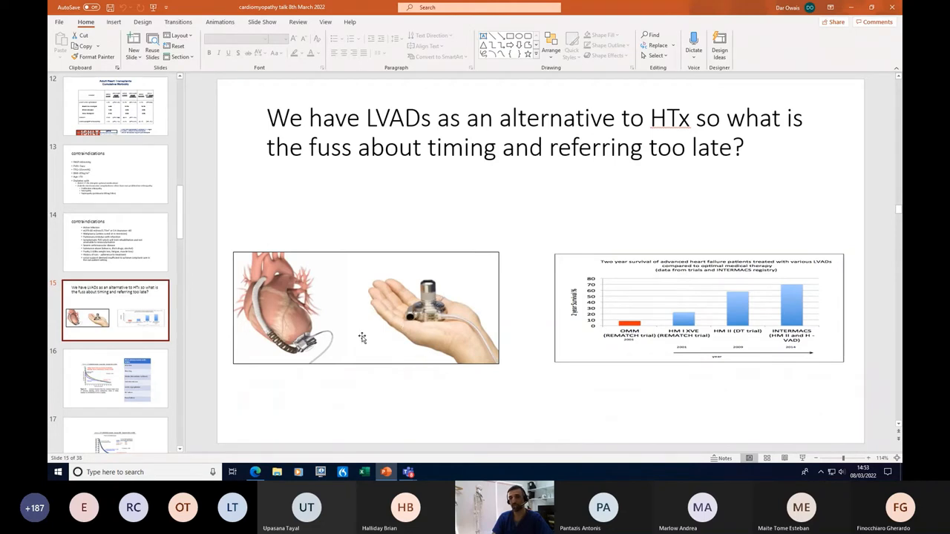
mouse_move(271, 276)
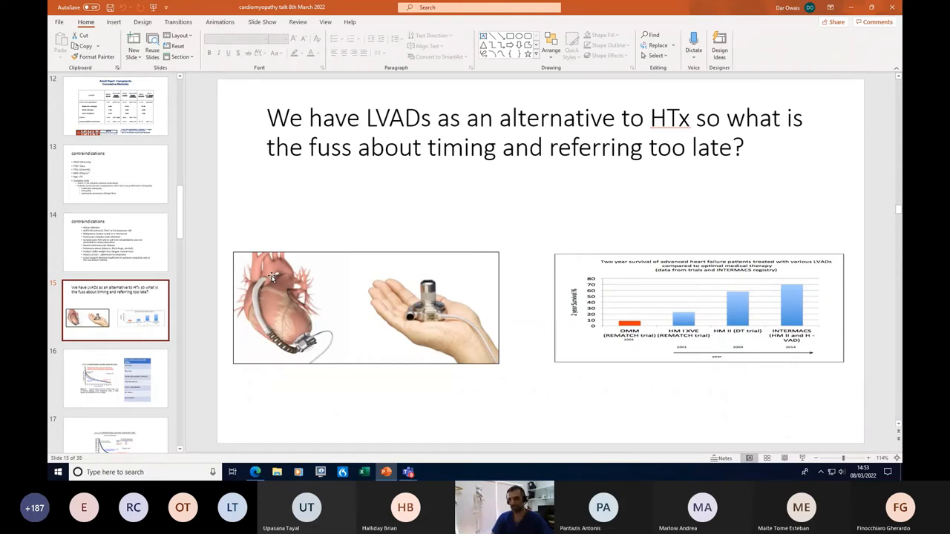
mouse_move(385, 288)
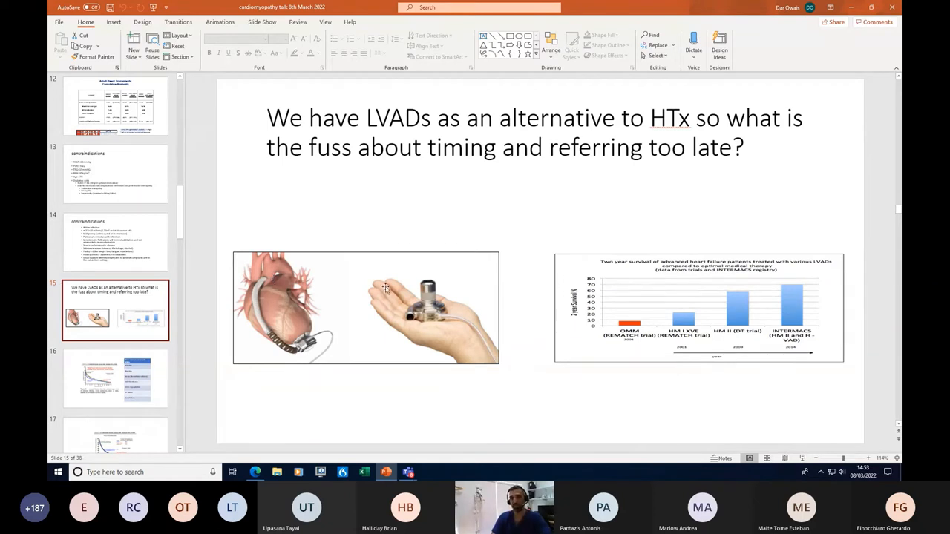
mouse_move(650, 348)
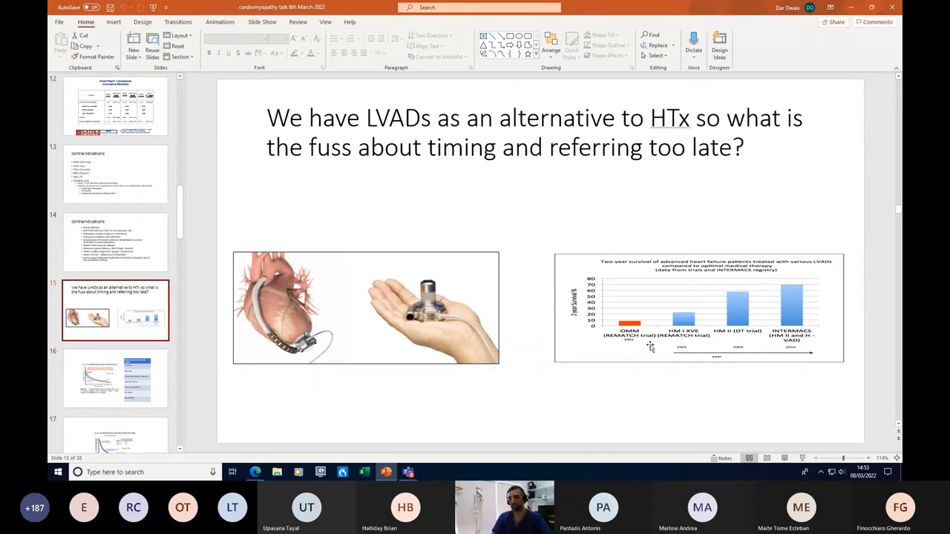
mouse_move(629, 322)
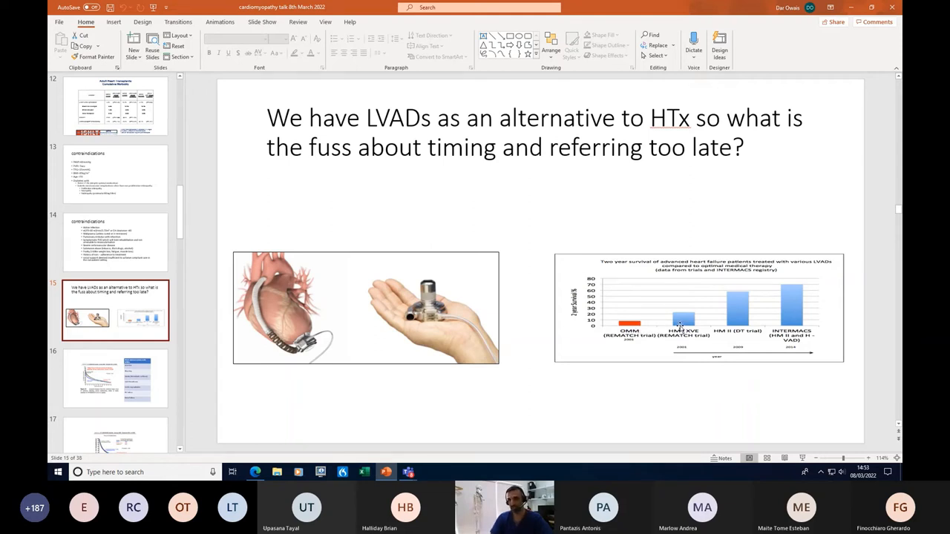
mouse_move(740, 312)
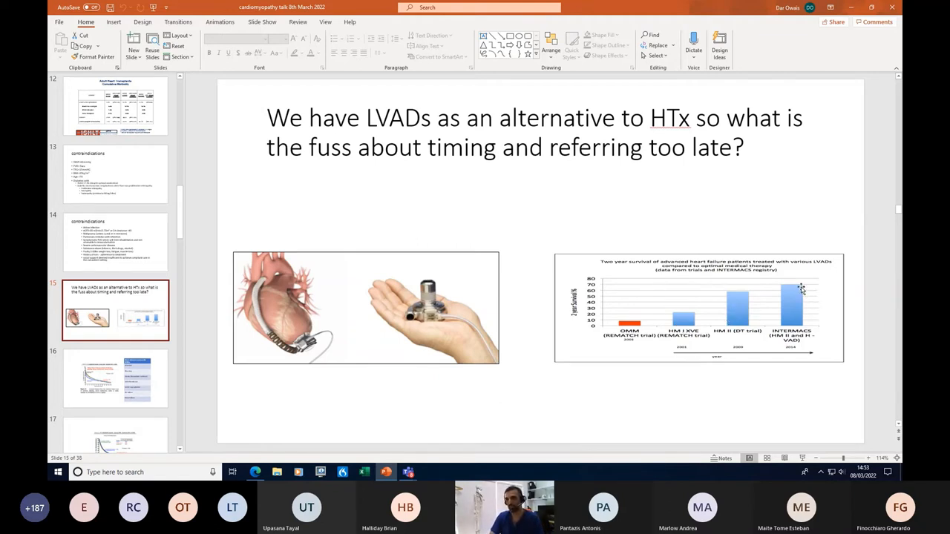
mouse_move(830, 285)
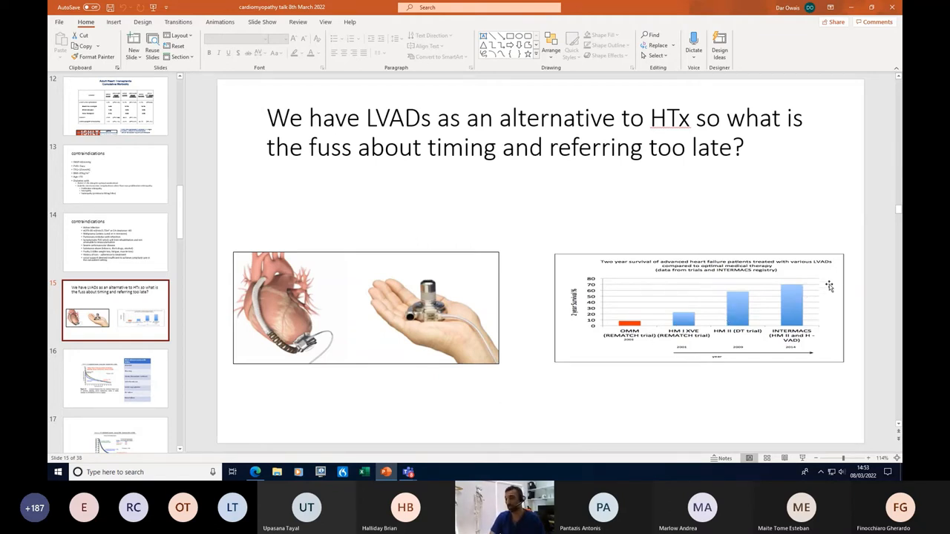
mouse_move(812, 292)
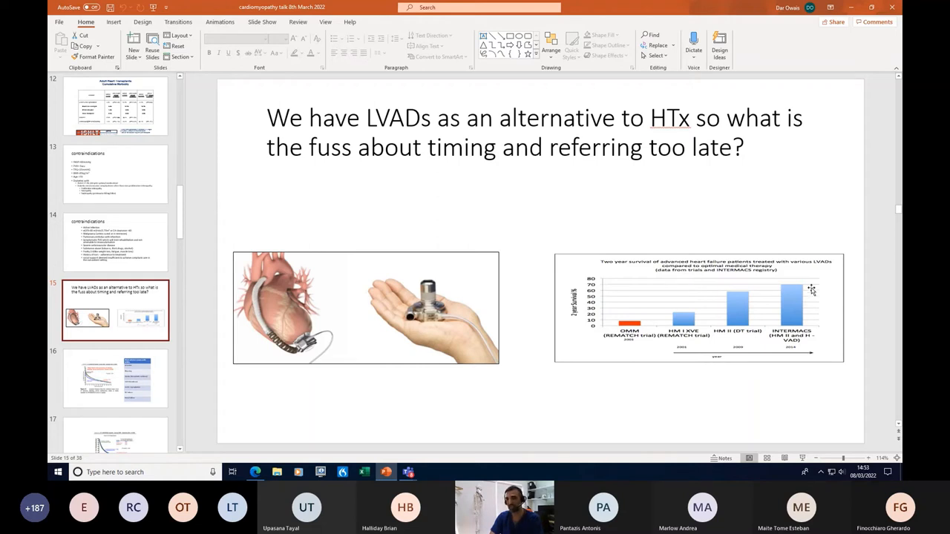
mouse_move(796, 287)
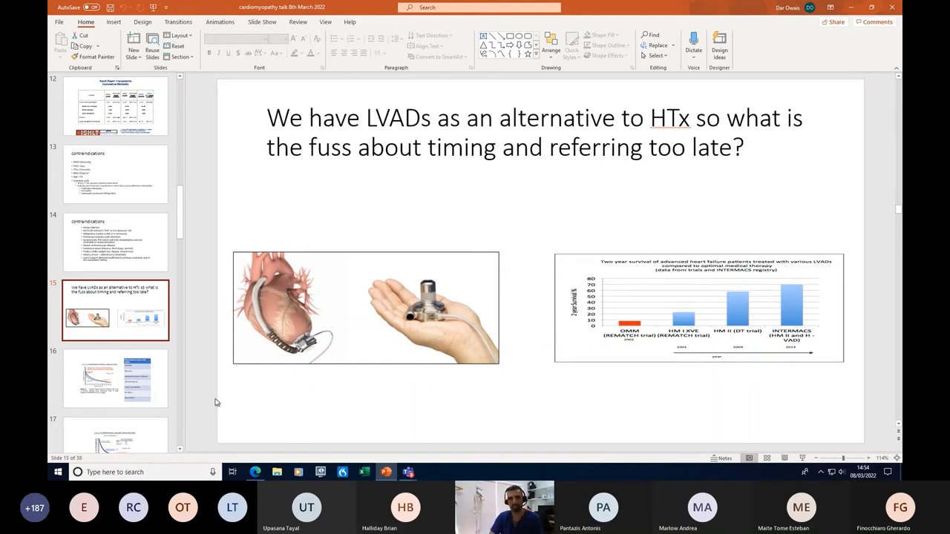
click(115, 379)
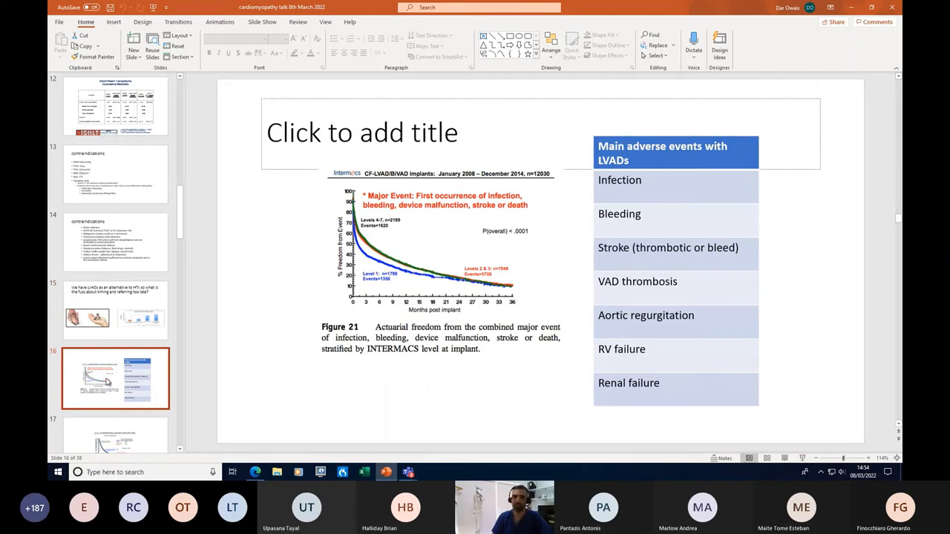
mouse_move(766, 202)
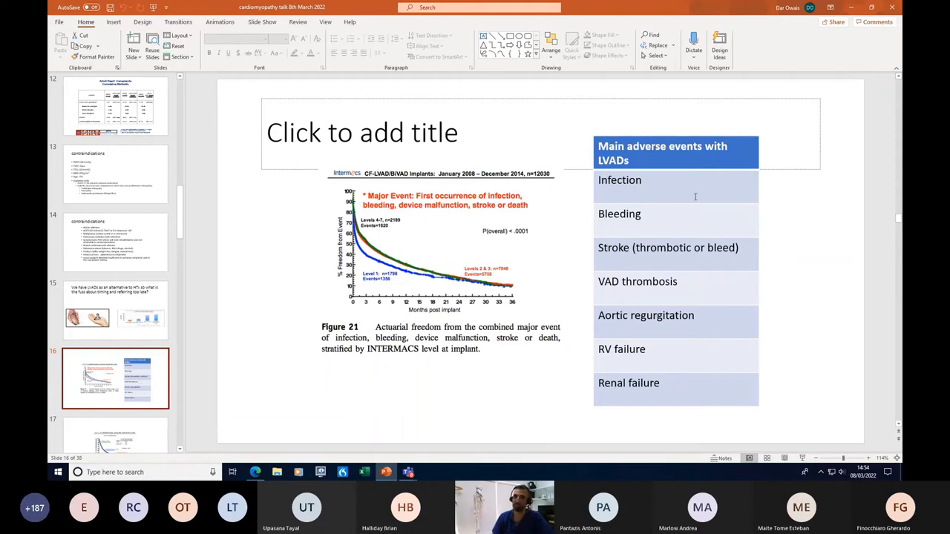
mouse_move(687, 229)
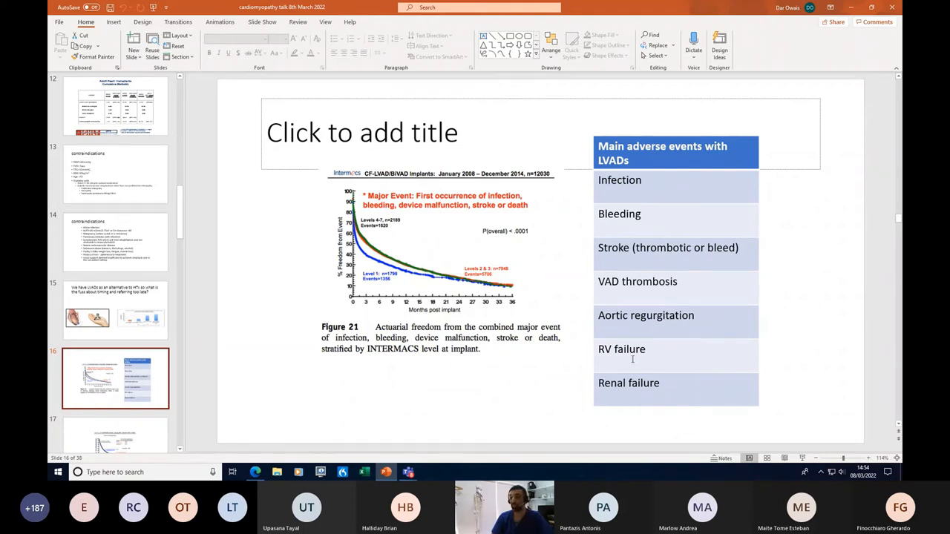
mouse_move(655, 396)
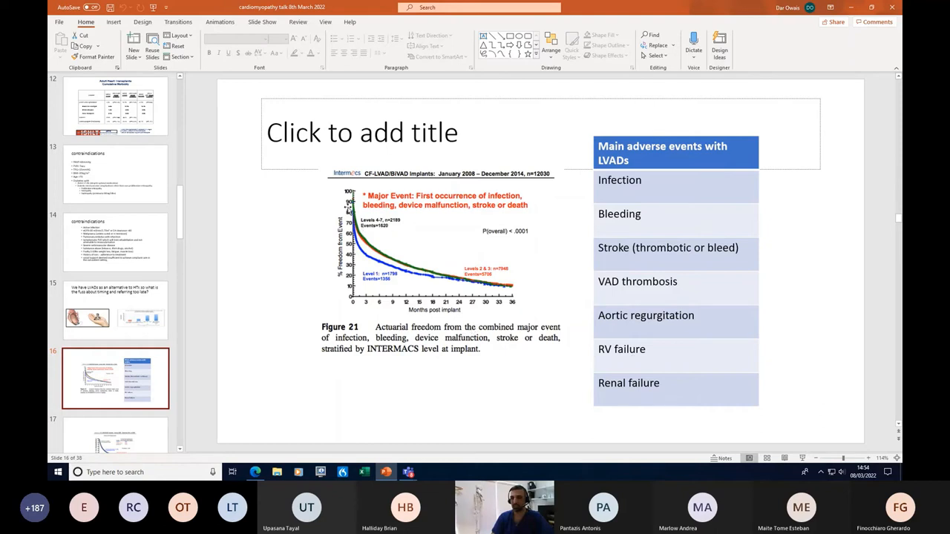
mouse_move(461, 287)
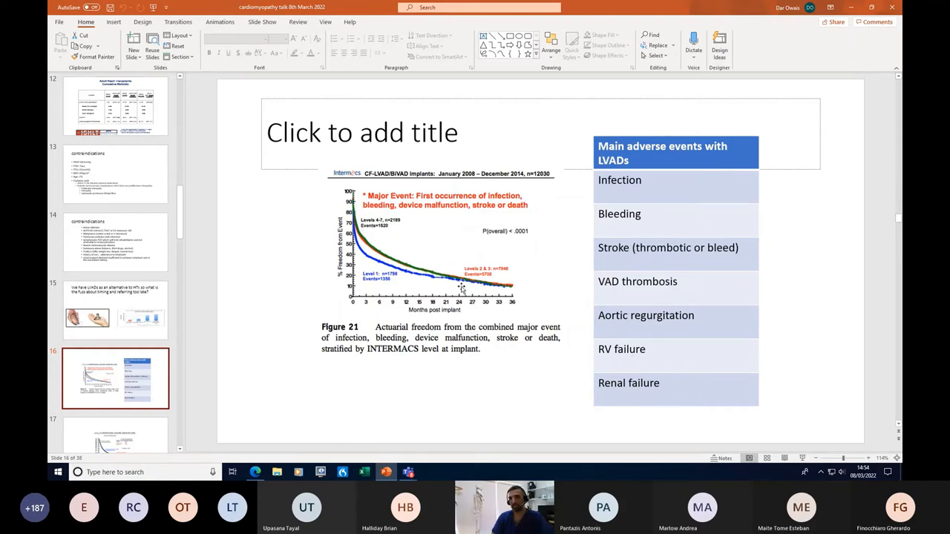
mouse_move(515, 291)
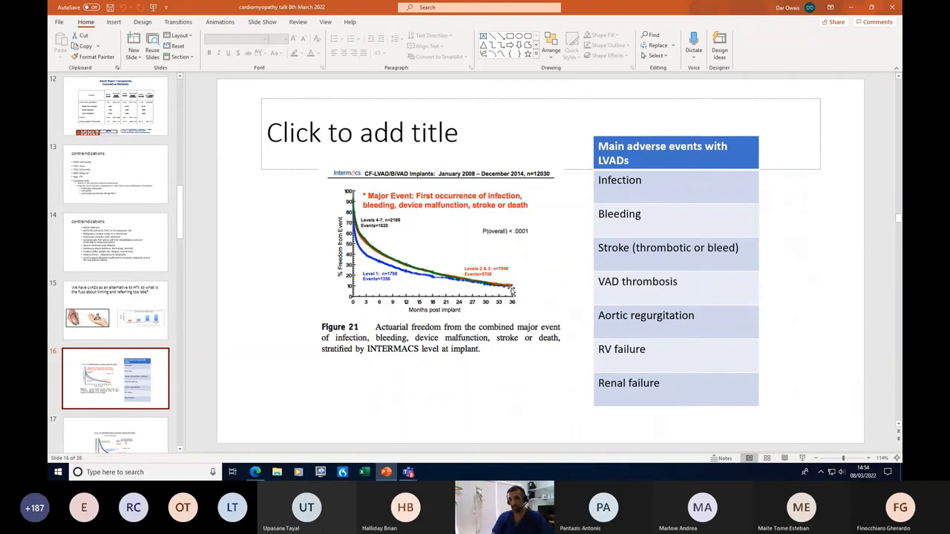
mouse_move(471, 215)
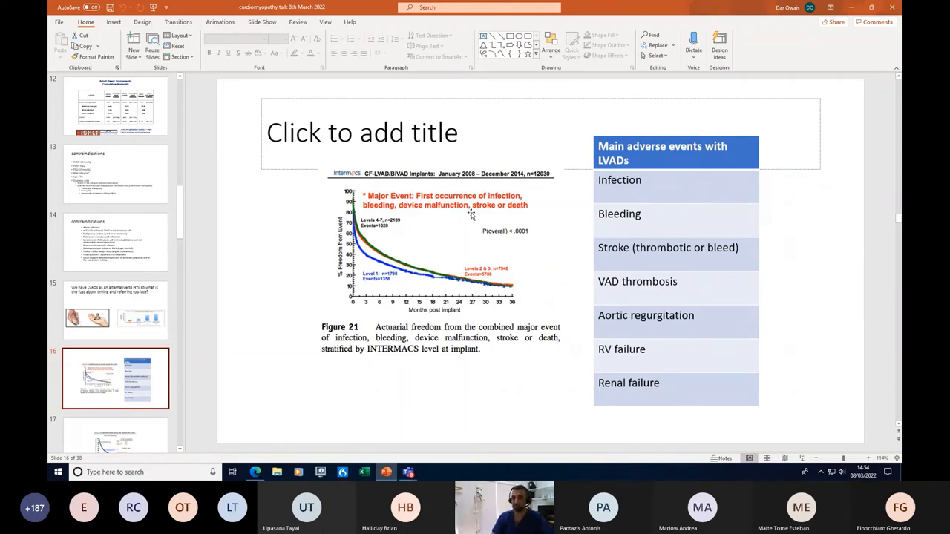
mouse_move(524, 214)
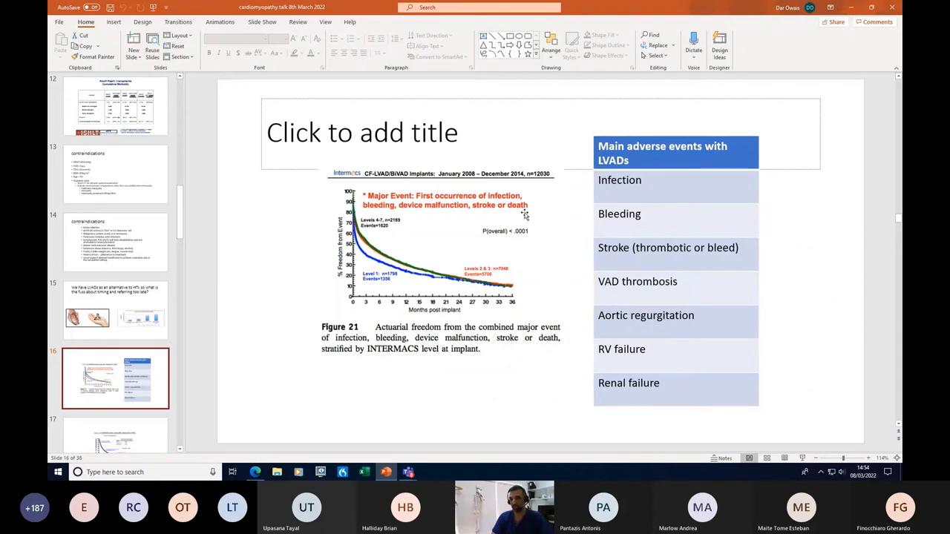
mouse_move(530, 288)
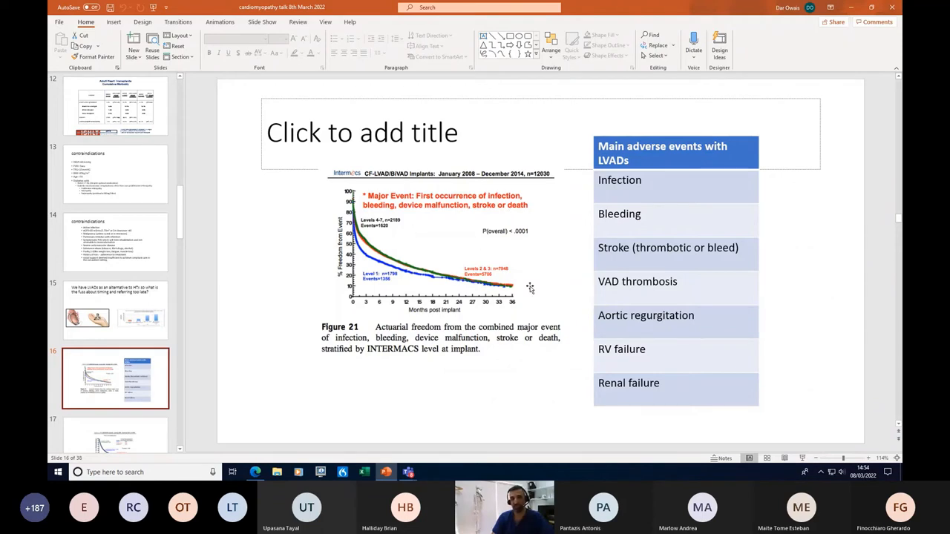
mouse_move(397, 359)
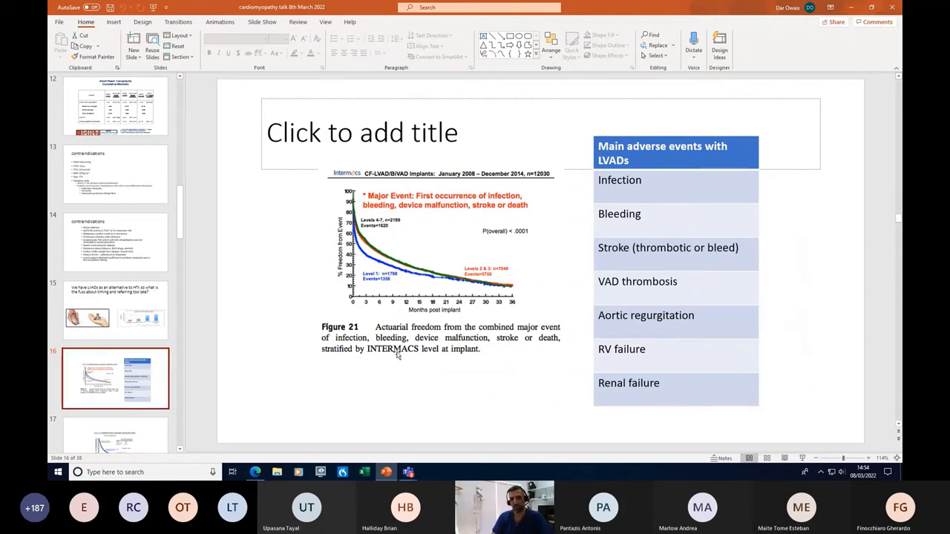
mouse_move(428, 338)
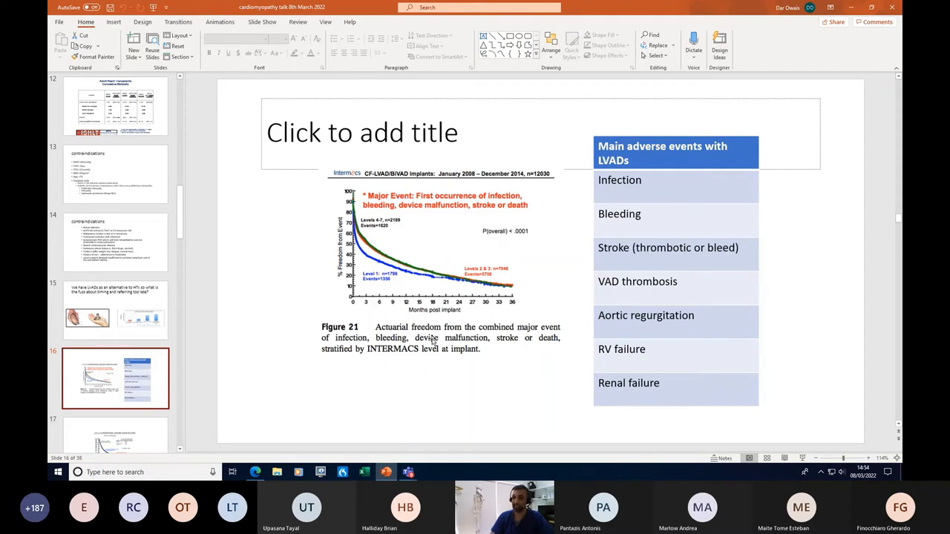
mouse_move(423, 355)
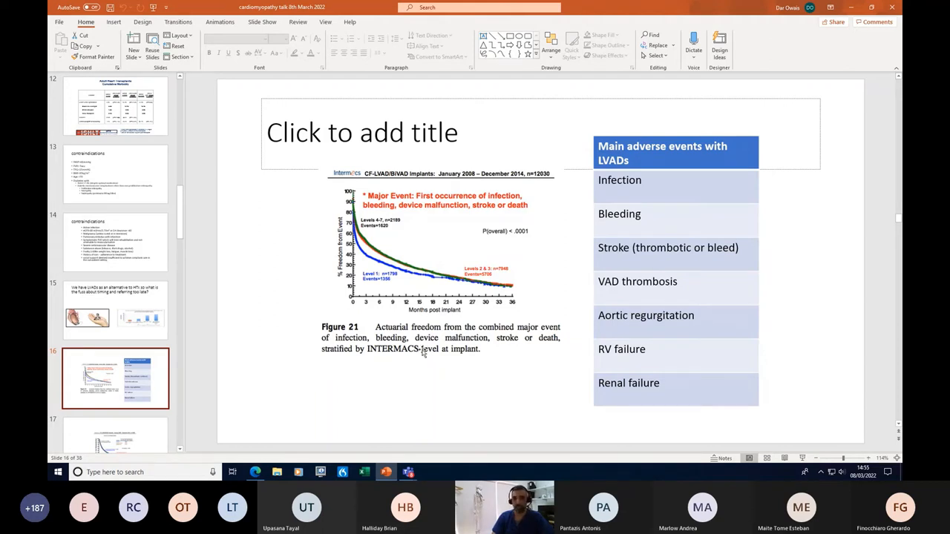
mouse_move(388, 236)
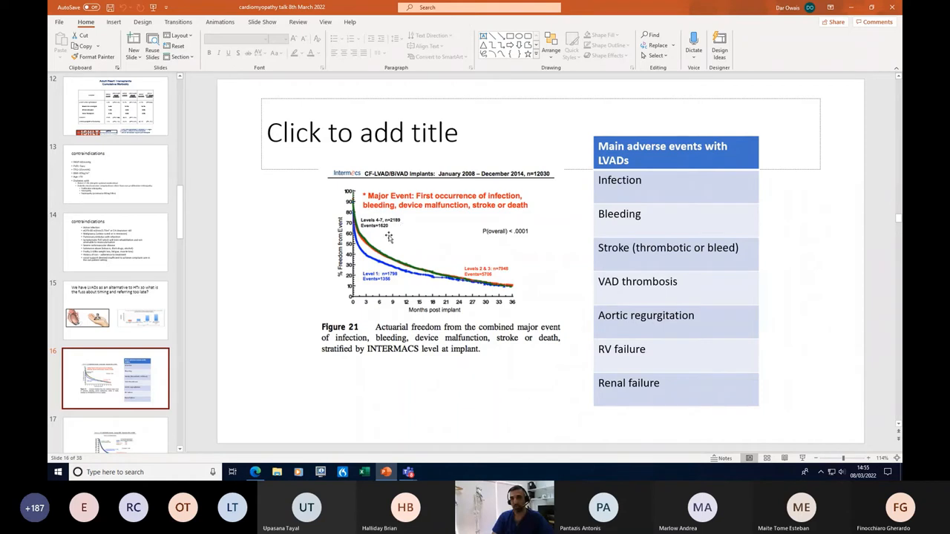
mouse_move(596, 314)
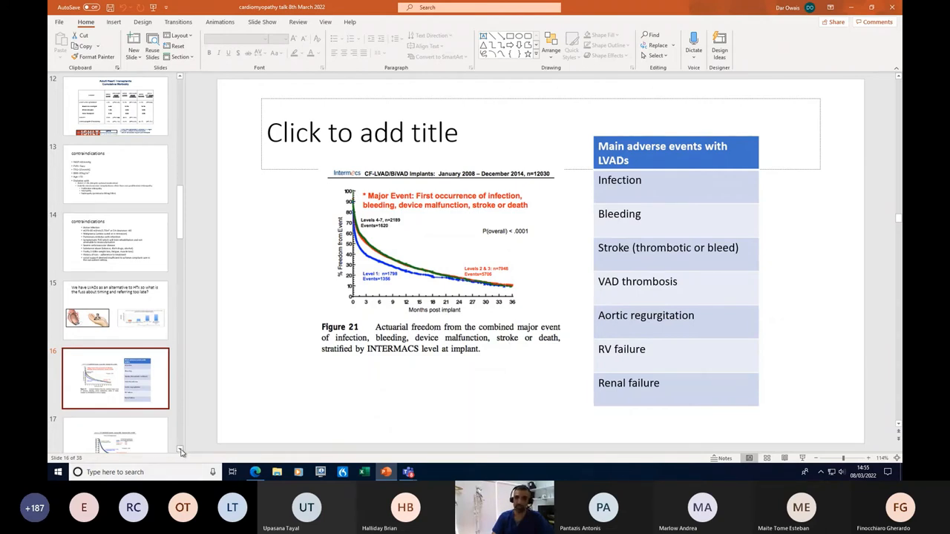
Scroll the slide thumbnail pane down slightly past the LVAD adverse events slide.
scroll(down, 3)
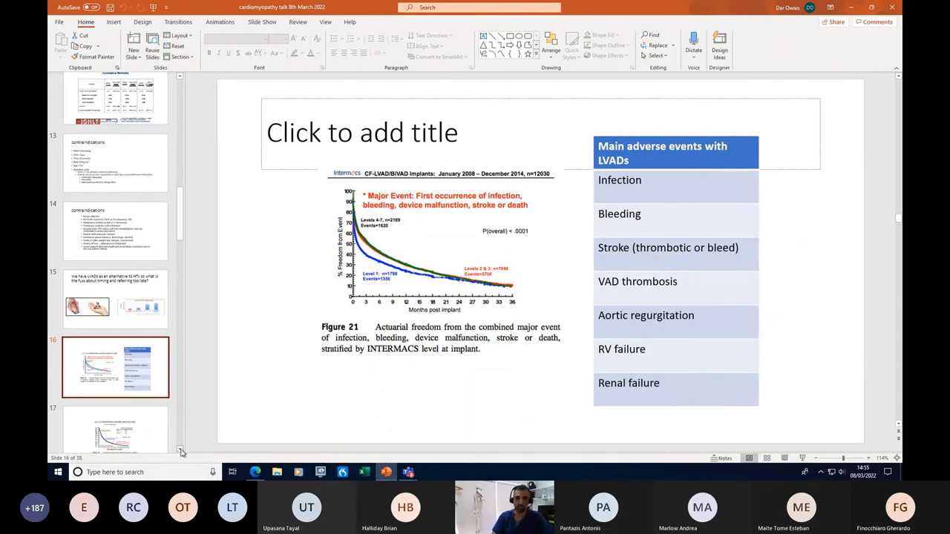
Scroll the thumbnail pane further down toward the NHS long-term VAD outcomes chart.
scroll(down, 3)
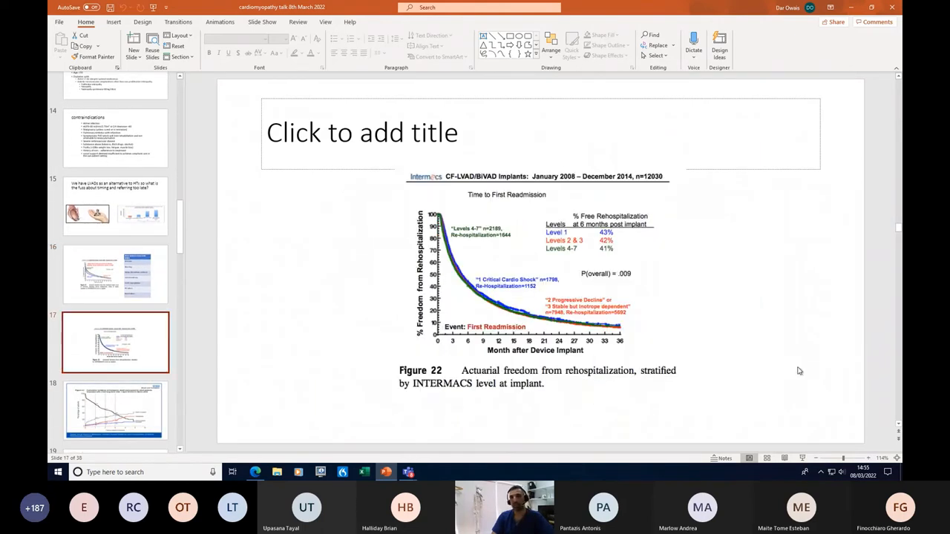
mouse_move(603, 284)
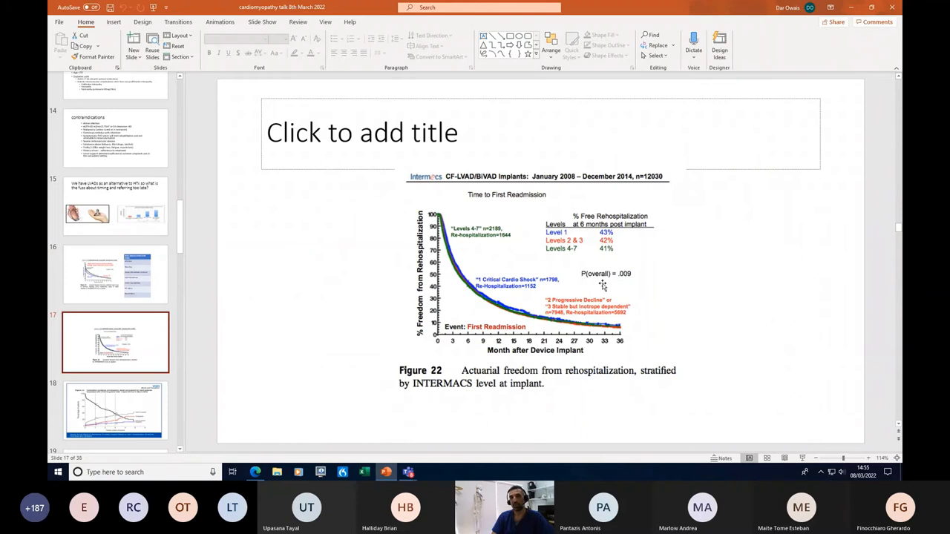
mouse_move(468, 264)
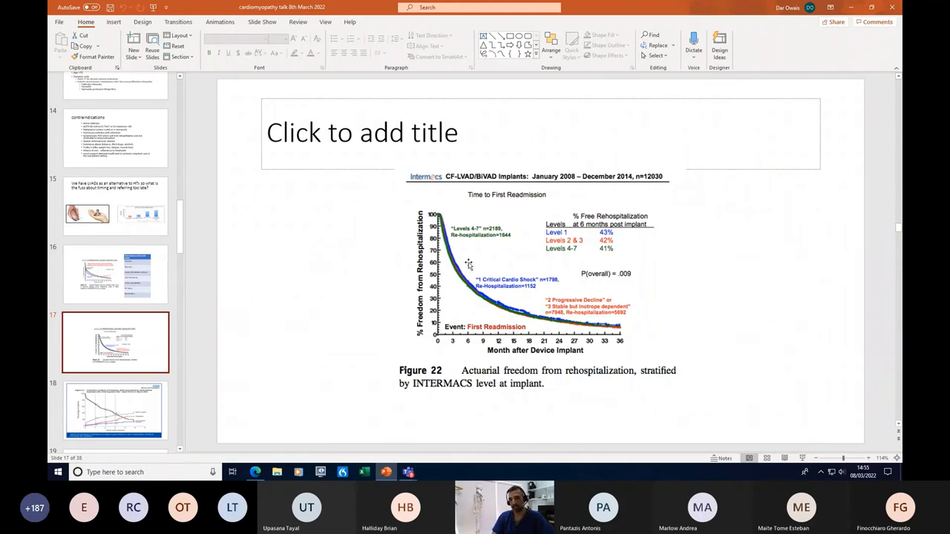
mouse_move(484, 249)
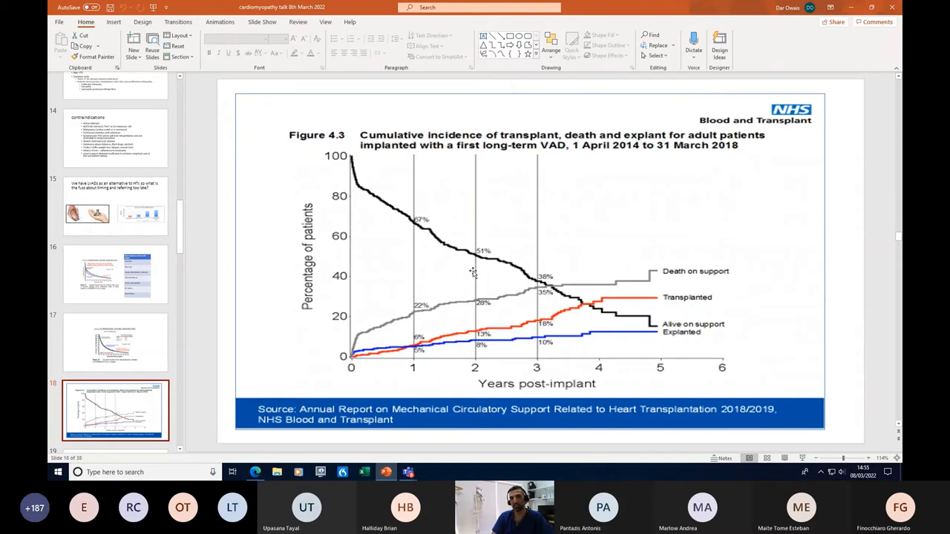
mouse_move(358, 365)
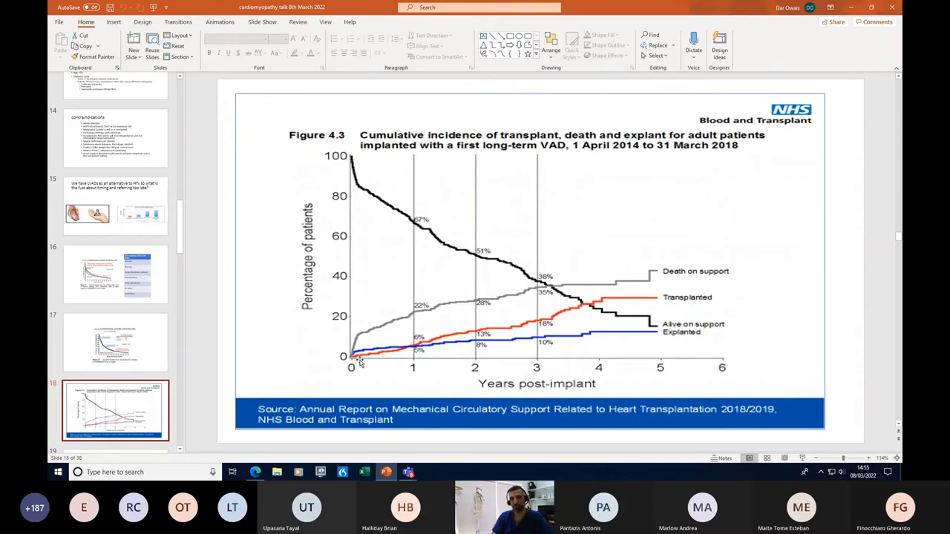
mouse_move(354, 367)
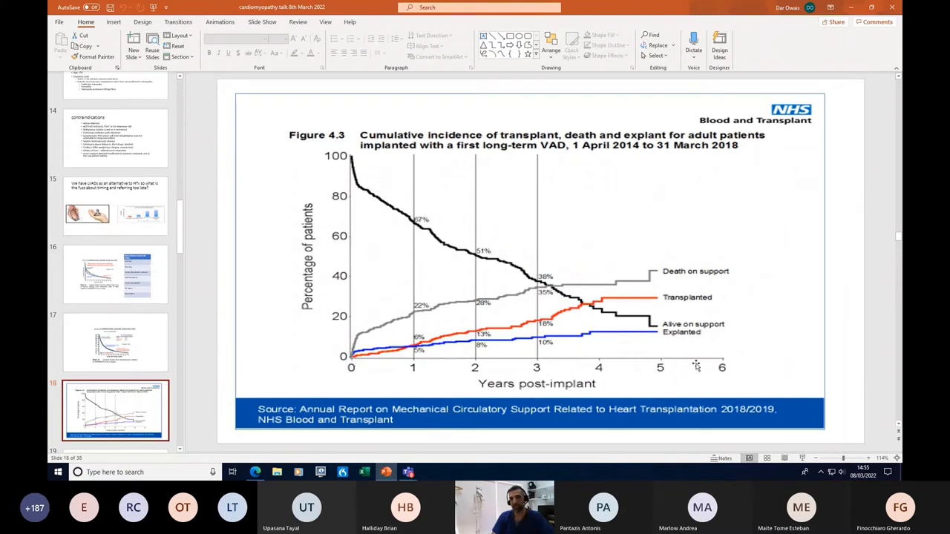
mouse_move(635, 287)
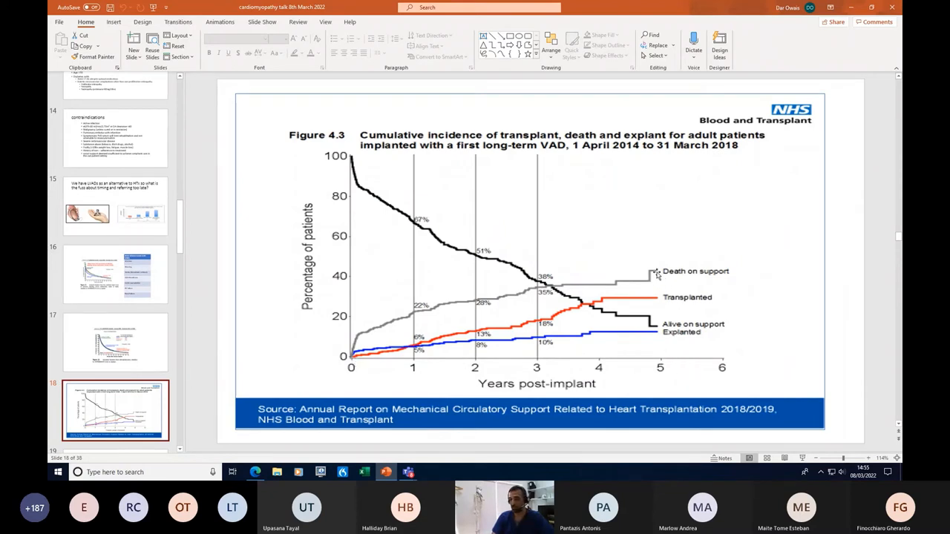
mouse_move(657, 302)
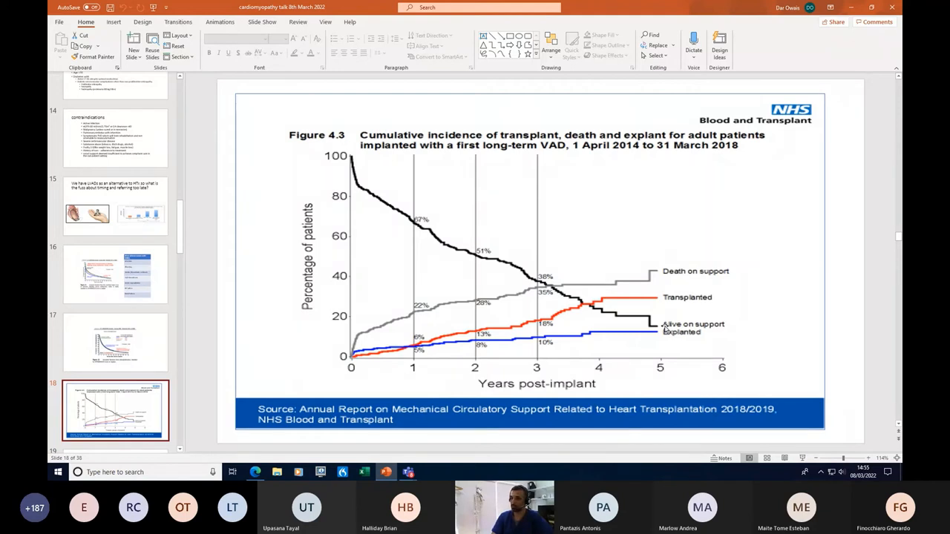
mouse_move(659, 339)
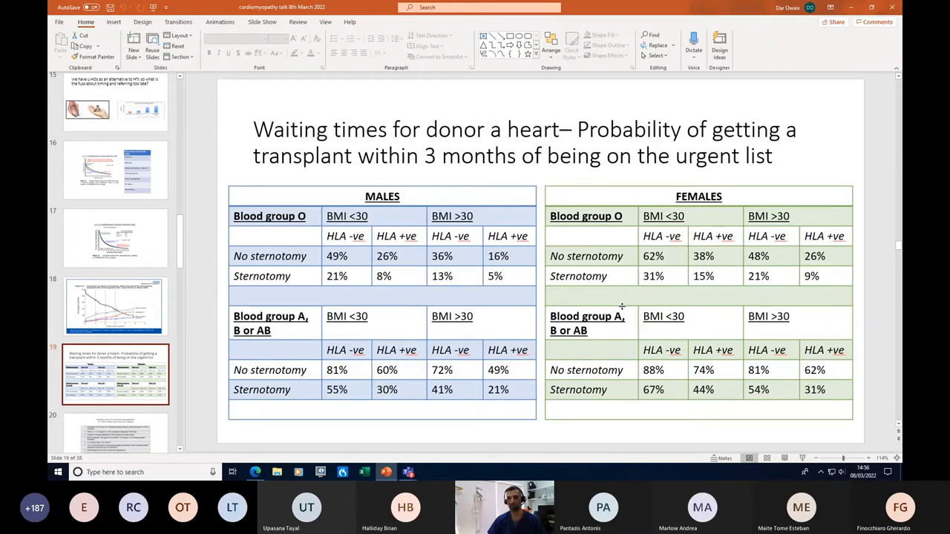
mouse_move(617, 339)
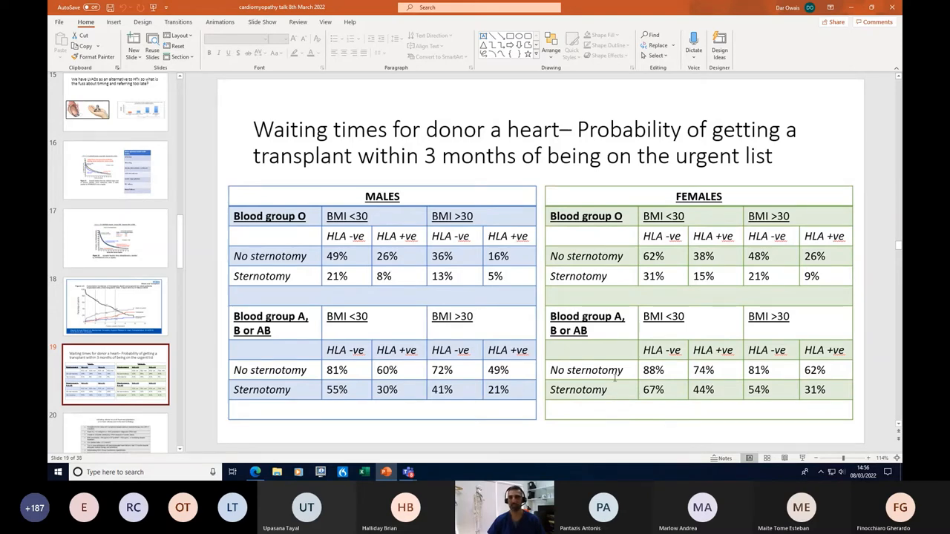
mouse_move(537, 377)
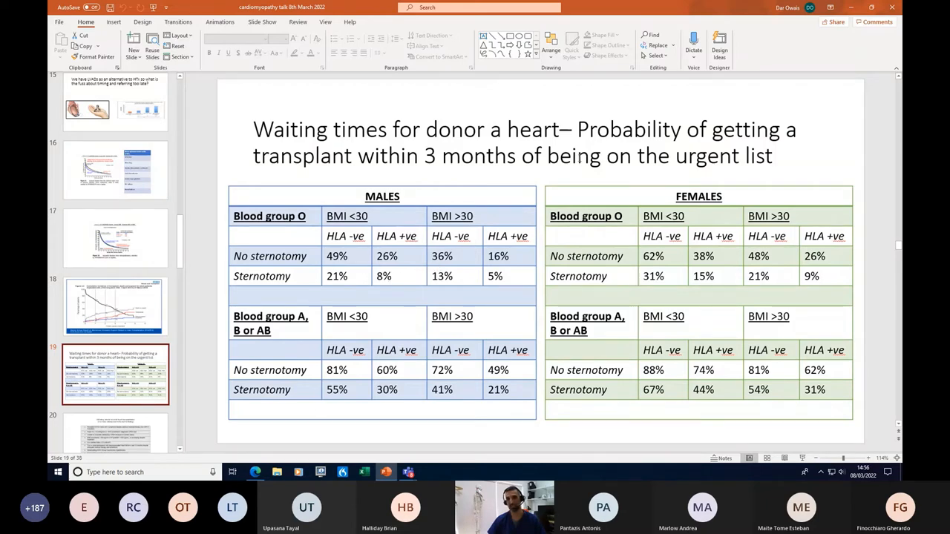
mouse_move(398, 275)
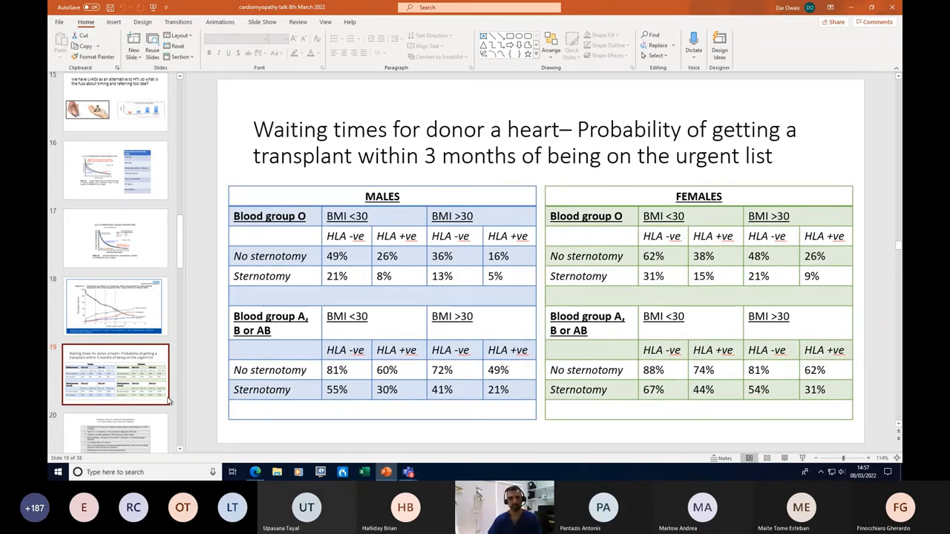
Scroll the thumbnail pane down toward the donor heart waiting-times slide.
scroll(down, 3)
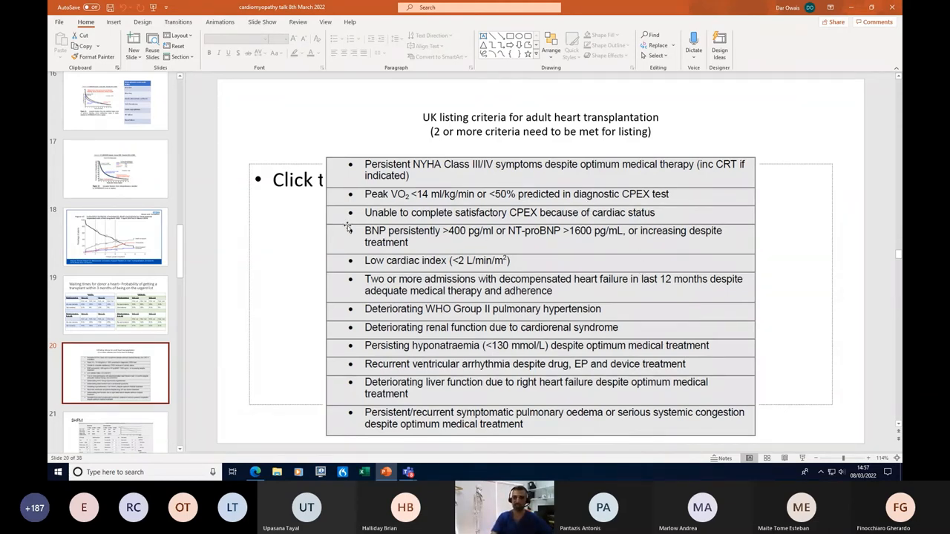
mouse_move(389, 238)
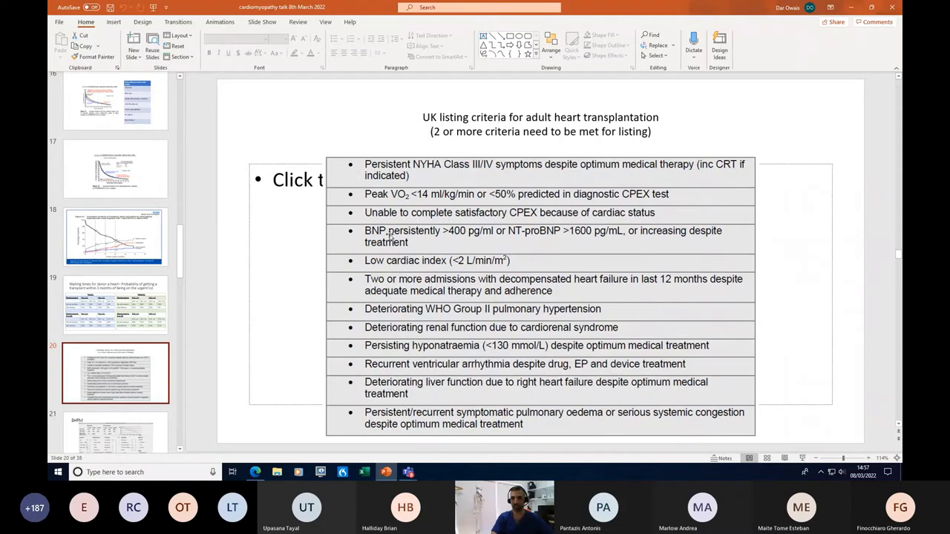
mouse_move(384, 180)
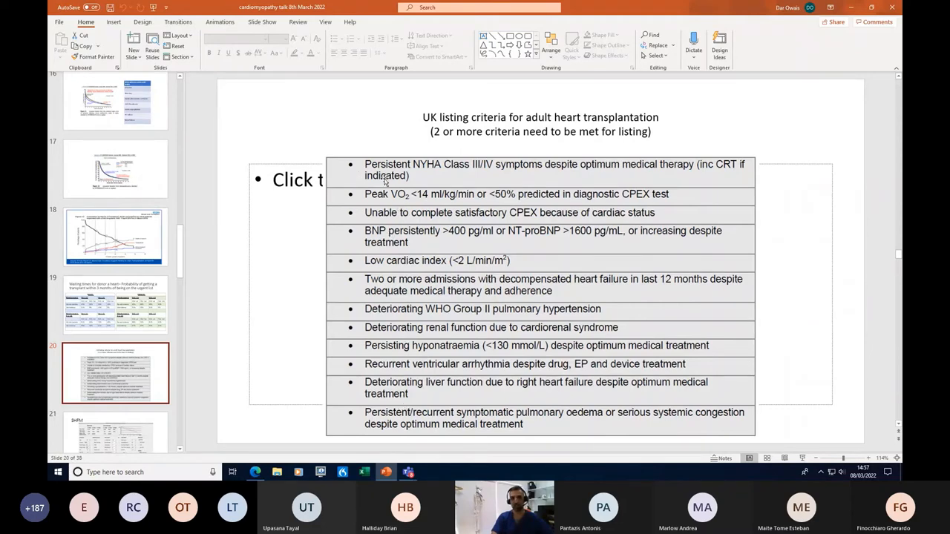
mouse_move(493, 175)
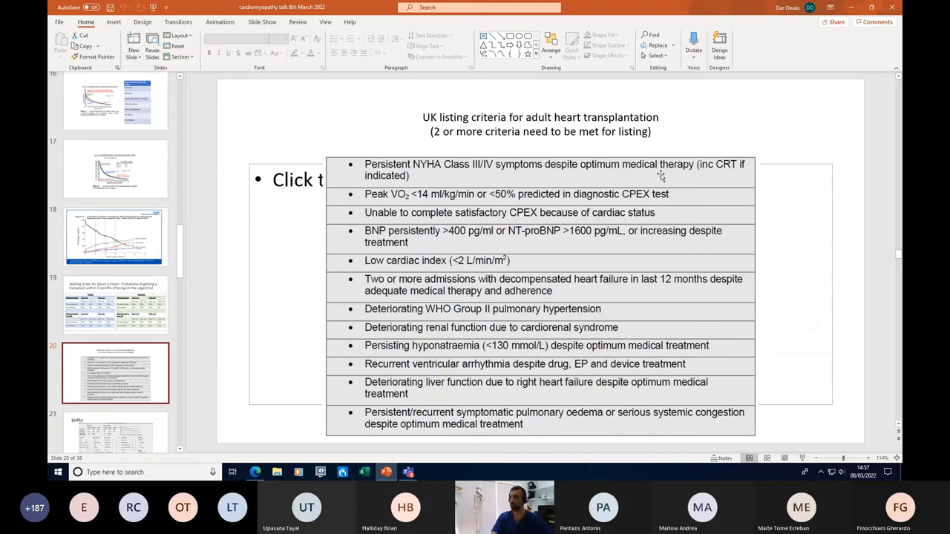
mouse_move(742, 170)
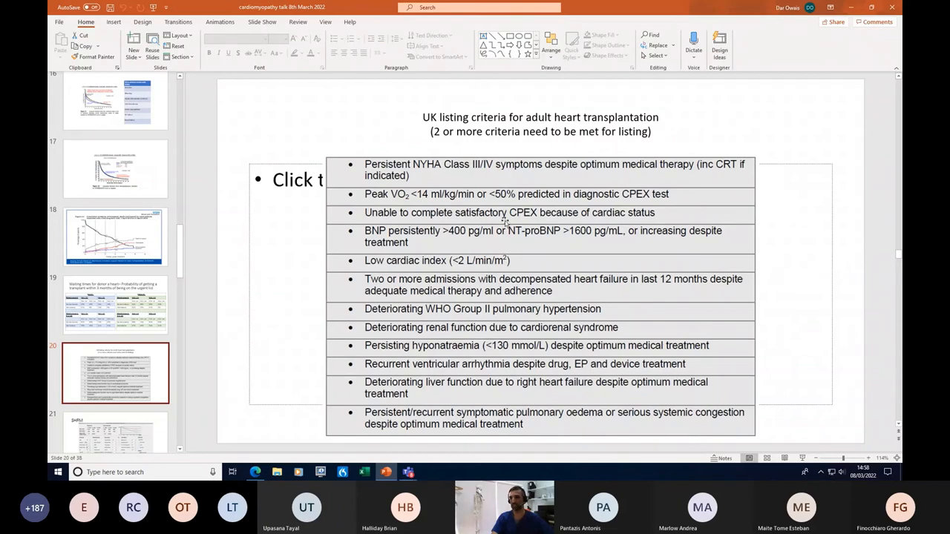
mouse_move(414, 201)
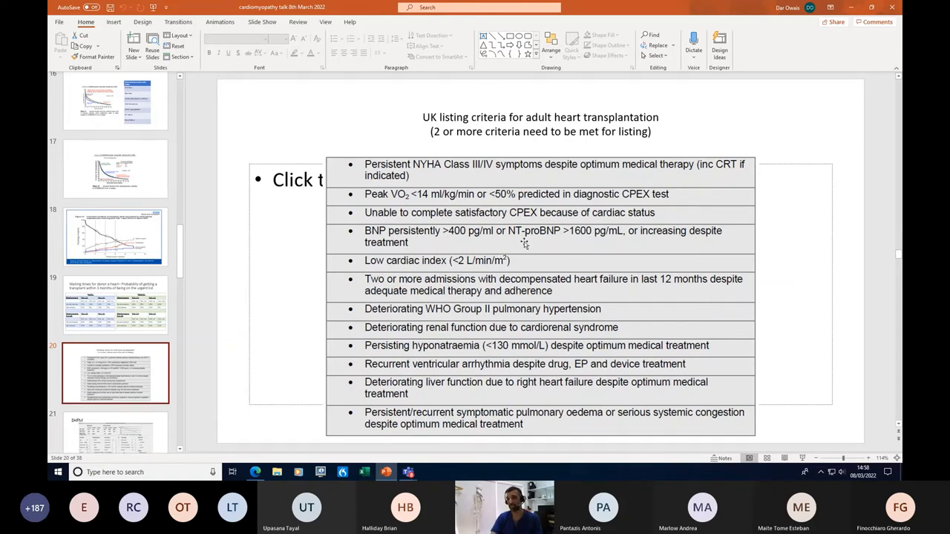
mouse_move(571, 239)
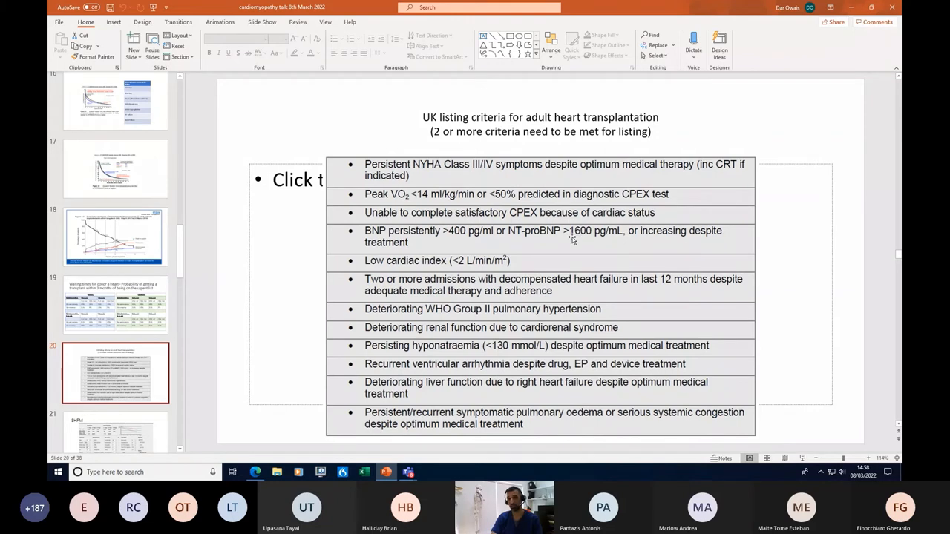
mouse_move(411, 260)
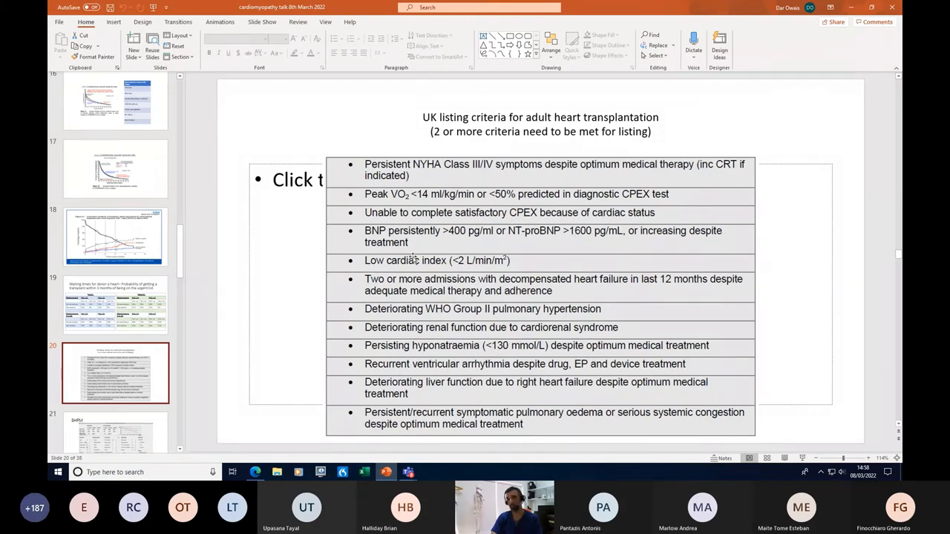
mouse_move(426, 291)
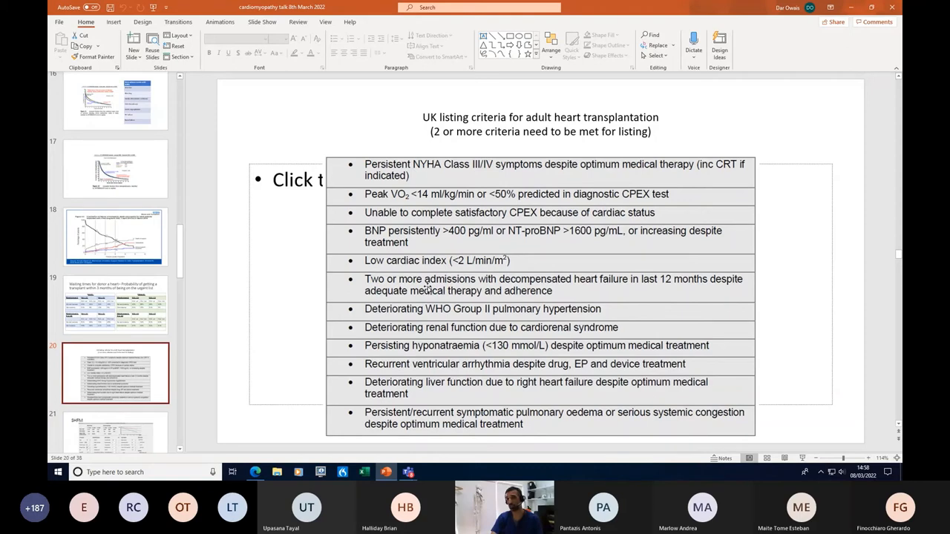
mouse_move(457, 304)
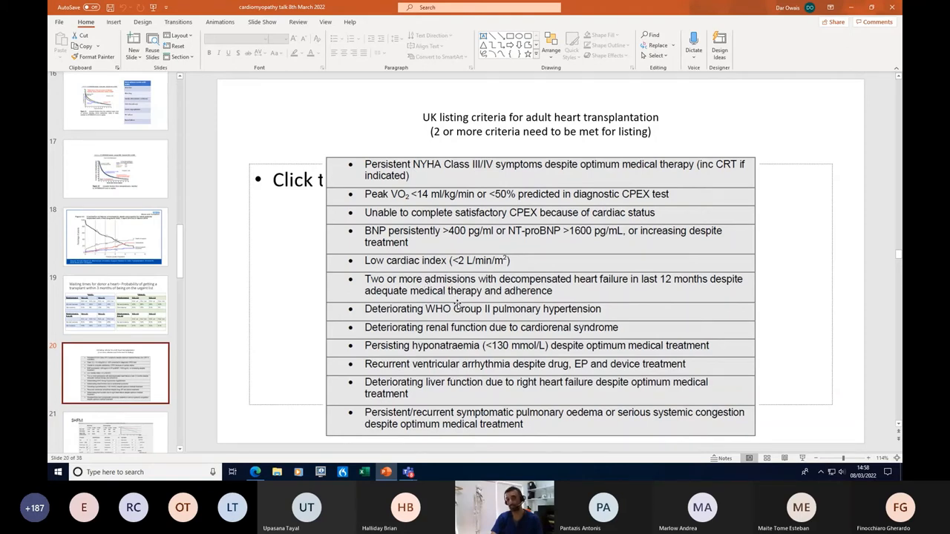
mouse_move(568, 321)
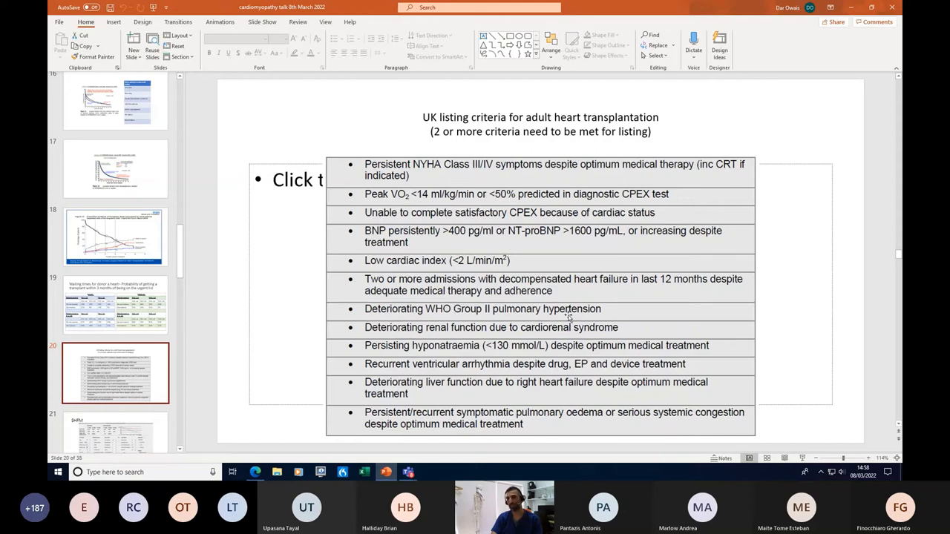
mouse_move(532, 307)
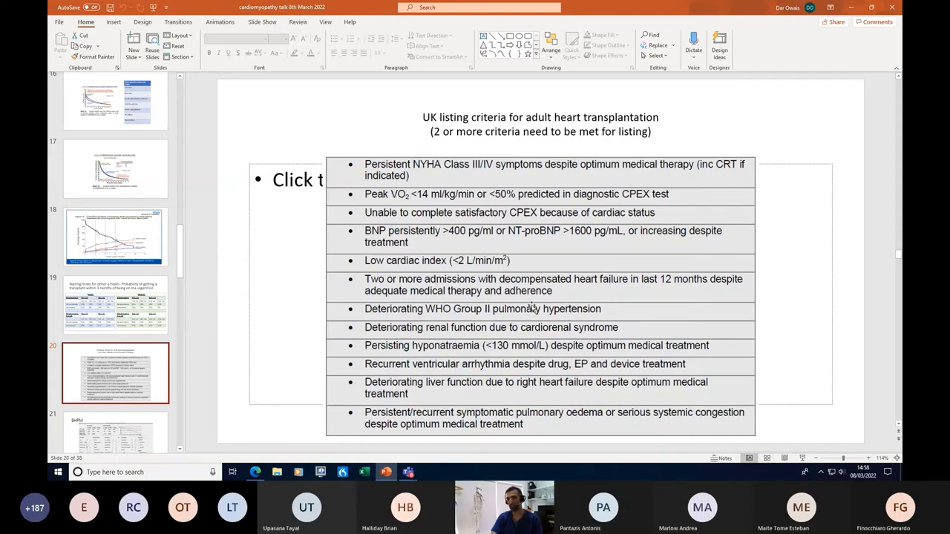
mouse_move(421, 88)
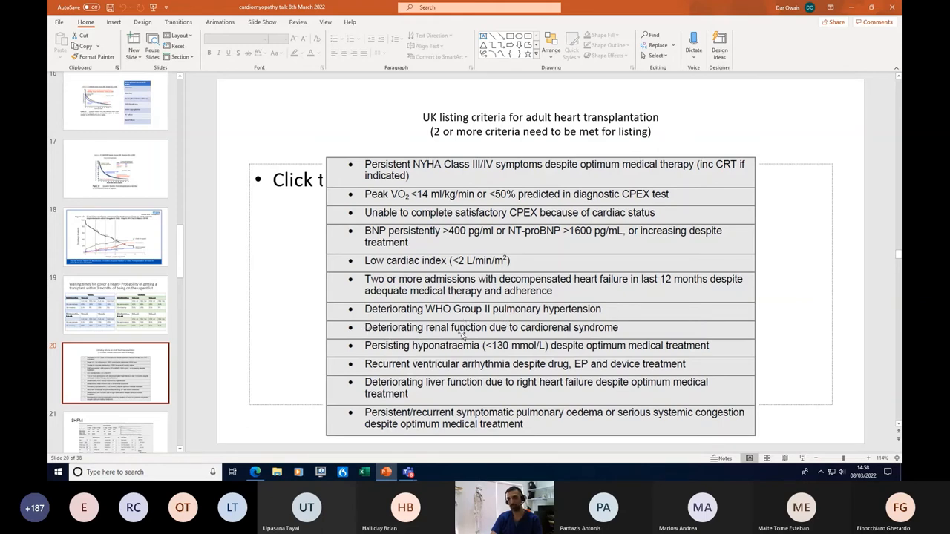
mouse_move(496, 350)
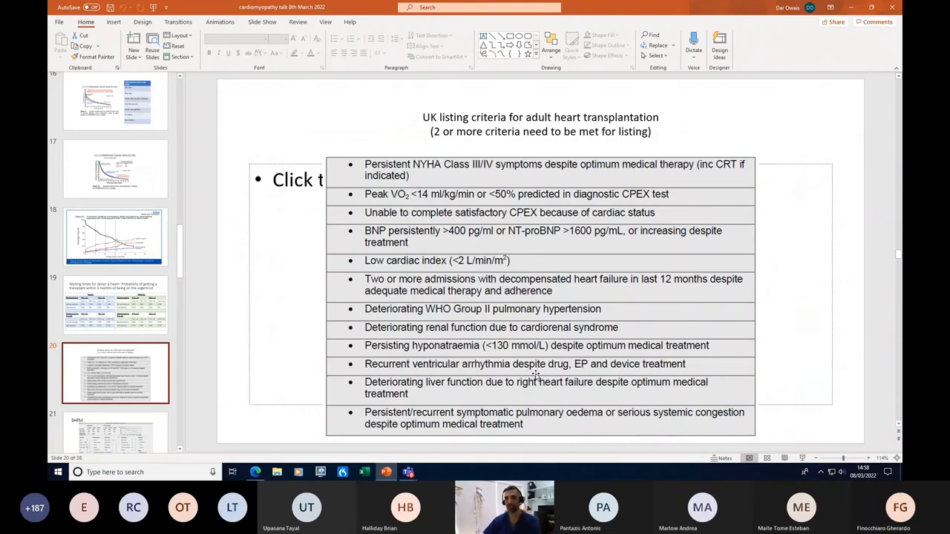
mouse_move(573, 368)
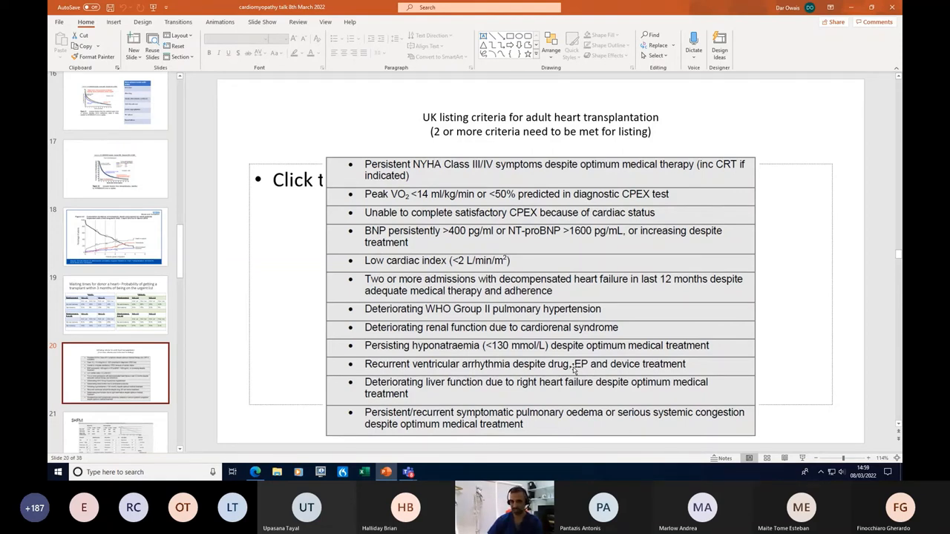
mouse_move(500, 392)
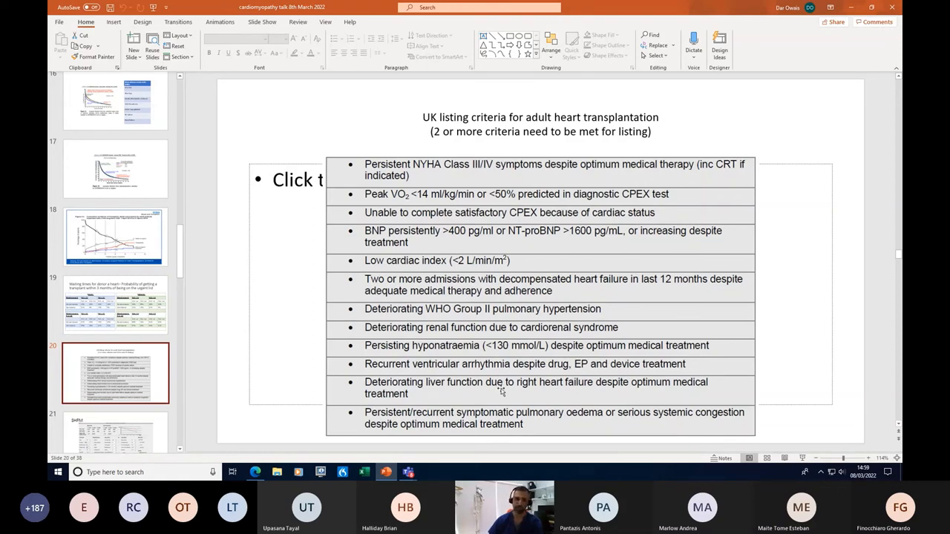
mouse_move(388, 386)
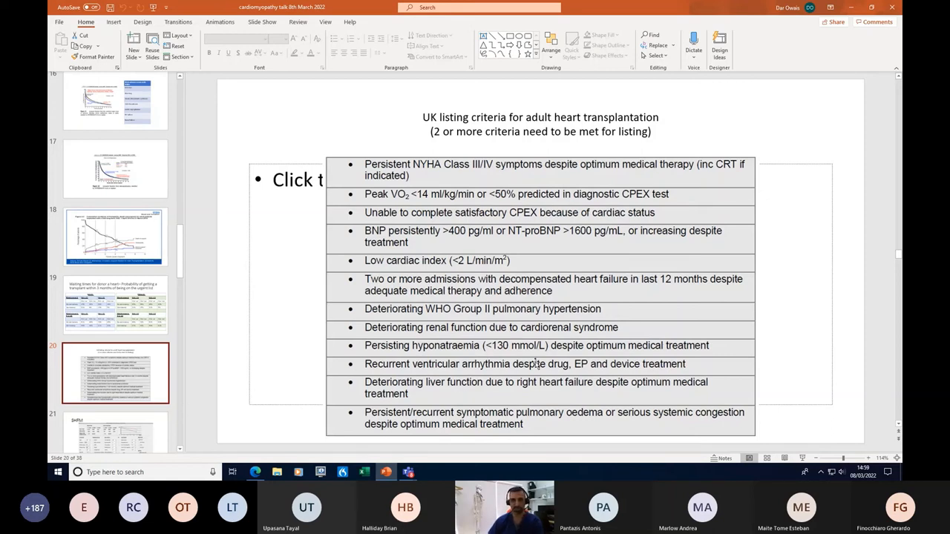
mouse_move(291, 367)
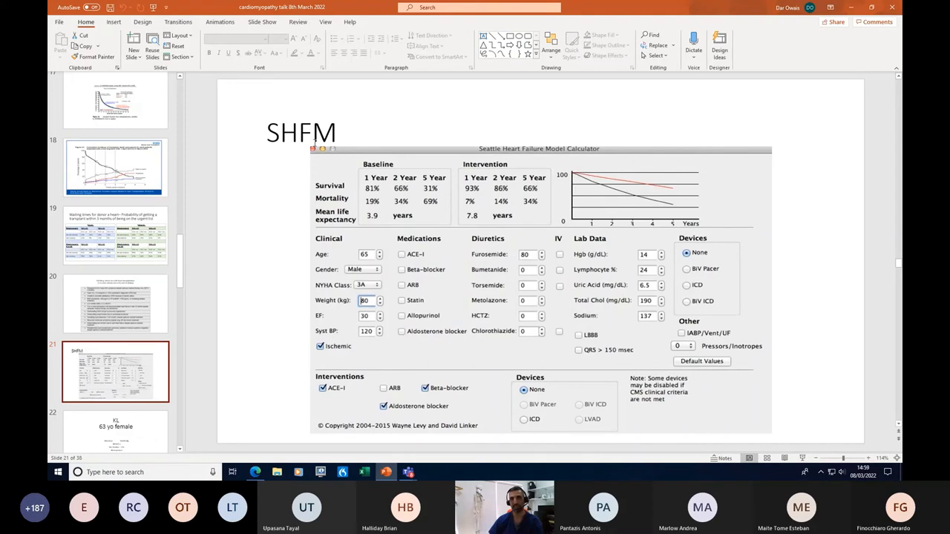
mouse_move(616, 270)
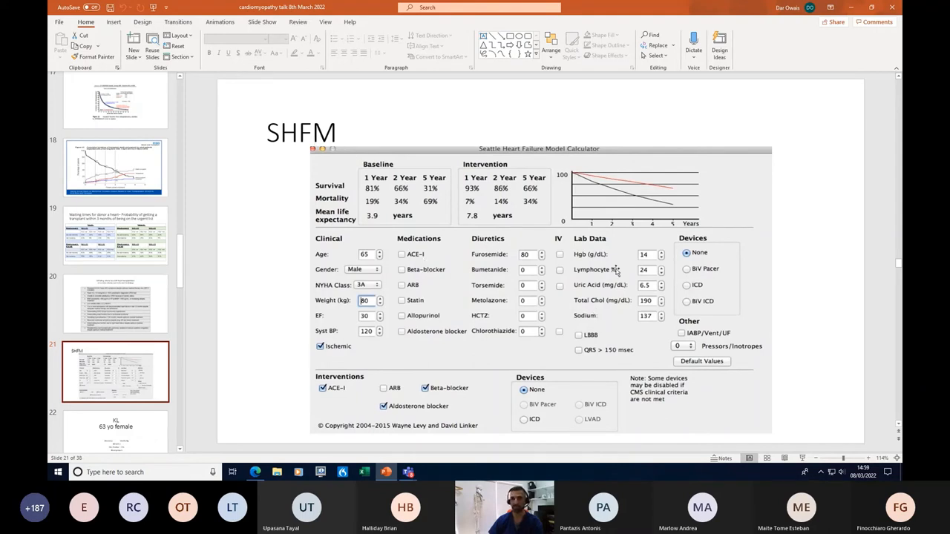
mouse_move(525, 319)
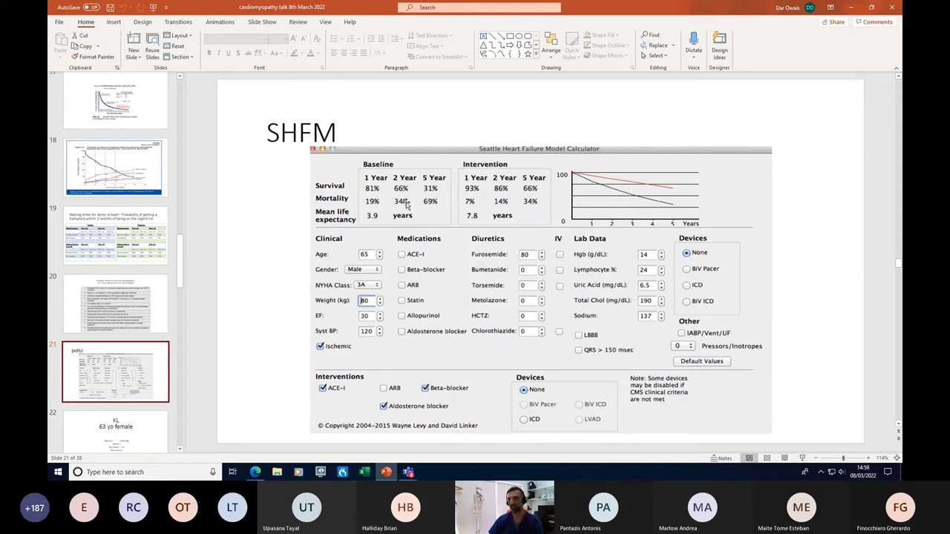
mouse_move(403, 204)
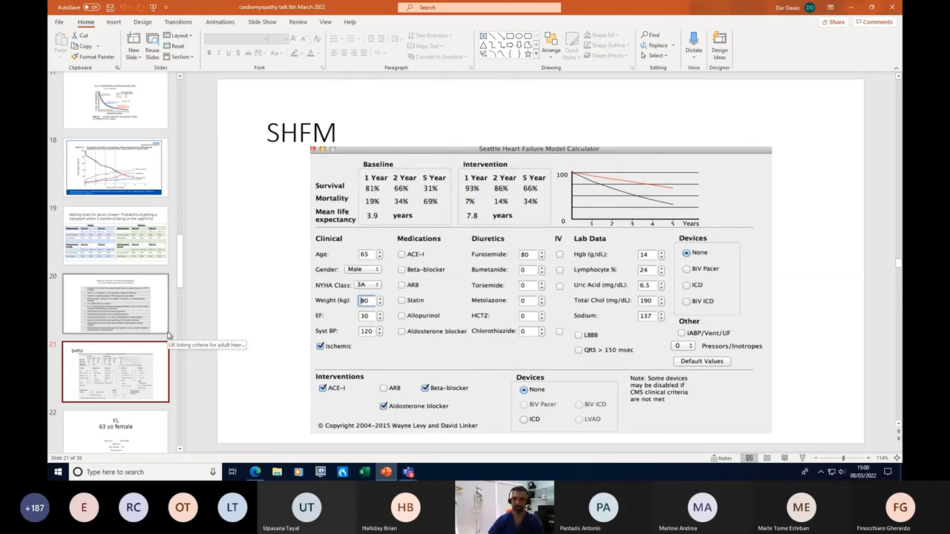
mouse_move(157, 346)
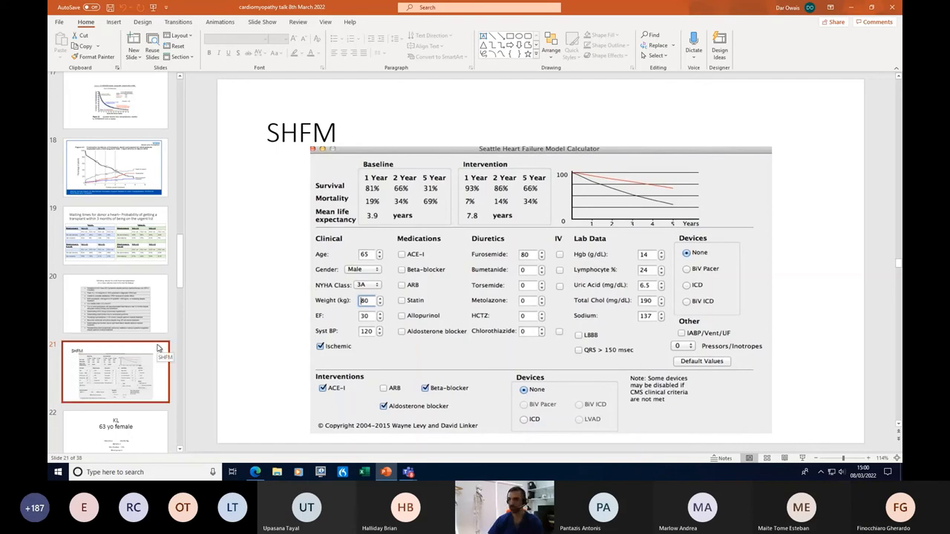
scroll(down, 3)
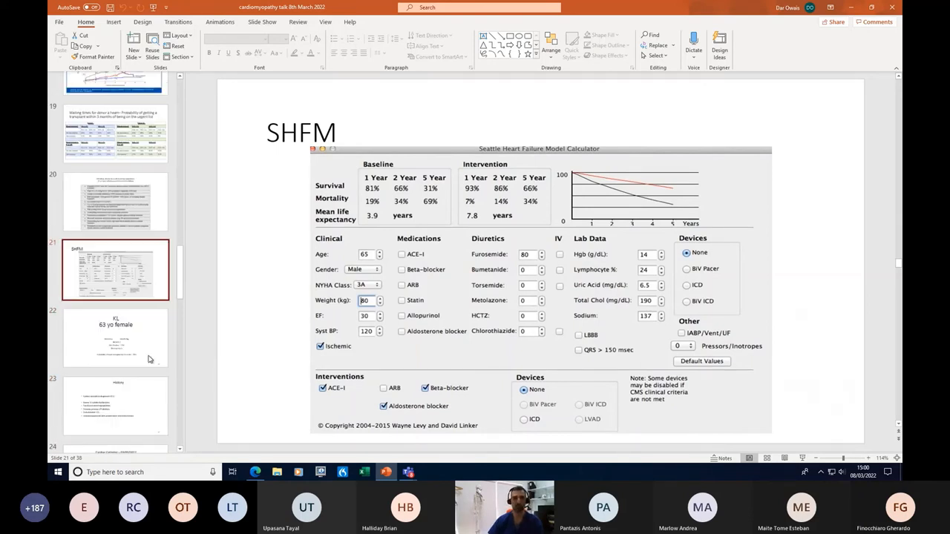
Show slide 22, case KL, a 63-year-old female with 38% transplant probability.
click(115, 337)
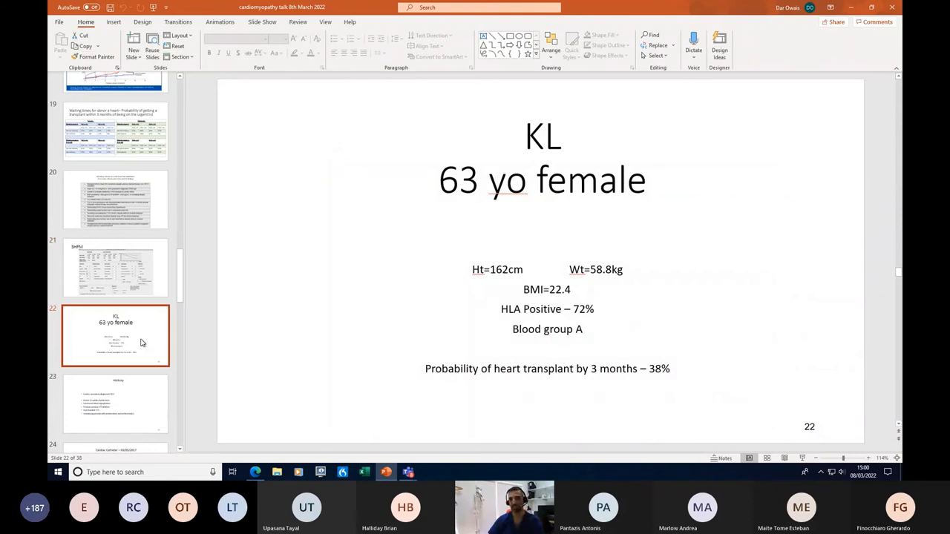
mouse_move(139, 350)
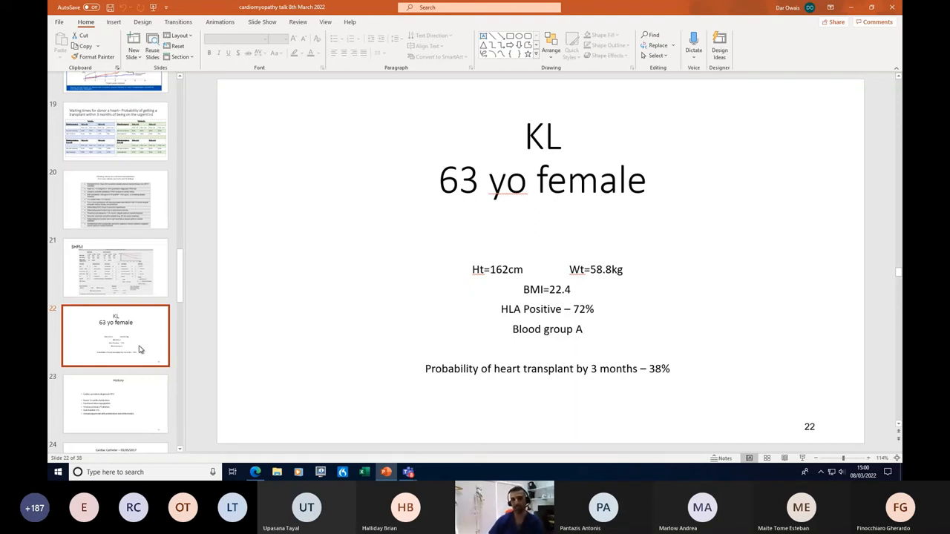
mouse_move(604, 295)
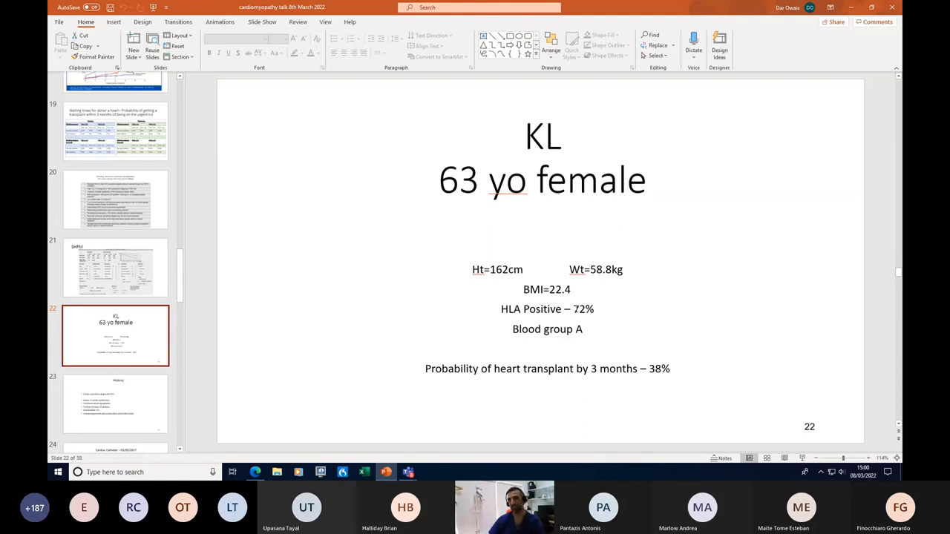
mouse_move(241, 356)
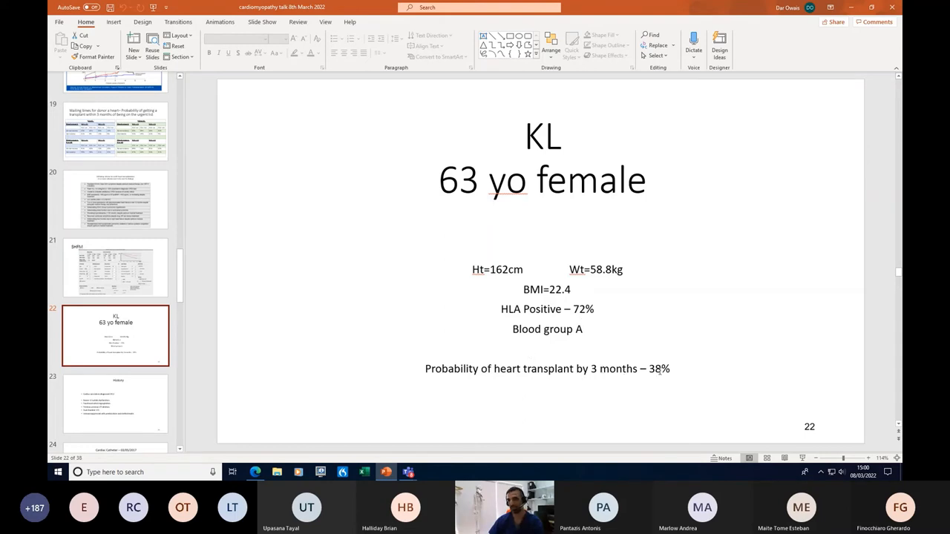
mouse_move(602, 398)
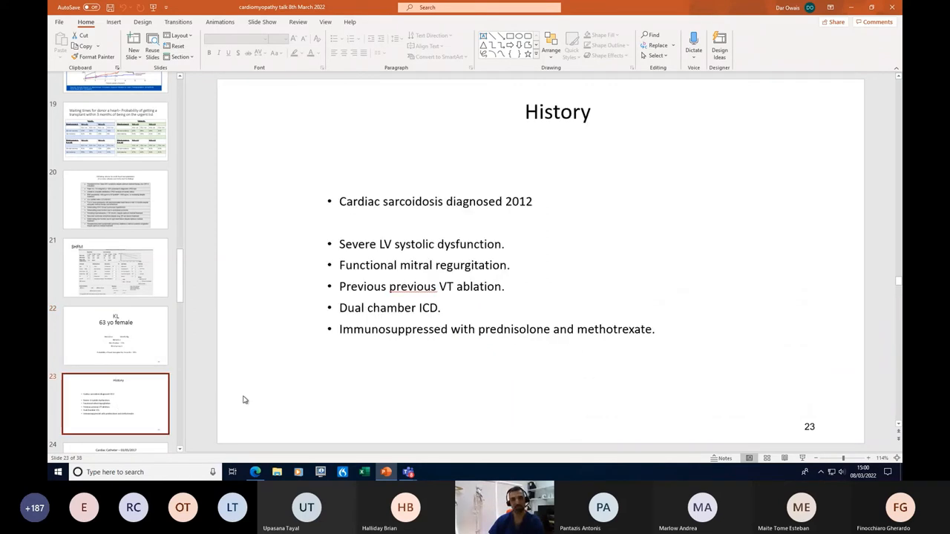
mouse_move(548, 230)
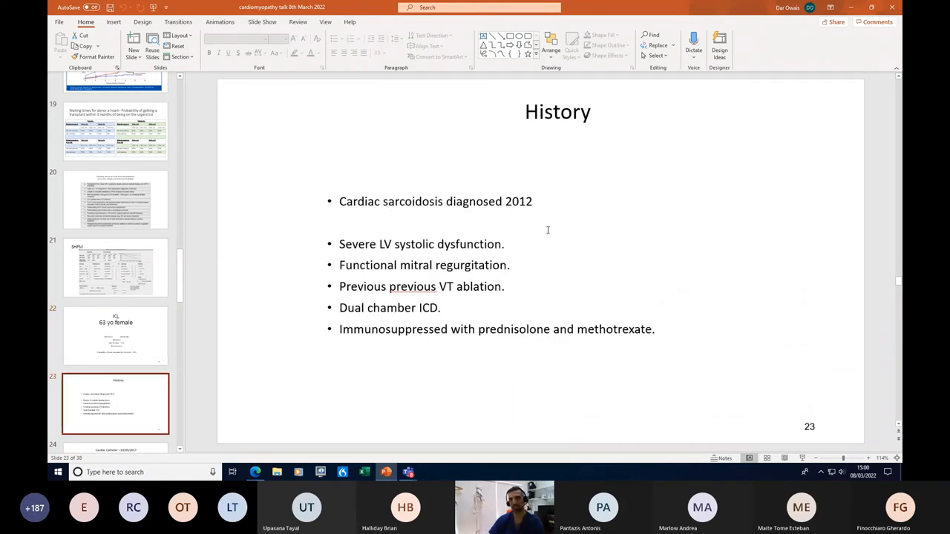
mouse_move(533, 217)
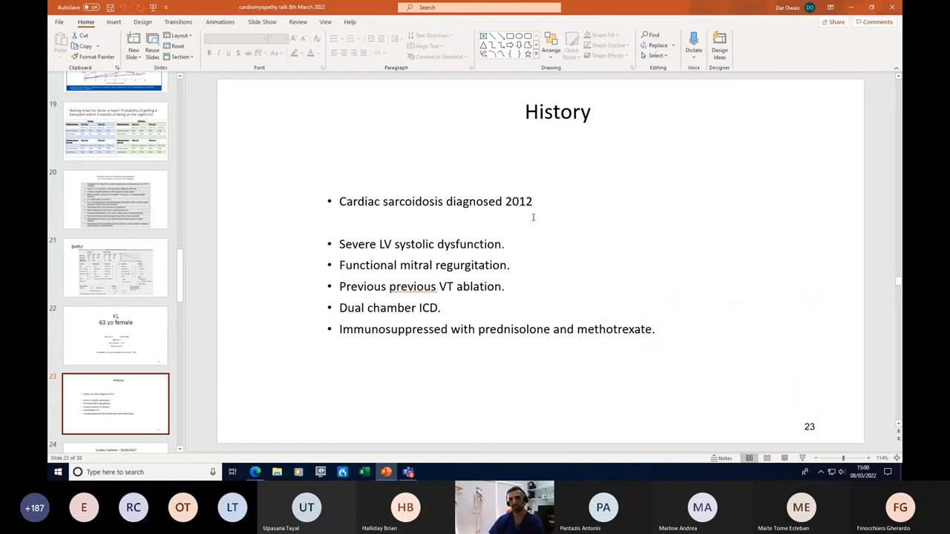
mouse_move(512, 277)
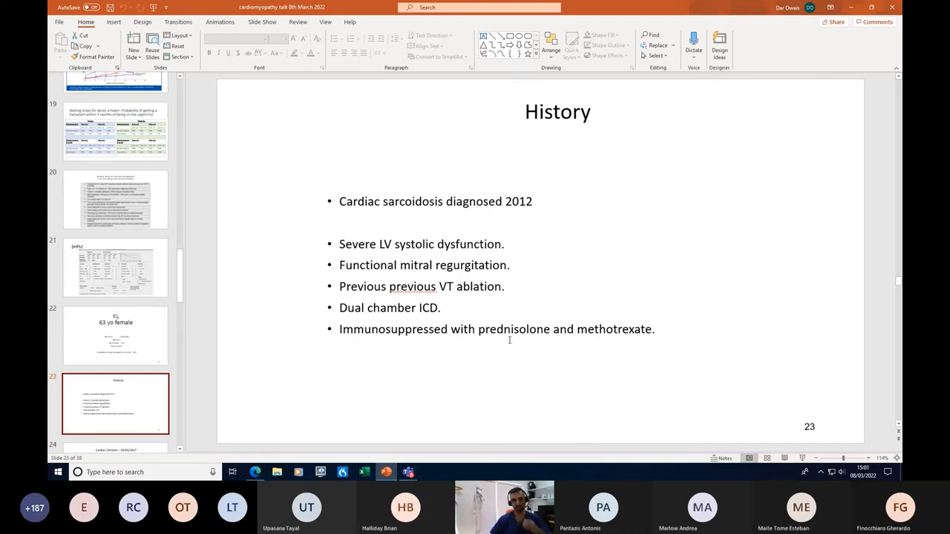
Scroll the thumbnail pane down to reach the Cardiac Catheter 03/05/2017 slide.
scroll(down, 3)
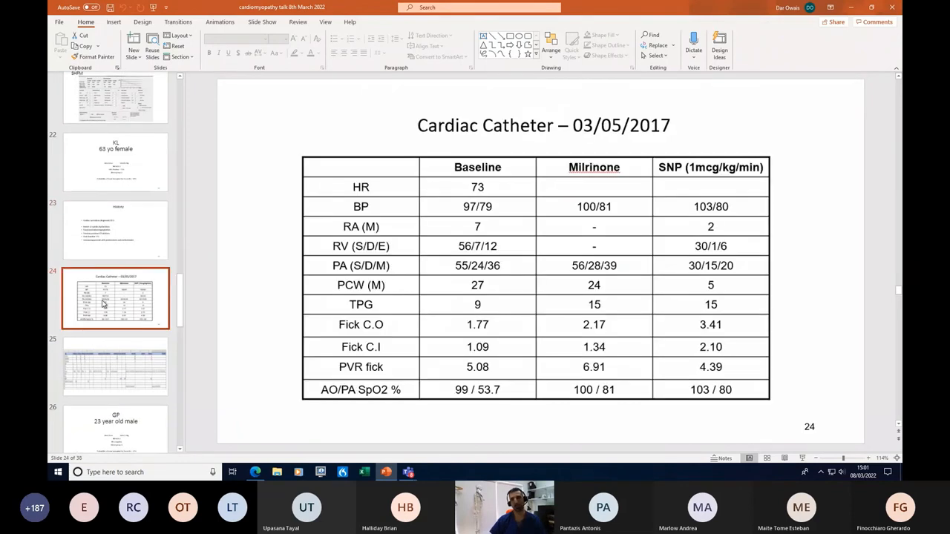
mouse_move(677, 129)
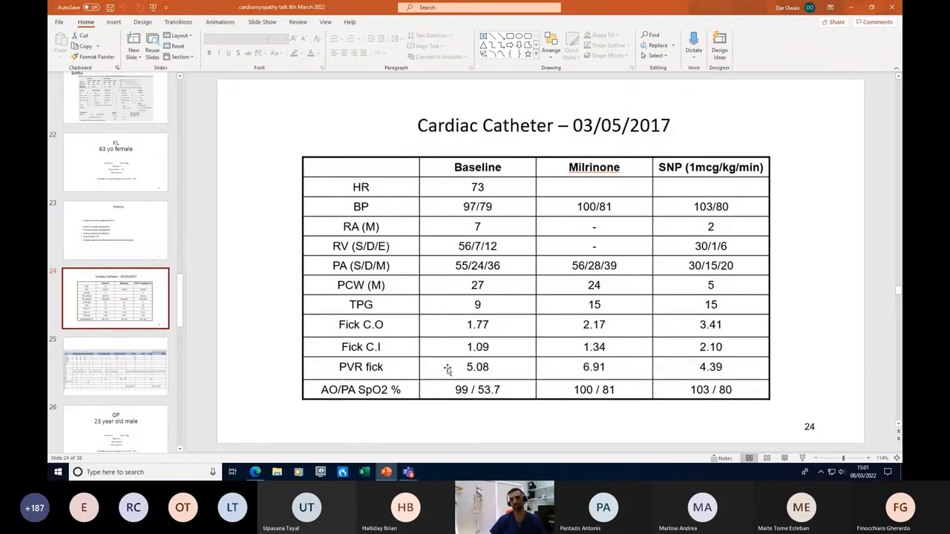
mouse_move(563, 376)
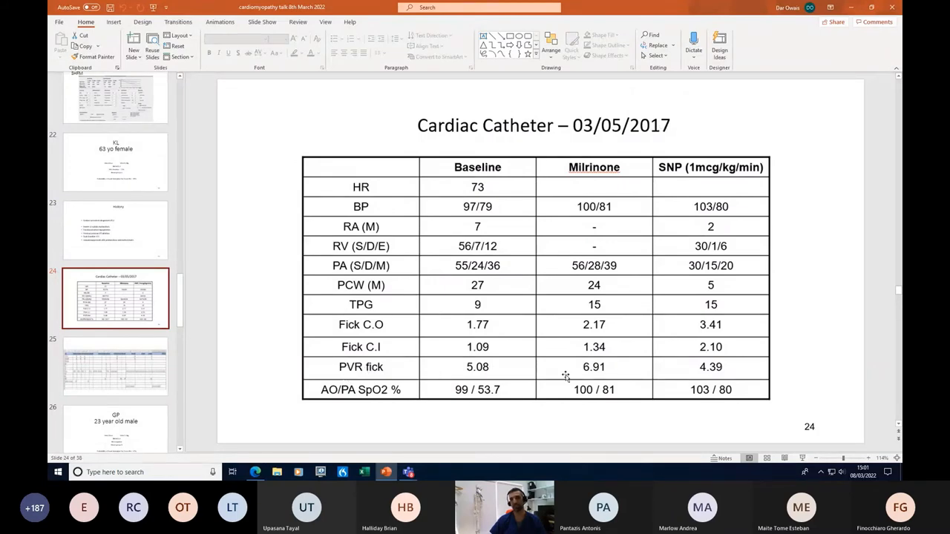
mouse_move(529, 372)
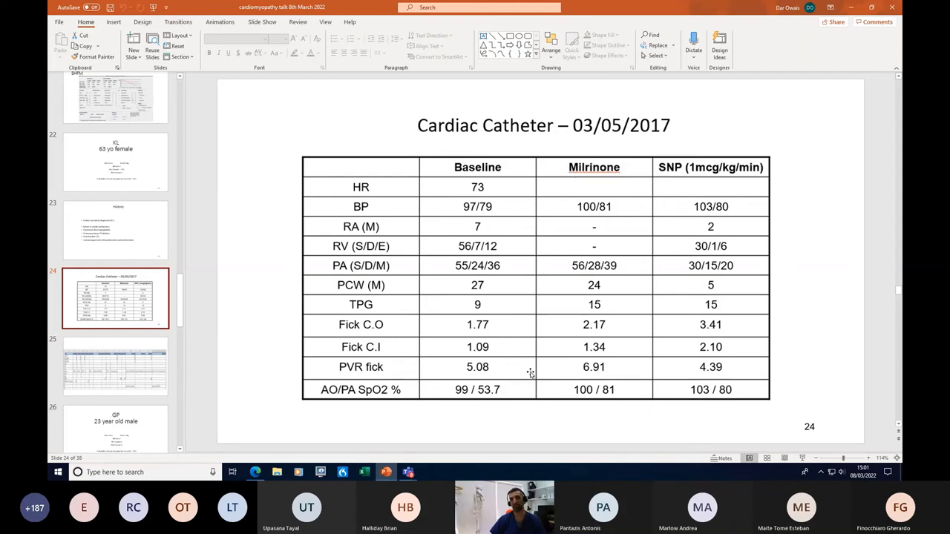
mouse_move(594, 378)
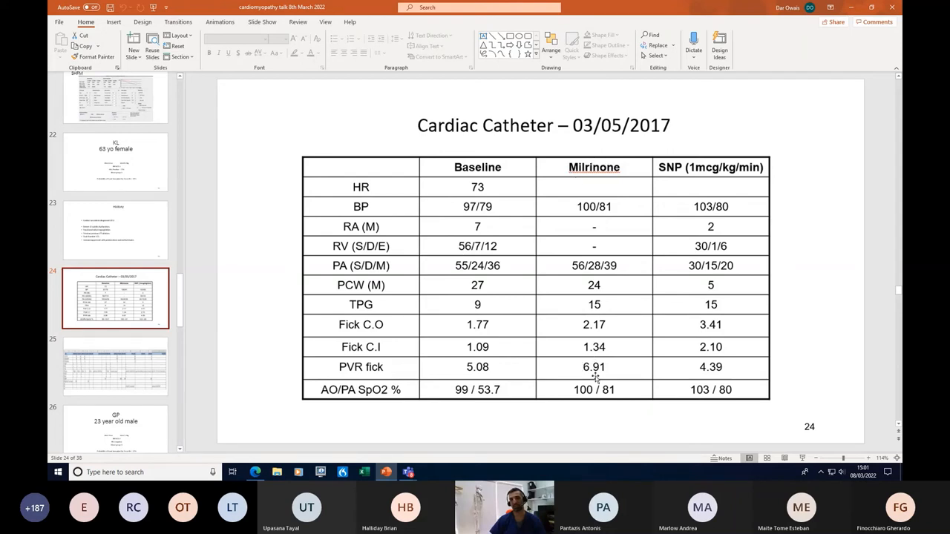
mouse_move(592, 334)
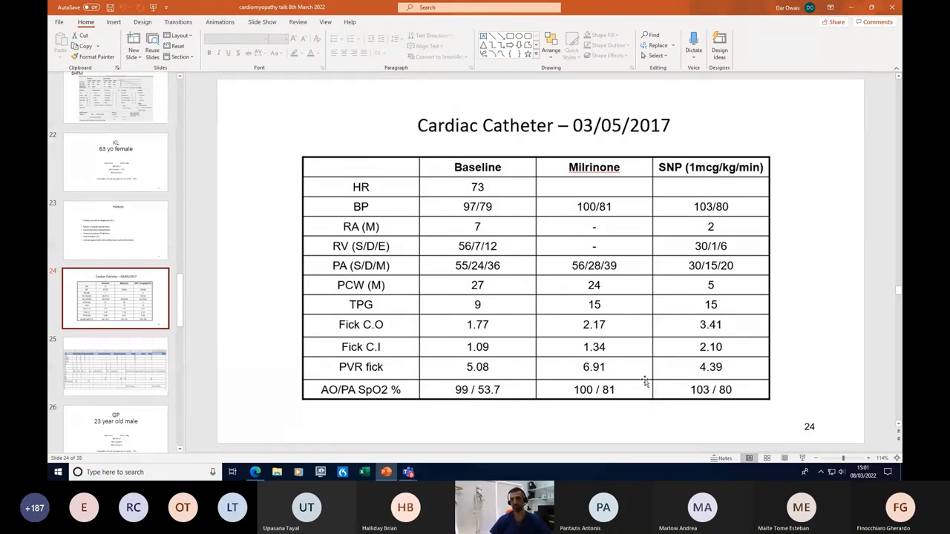
mouse_move(728, 369)
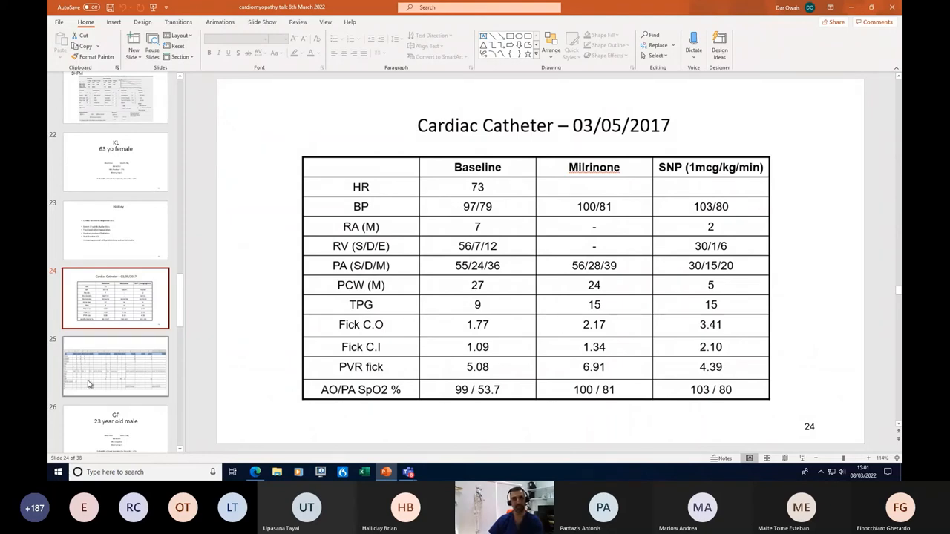
click(115, 368)
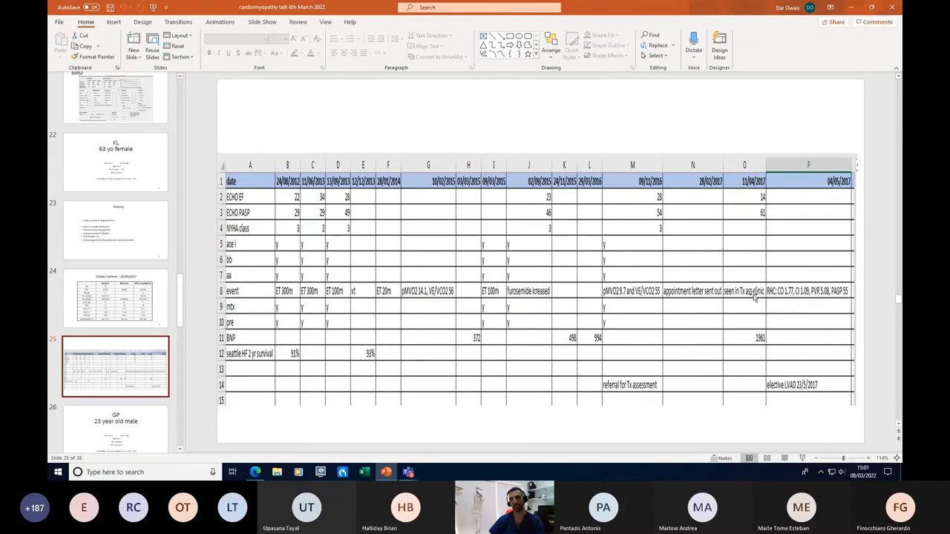
mouse_move(443, 354)
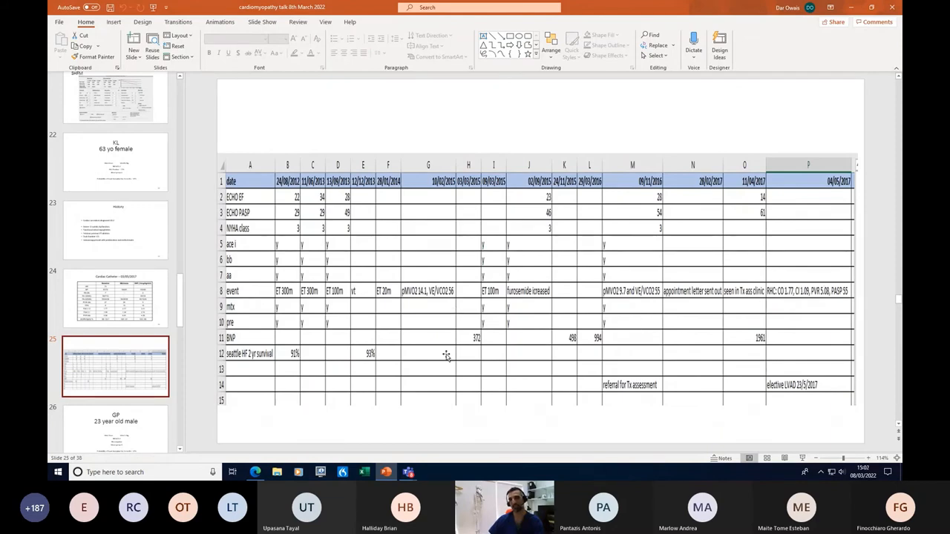
mouse_move(241, 369)
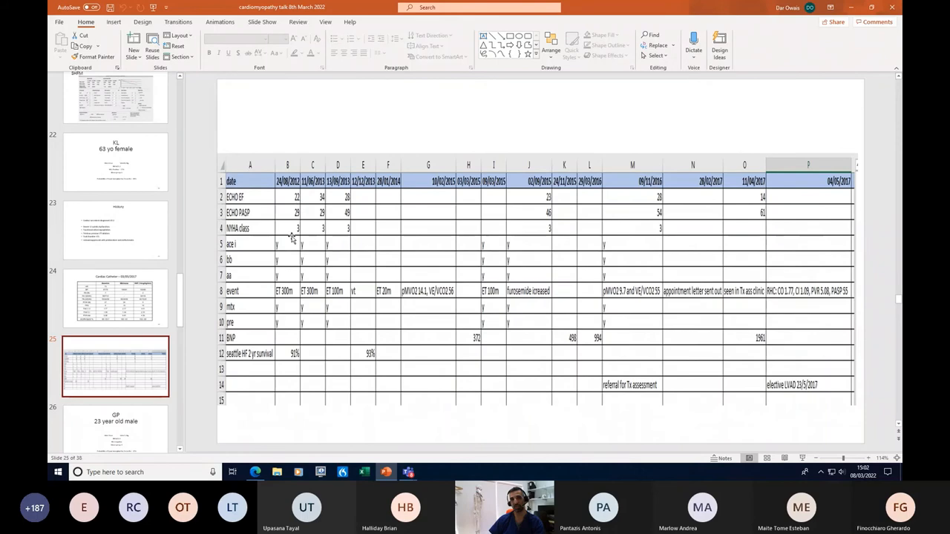
mouse_move(311, 232)
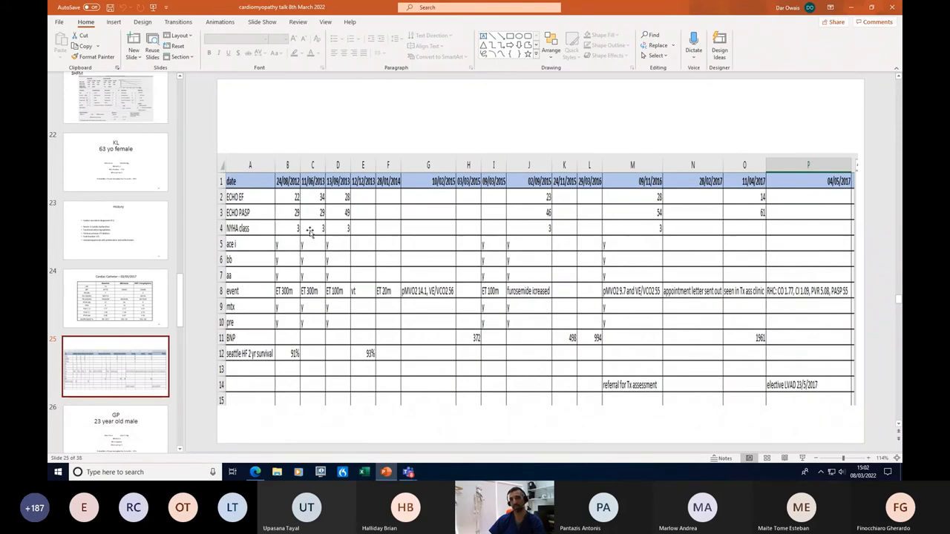
mouse_move(306, 227)
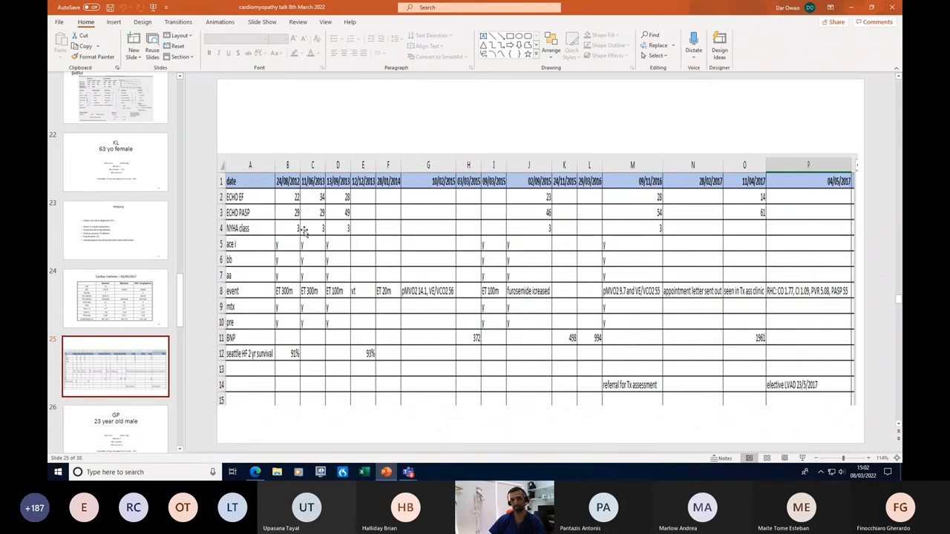
mouse_move(250, 243)
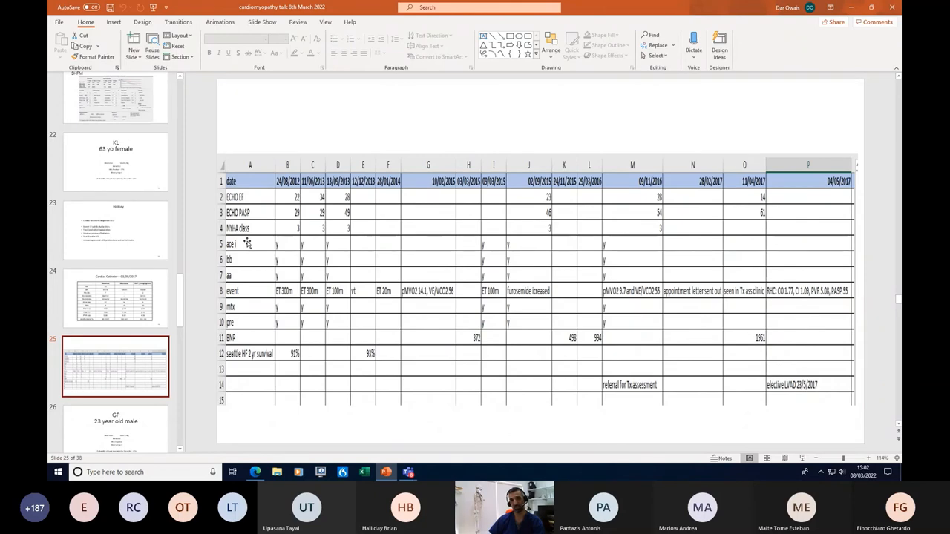
mouse_move(252, 278)
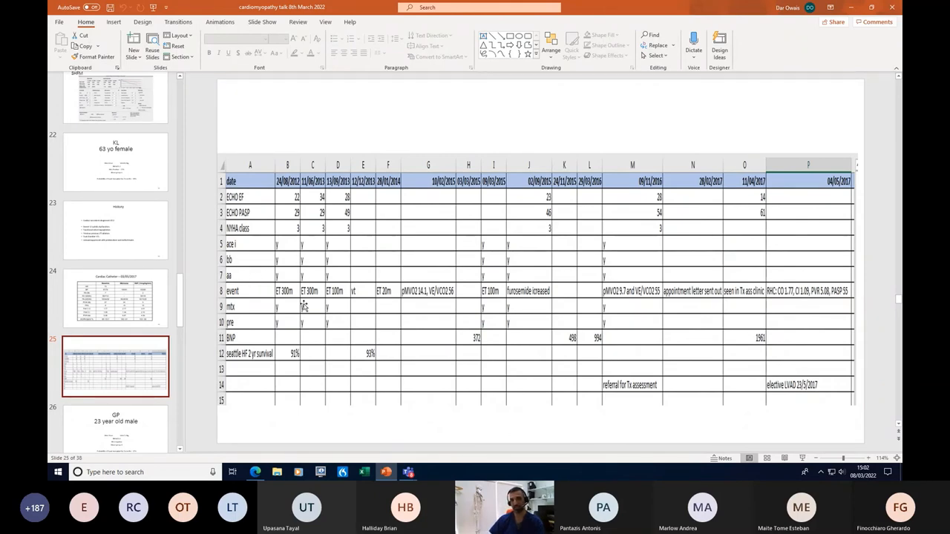
mouse_move(293, 327)
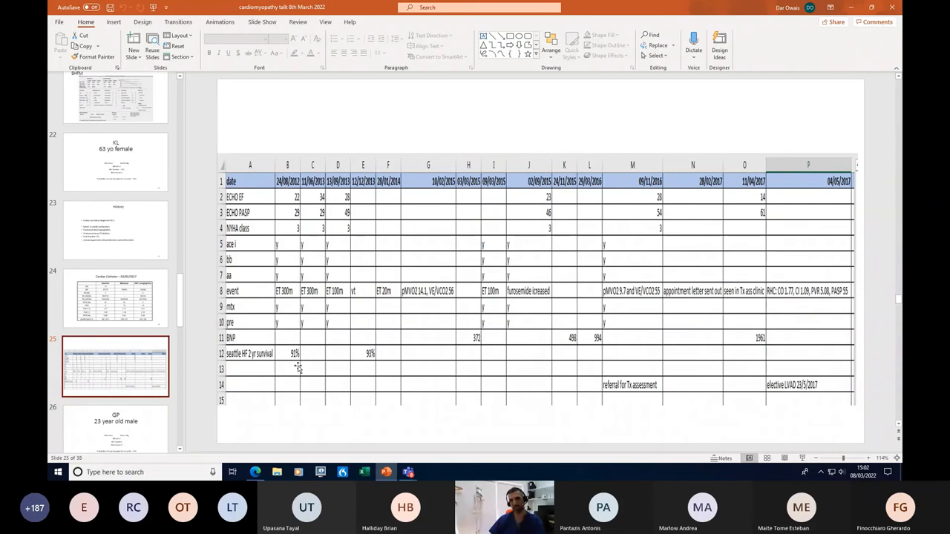
mouse_move(314, 359)
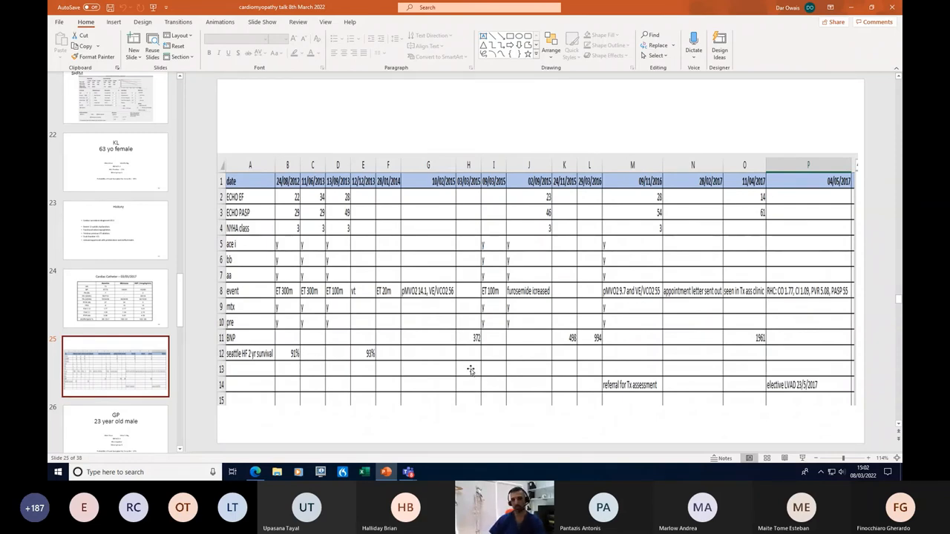
mouse_move(326, 318)
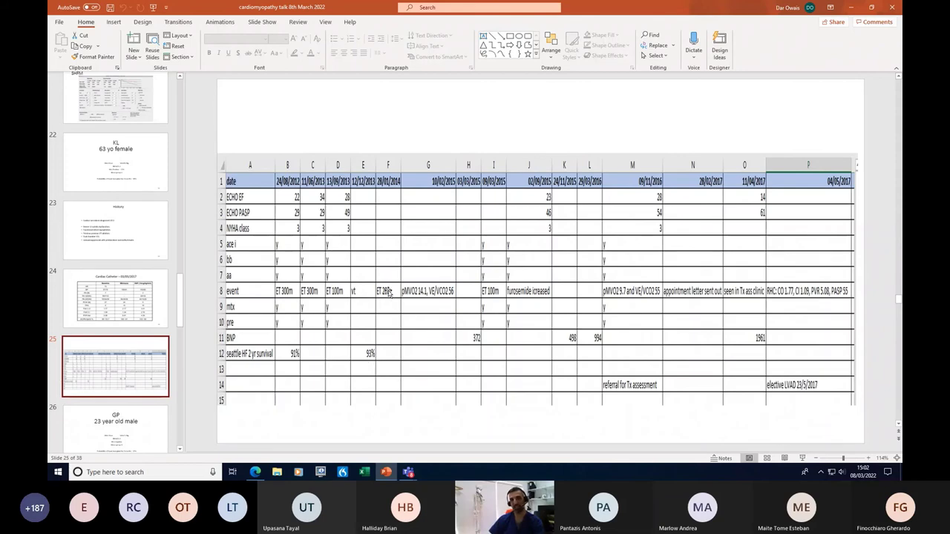
mouse_move(393, 298)
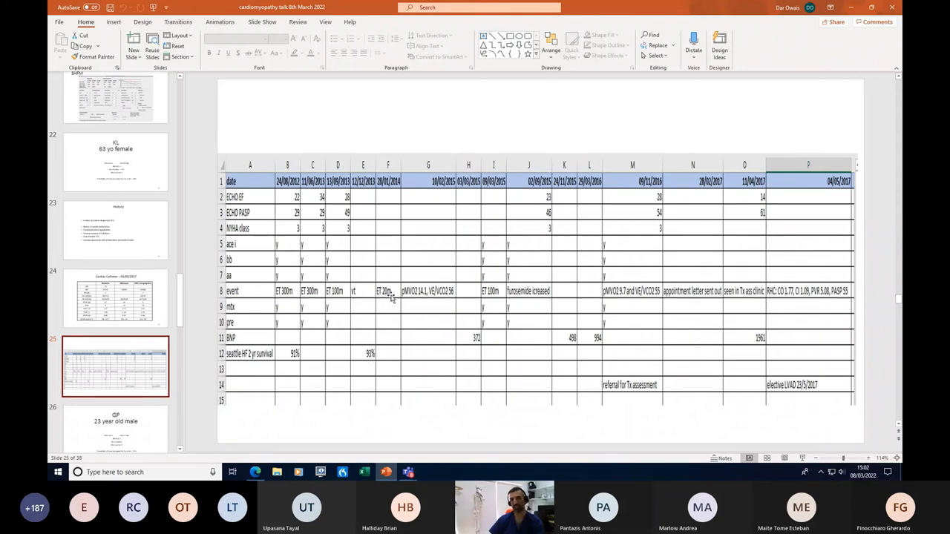
mouse_move(426, 306)
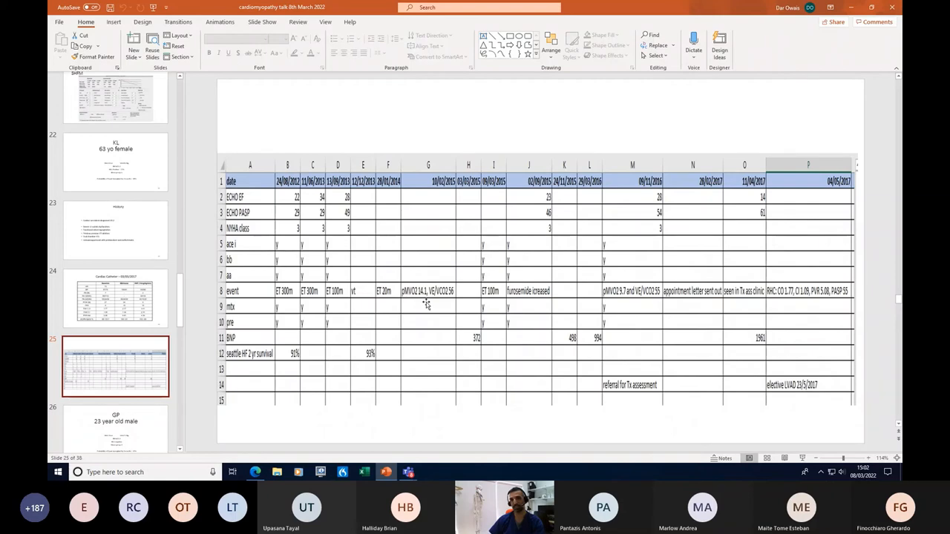
mouse_move(429, 297)
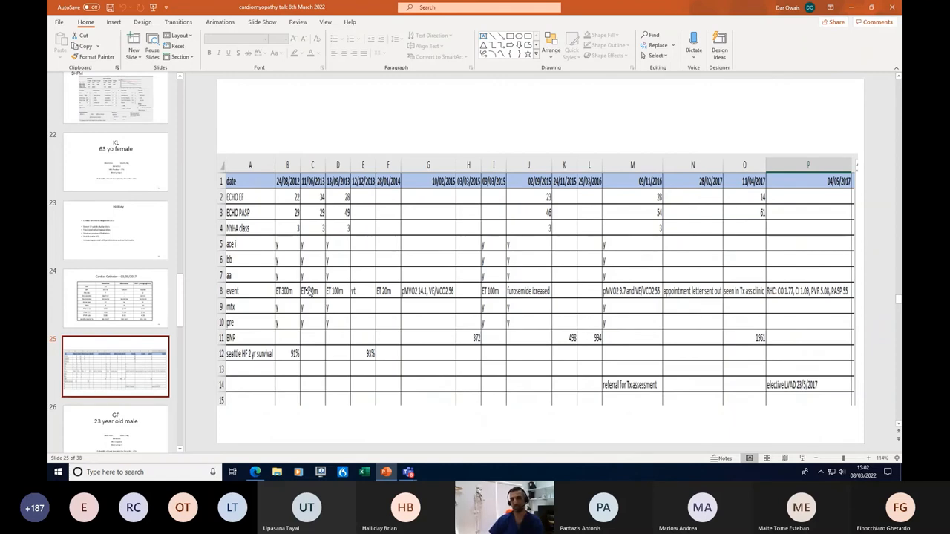
mouse_move(367, 291)
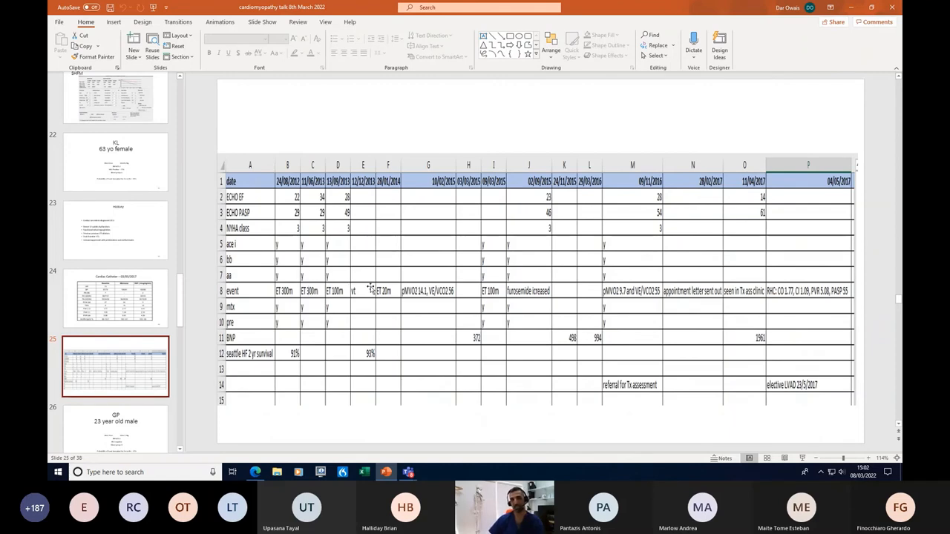
mouse_move(481, 306)
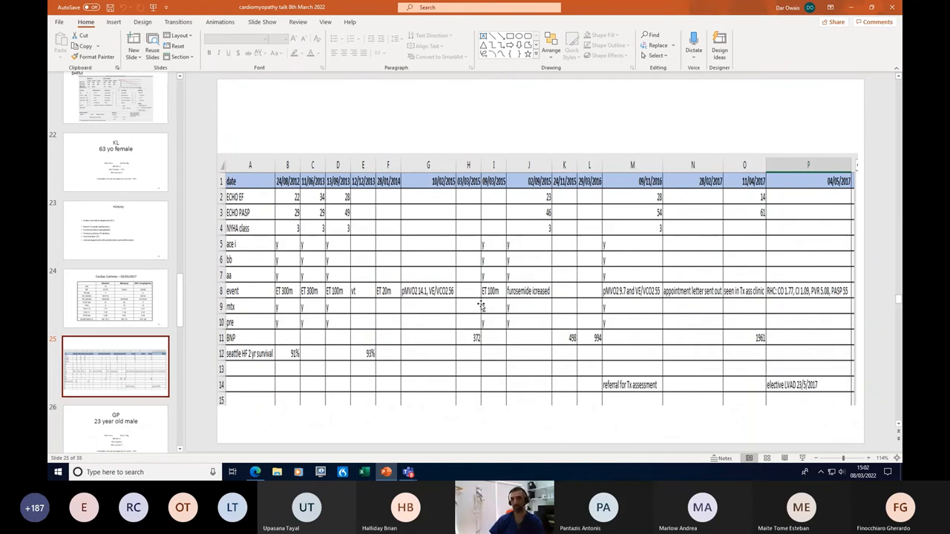
mouse_move(483, 308)
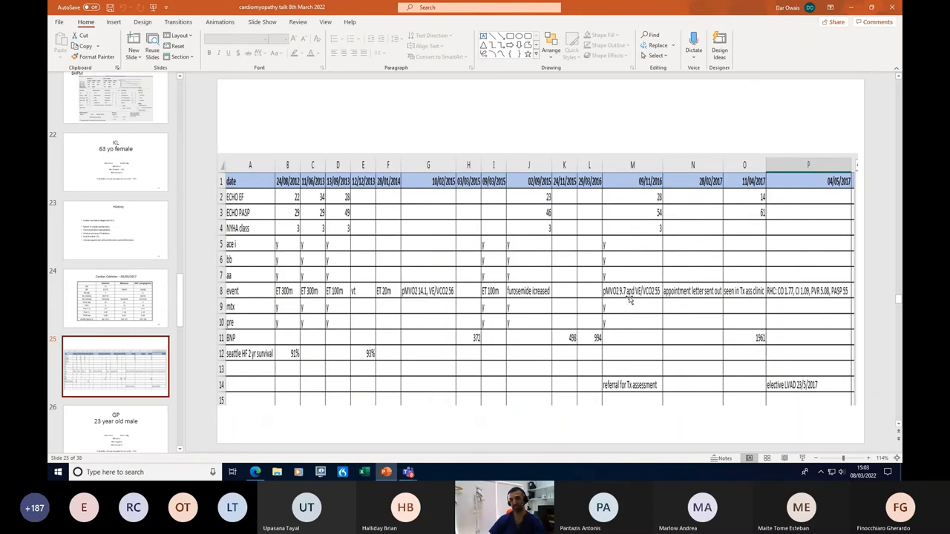
mouse_move(665, 384)
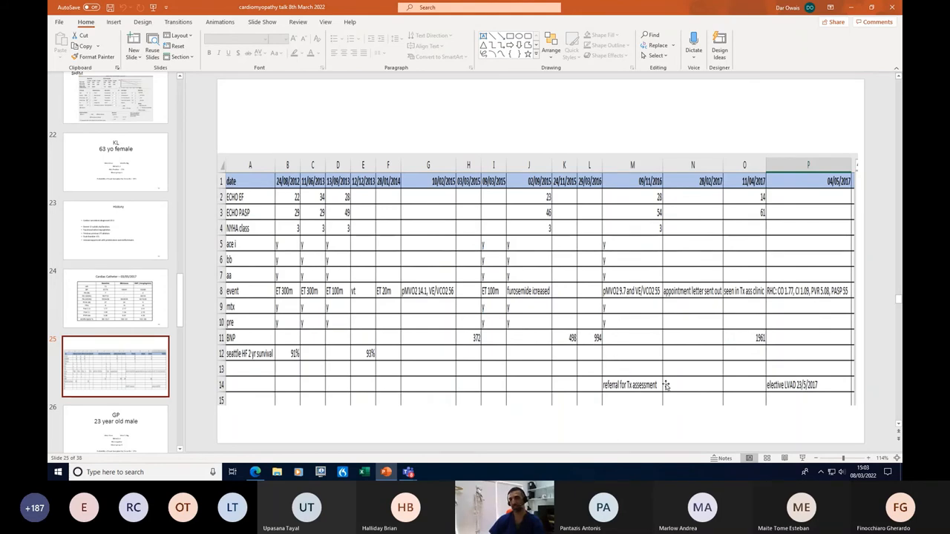
mouse_move(788, 336)
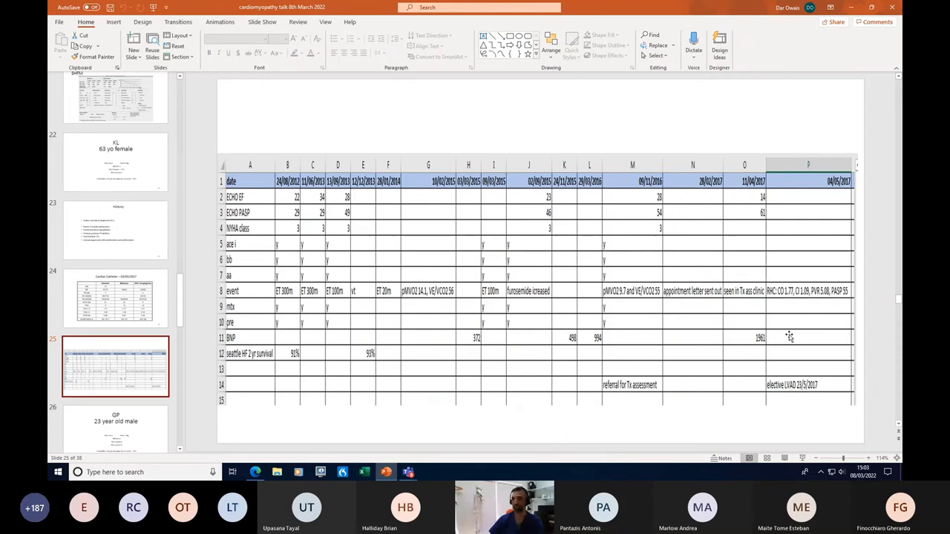
mouse_move(424, 287)
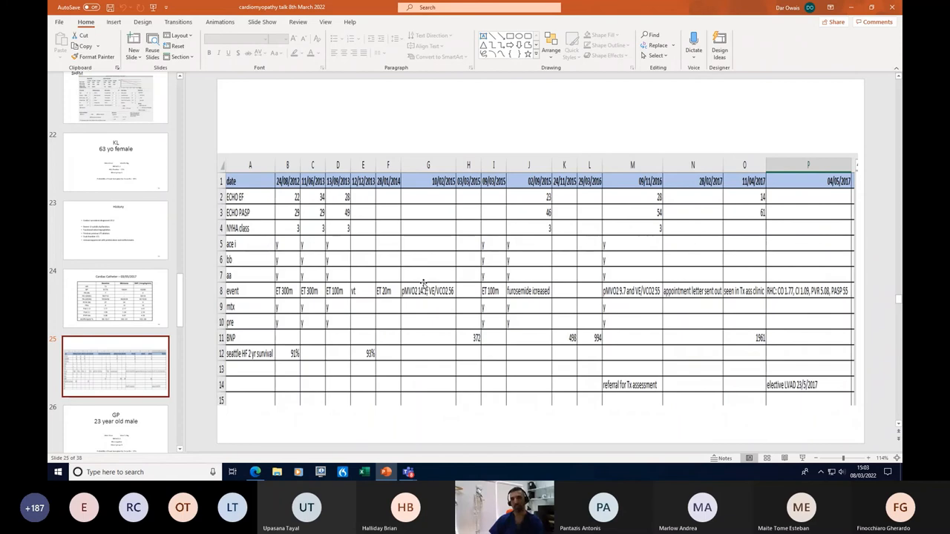
mouse_move(467, 291)
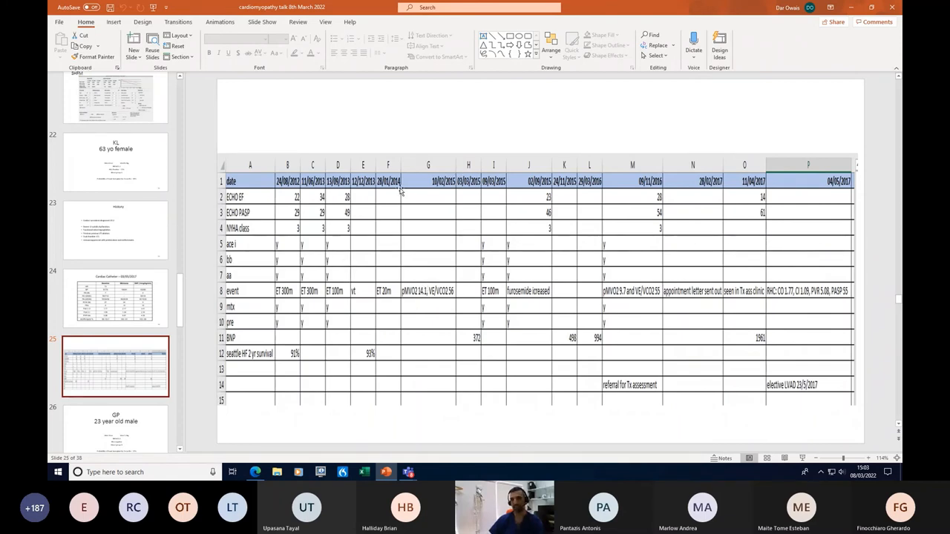
mouse_move(639, 234)
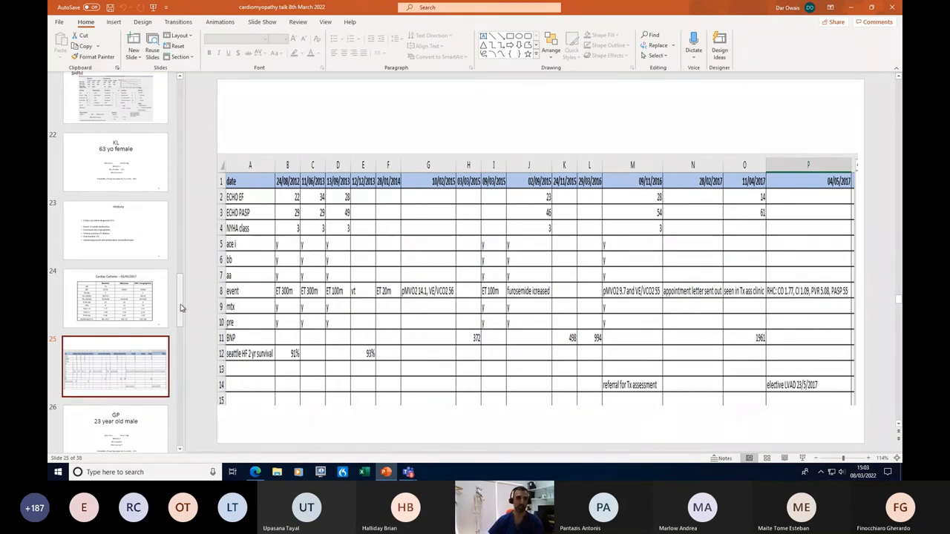
Scroll the thumbnails and show slide 26, the GP 23-year-old male case summary.
scroll(down, 3)
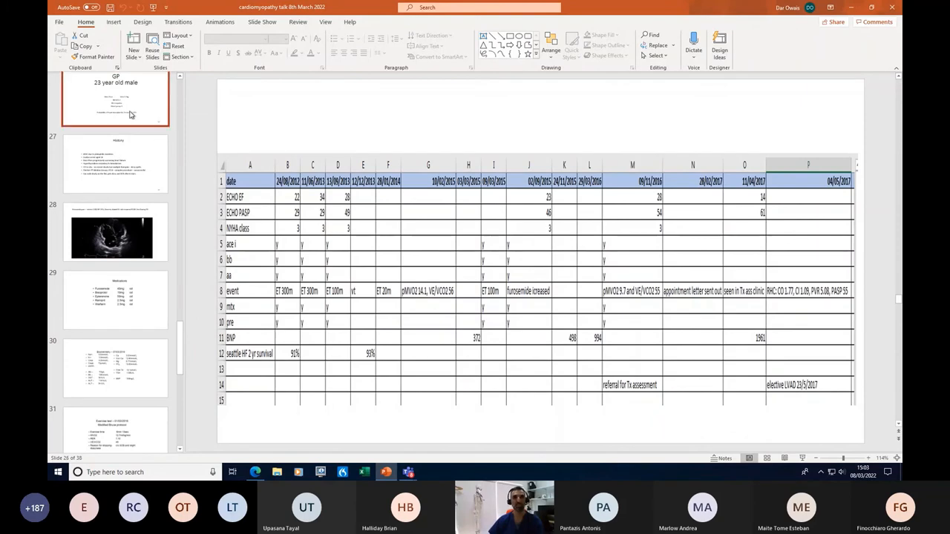
click(115, 108)
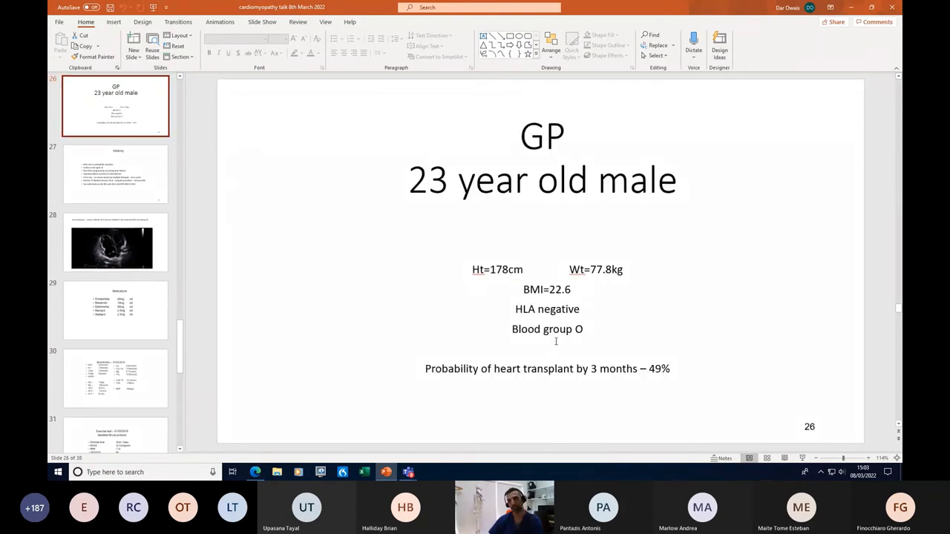
mouse_move(480, 221)
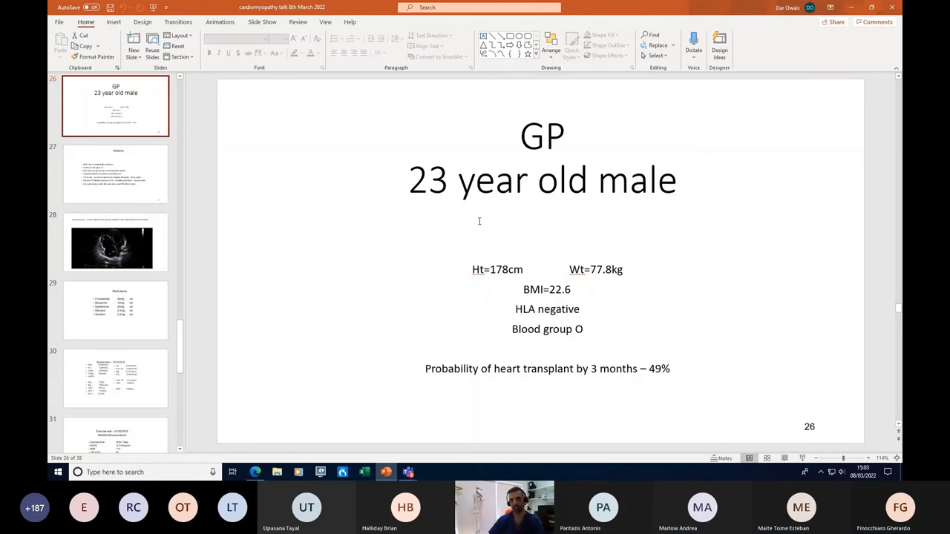
mouse_move(587, 357)
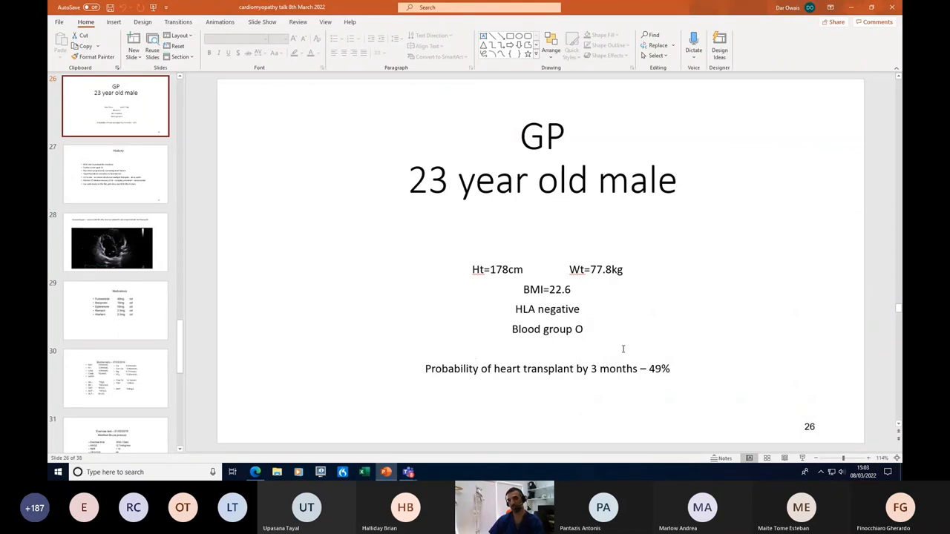
mouse_move(685, 373)
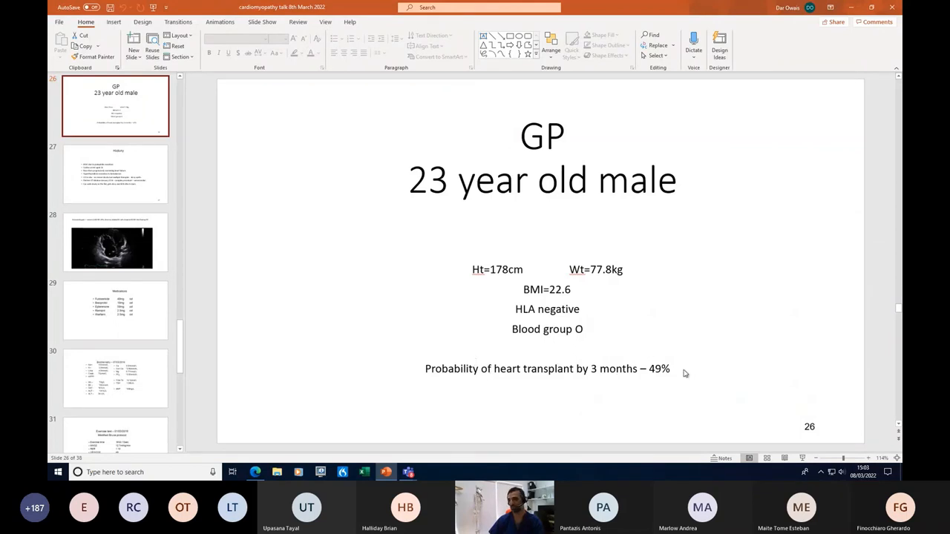
mouse_move(146, 285)
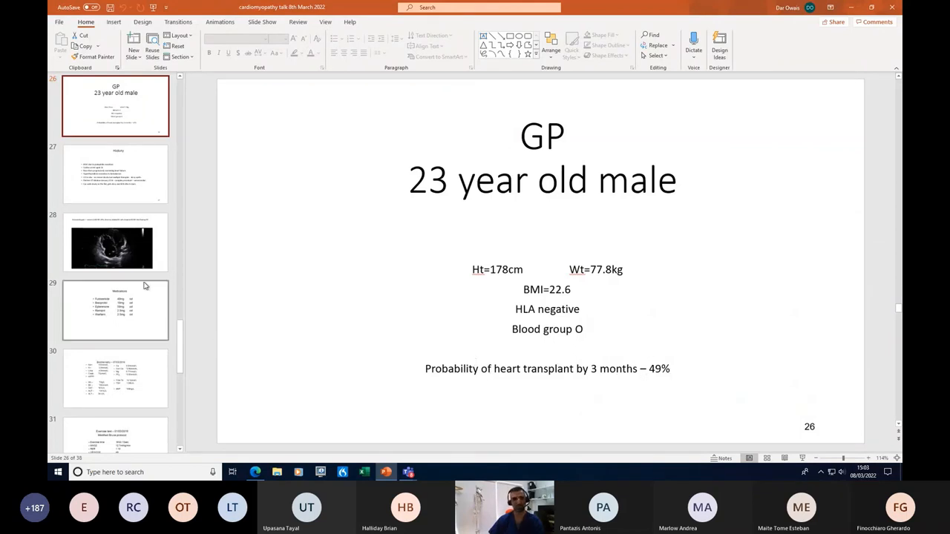
Show slide 27, History: ARVC from plakophilin mutation and cardiac arrest at 16.
click(115, 173)
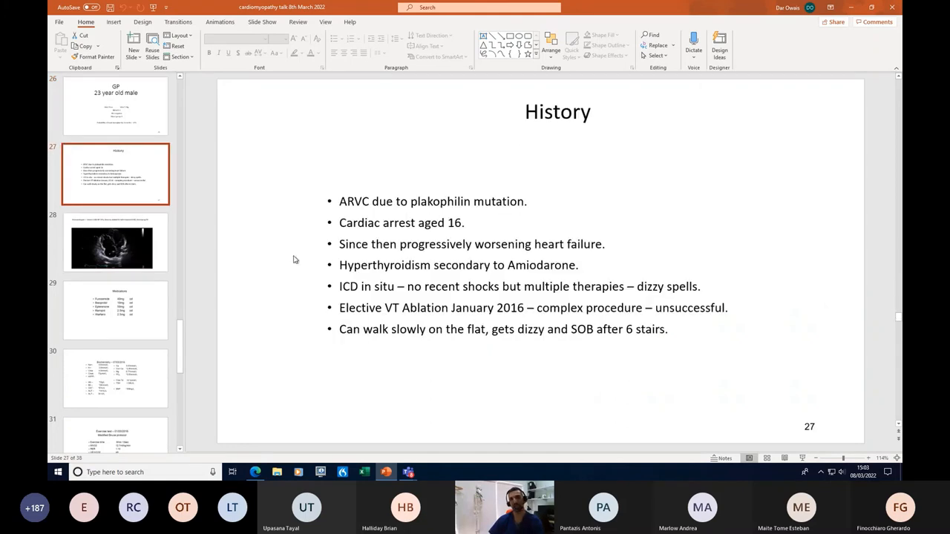
mouse_move(636, 230)
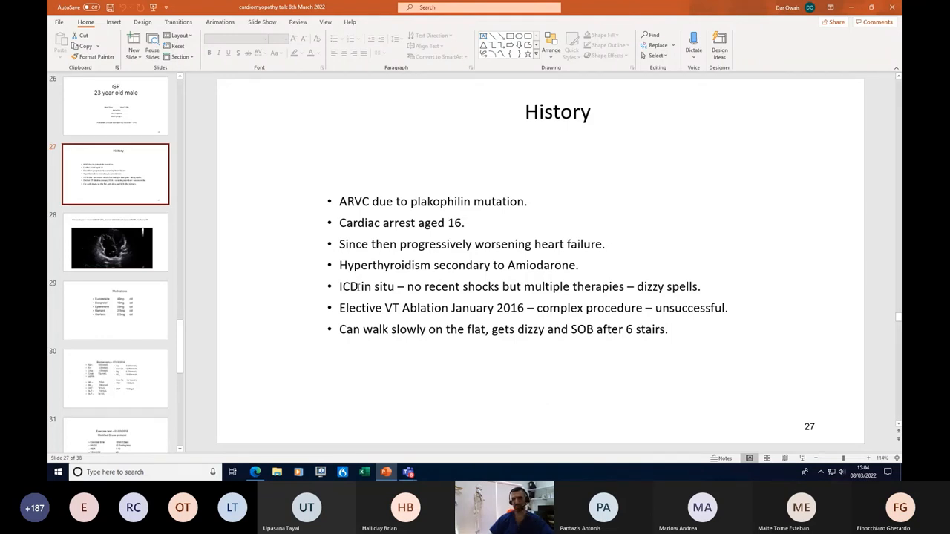
mouse_move(423, 286)
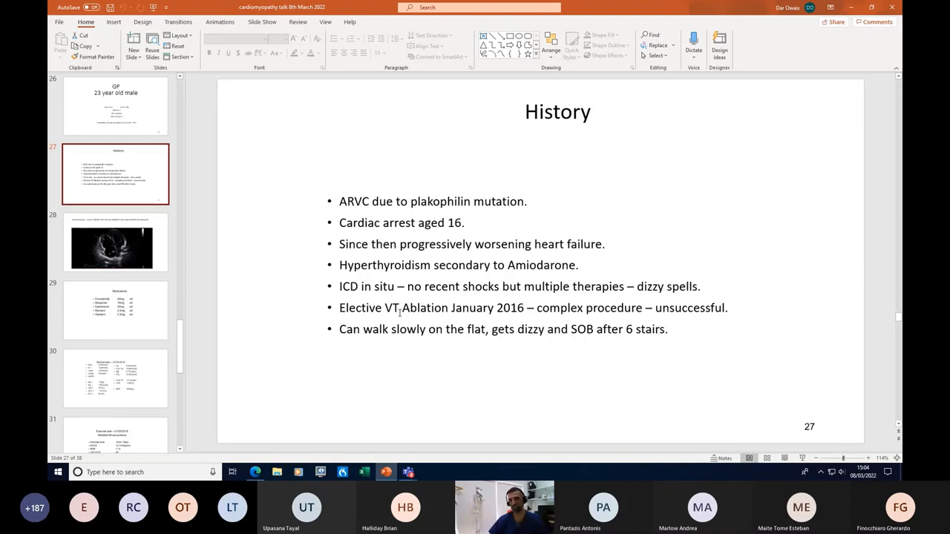
mouse_move(392, 354)
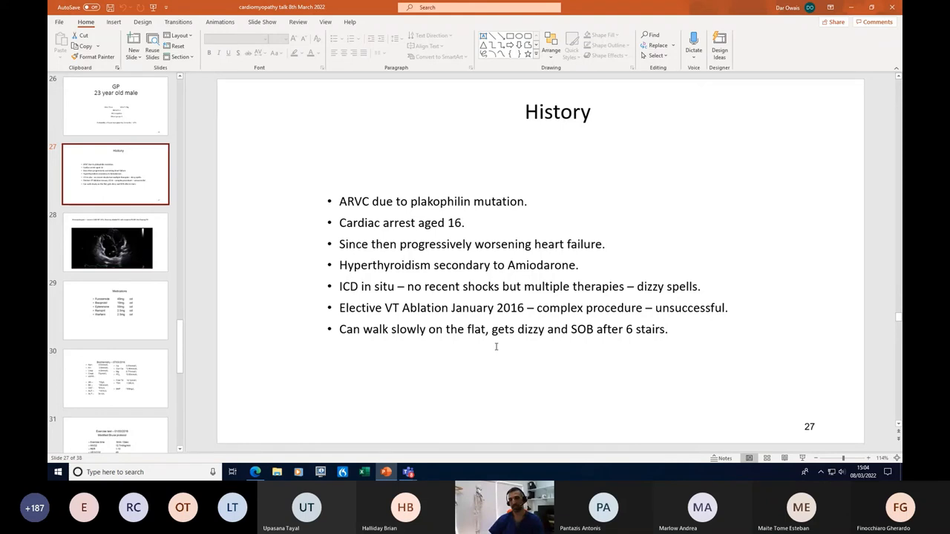
mouse_move(628, 330)
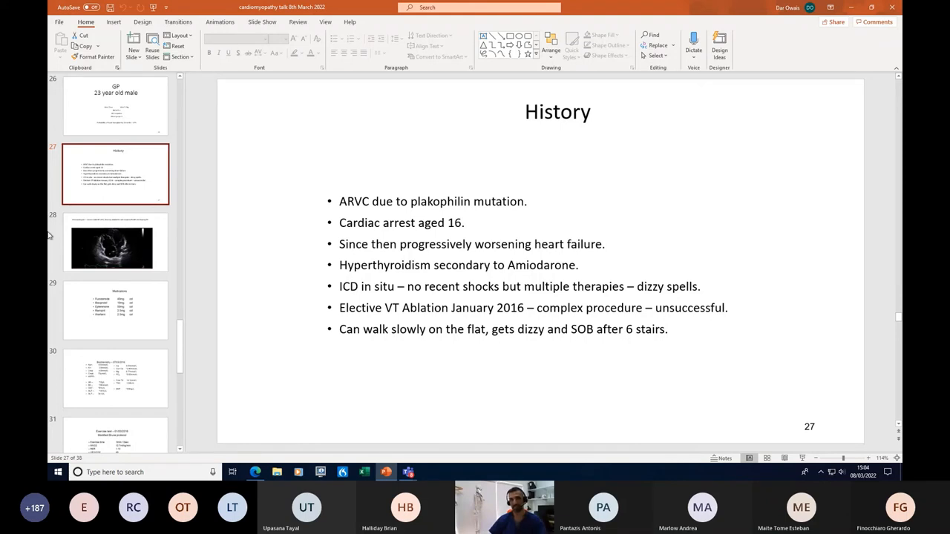
click(115, 241)
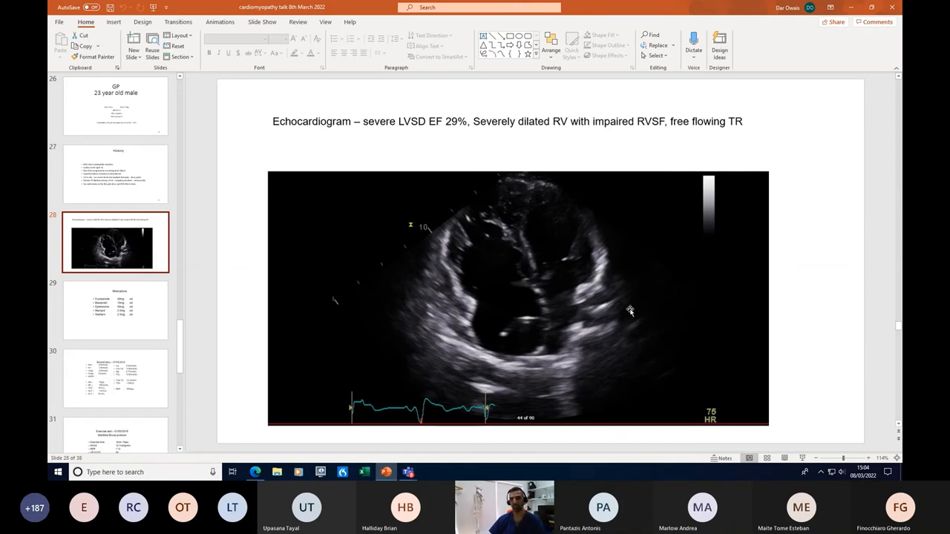
mouse_move(542, 359)
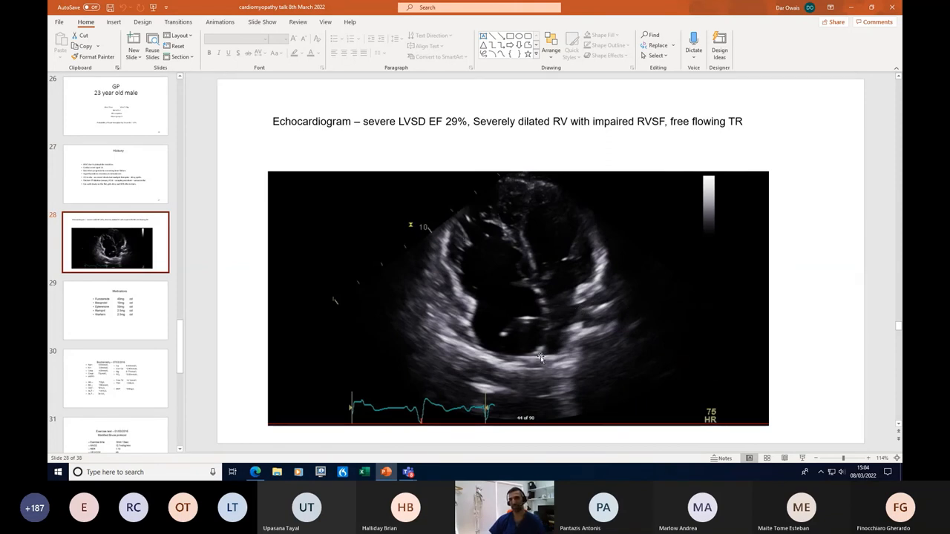
mouse_move(451, 251)
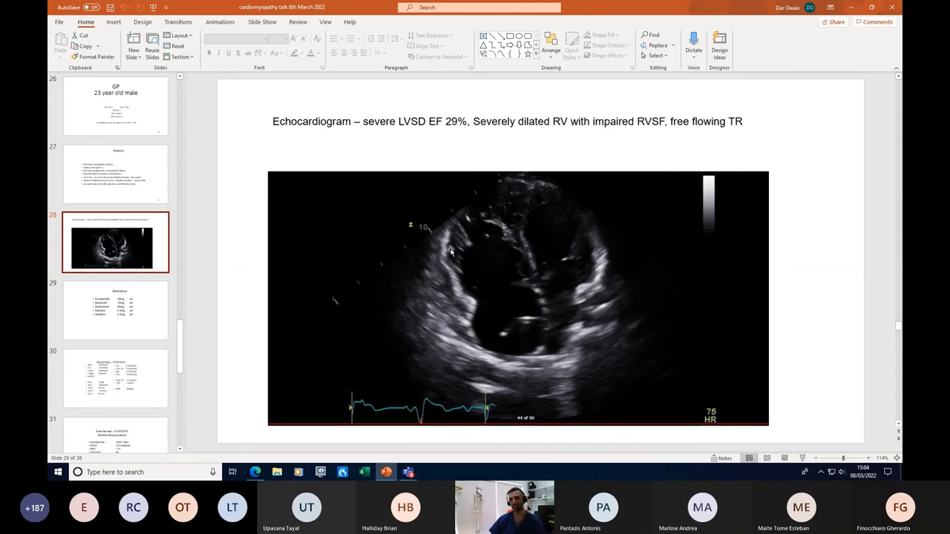
mouse_move(476, 233)
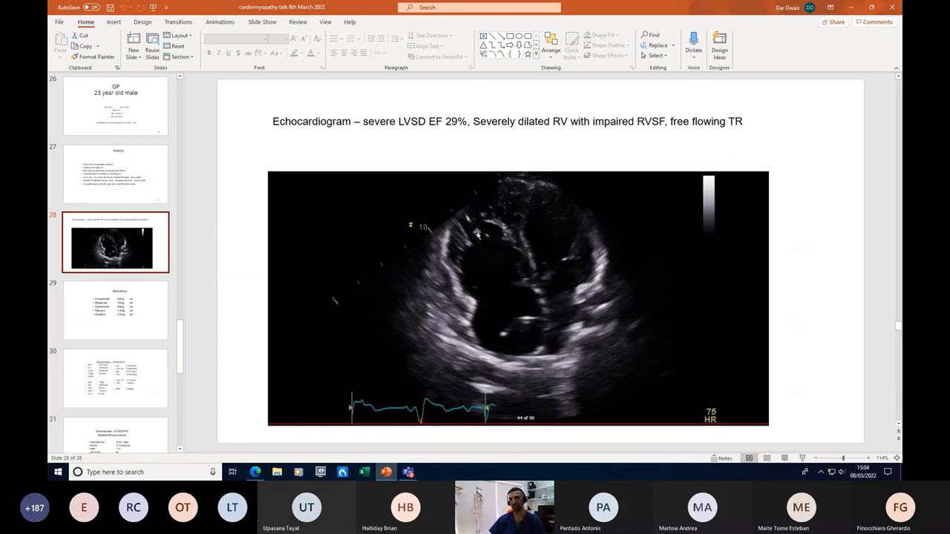
mouse_move(581, 191)
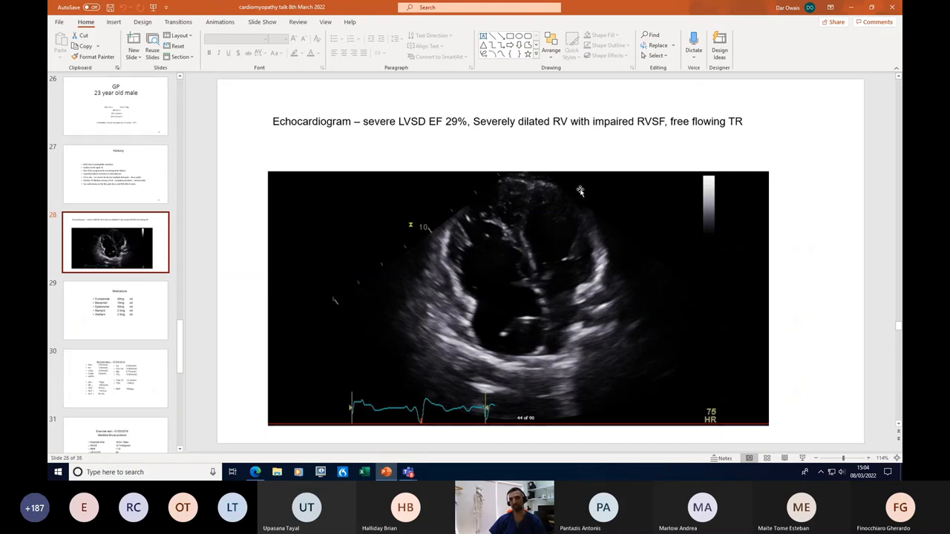
mouse_move(512, 326)
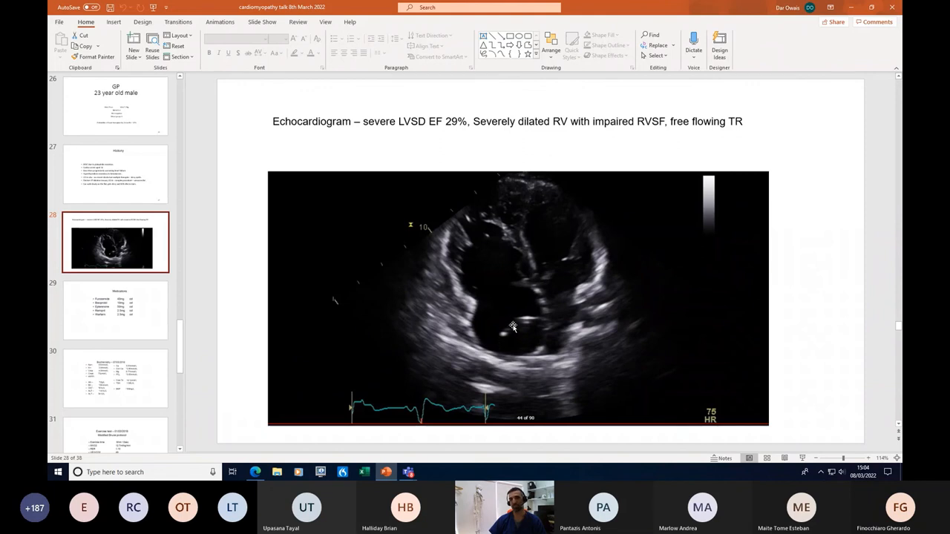
mouse_move(563, 199)
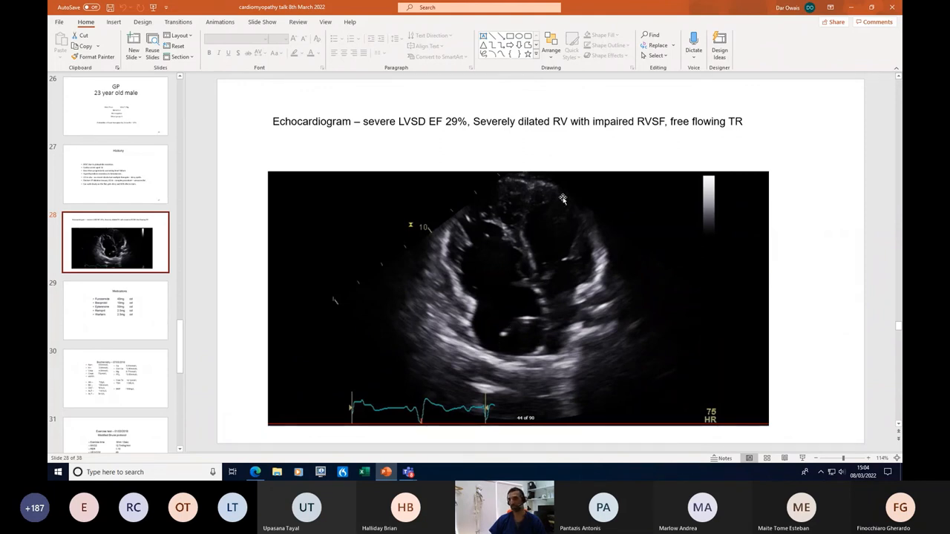
mouse_move(557, 235)
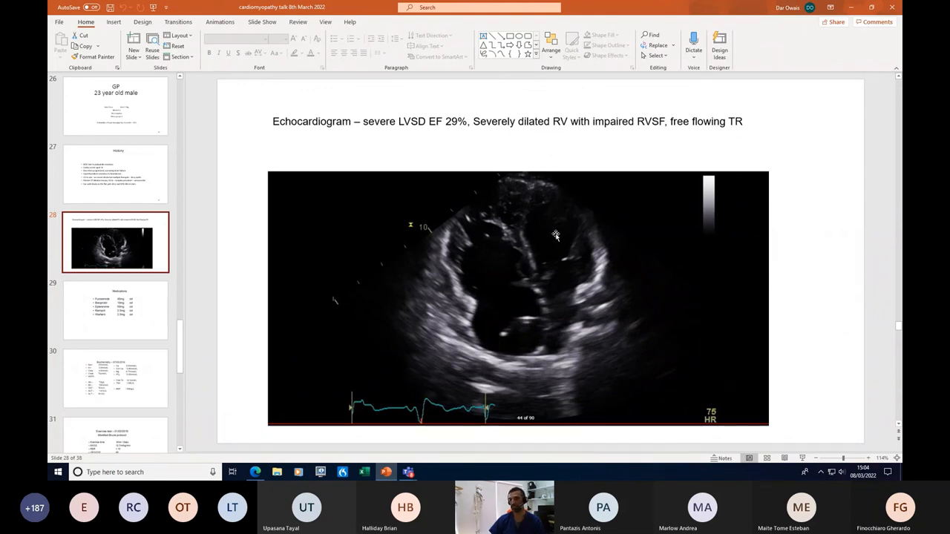
mouse_move(478, 255)
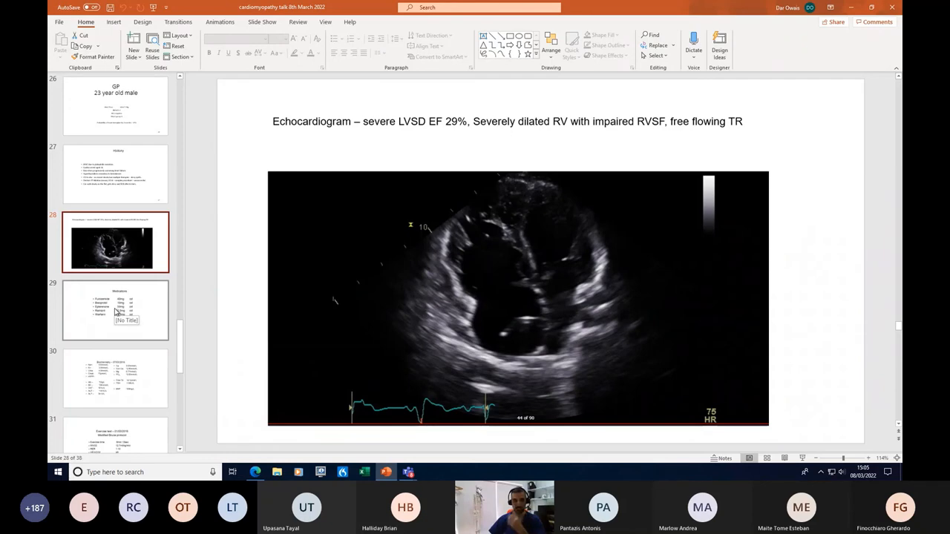
Step through the Medications, Biochemistry and Exercise test slides (29–31).
click(115, 311)
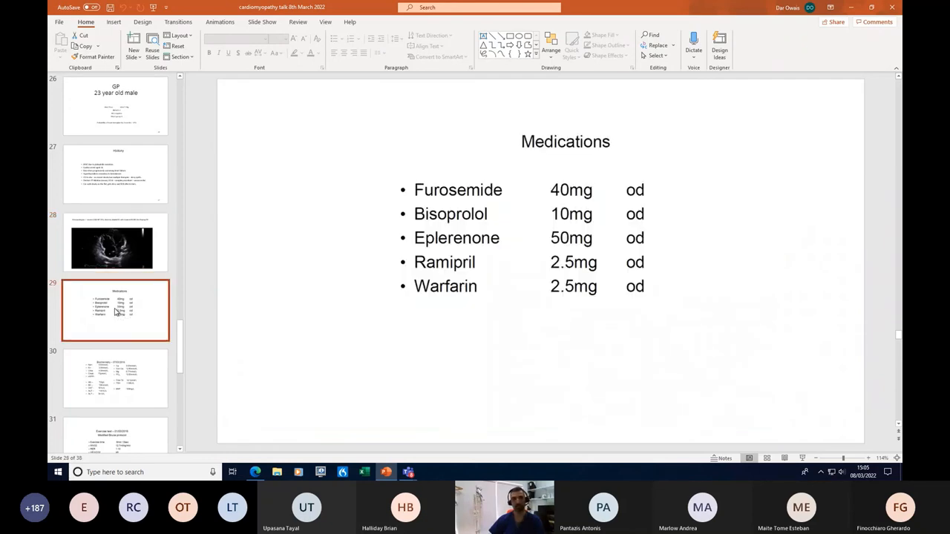
mouse_move(709, 251)
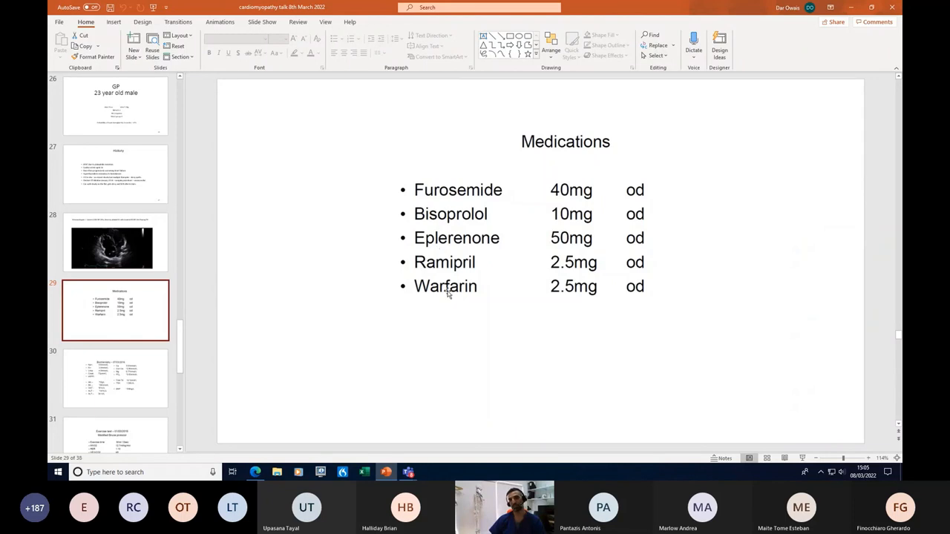
mouse_move(126, 396)
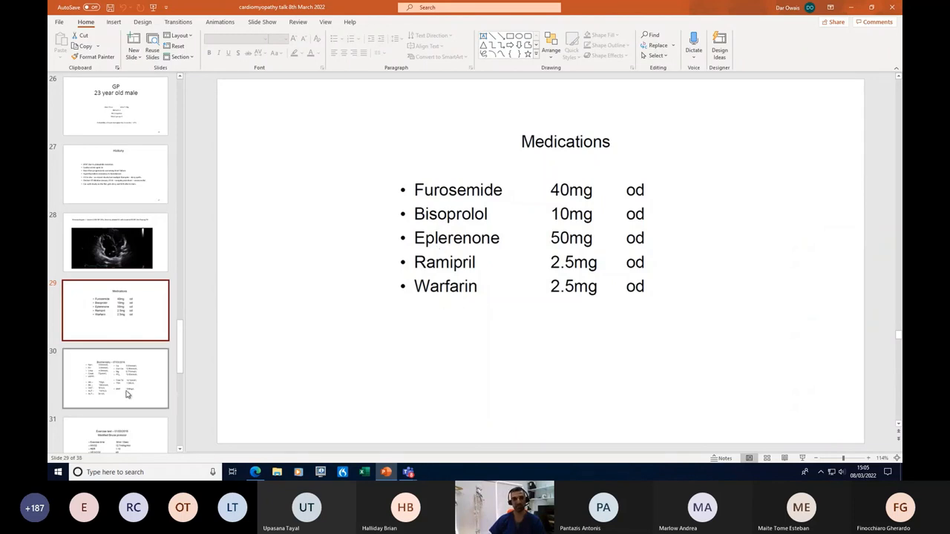
click(115, 379)
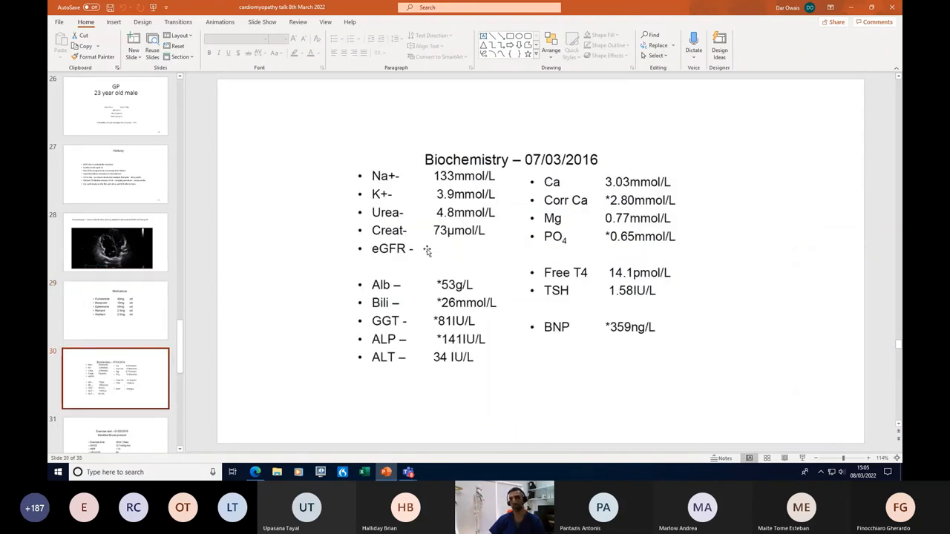
mouse_move(406, 357)
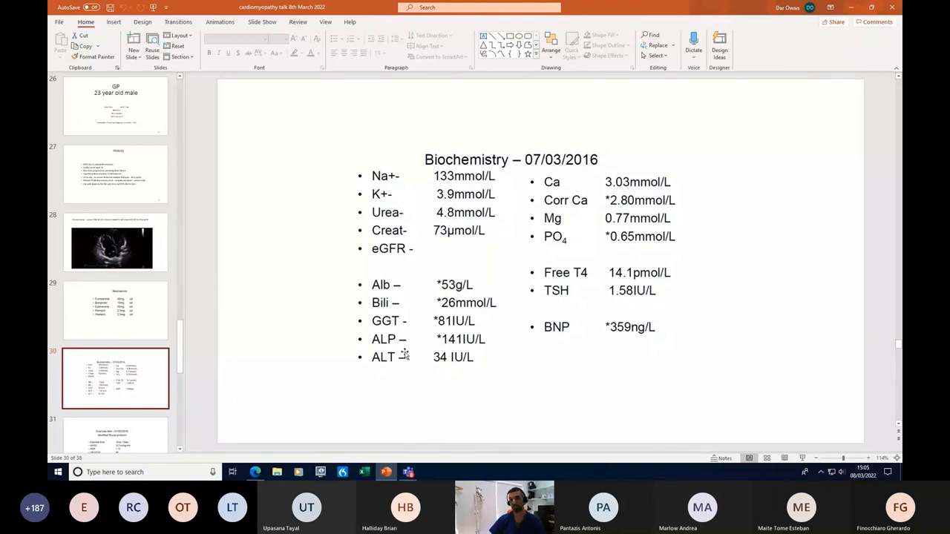
mouse_move(454, 310)
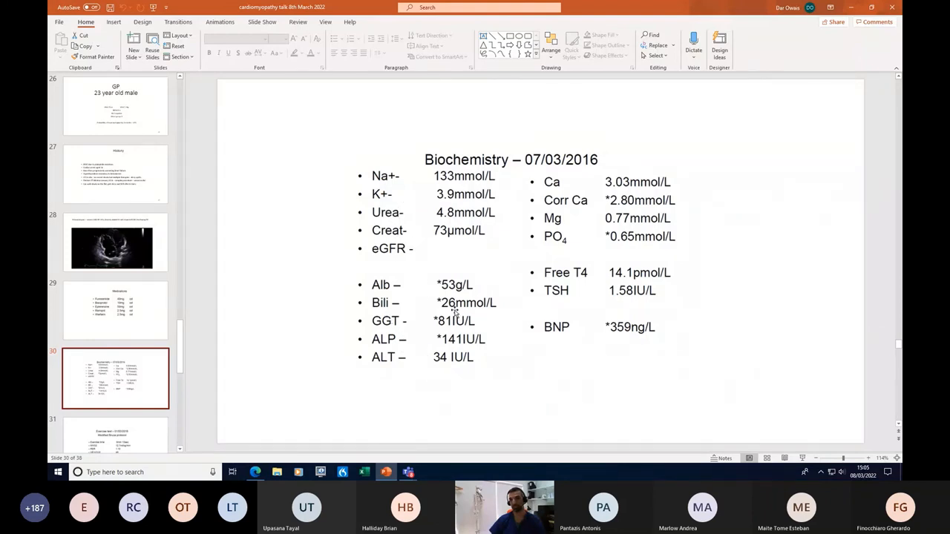
mouse_move(632, 342)
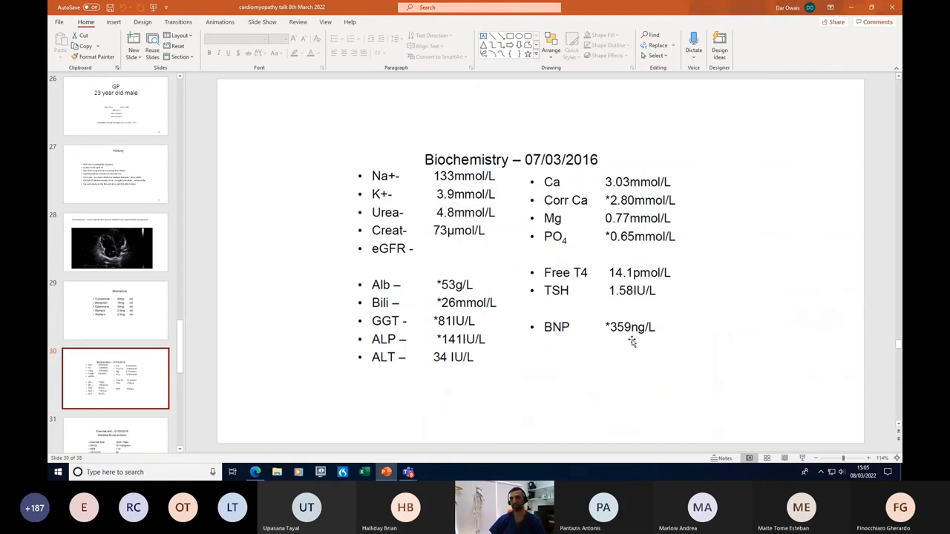
scroll(down, 3)
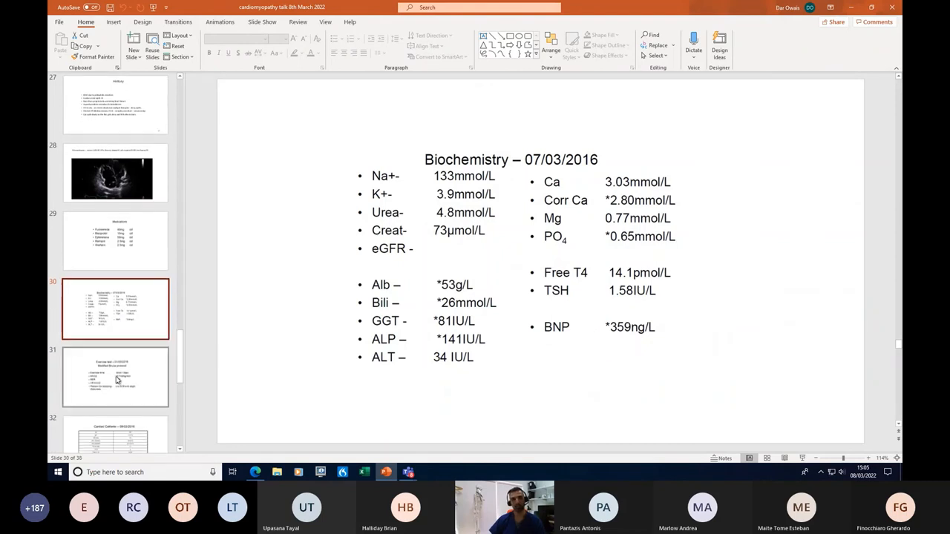
click(115, 378)
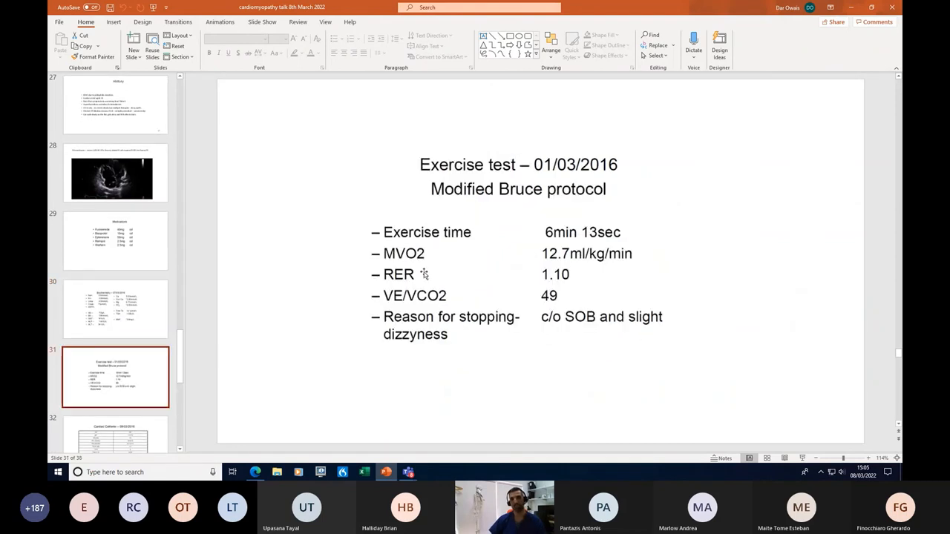
mouse_move(558, 283)
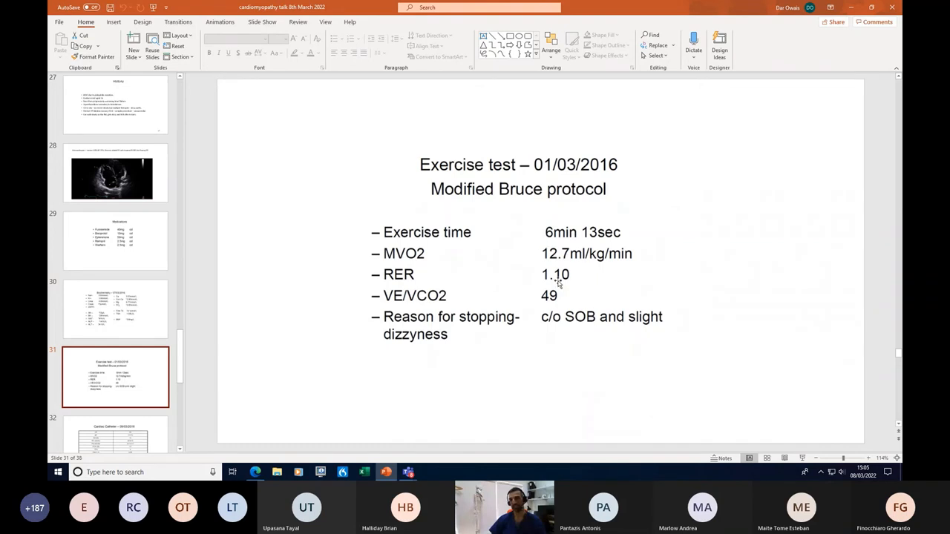
mouse_move(560, 258)
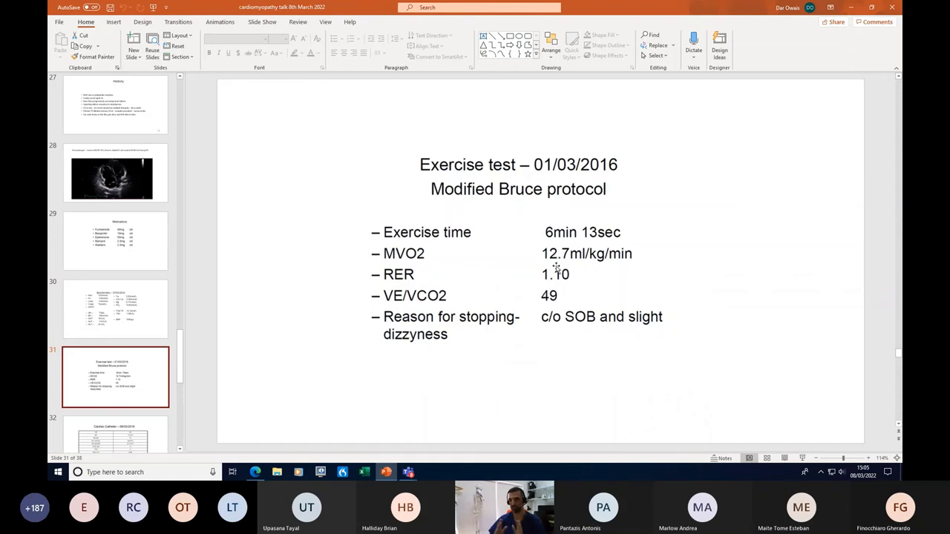
mouse_move(541, 289)
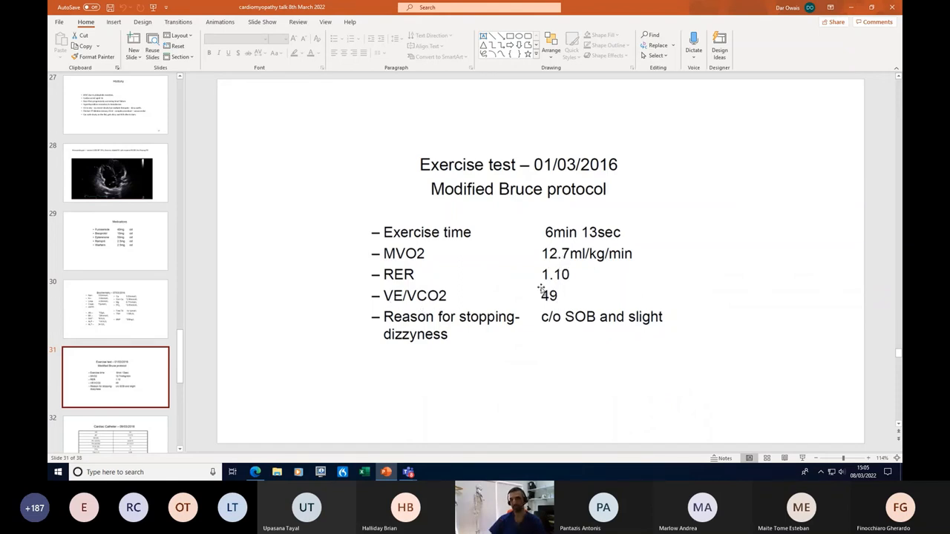
mouse_move(562, 296)
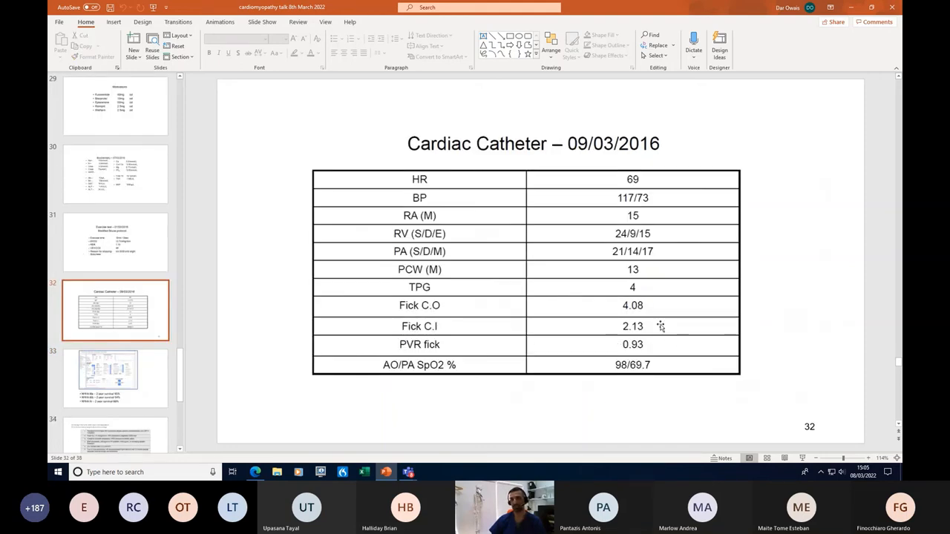
mouse_move(632, 328)
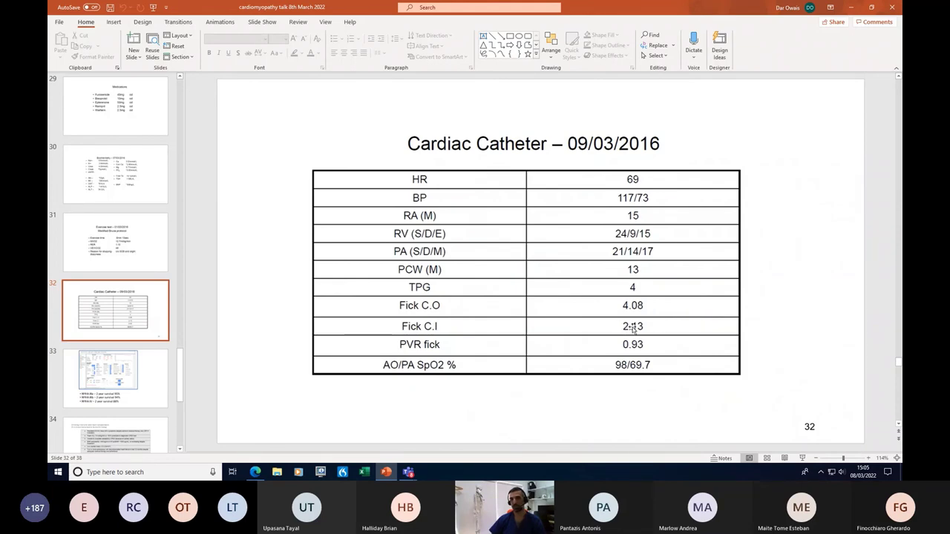
Step through the Seattle Heart Failure Model, listing criteria, pacing check and cardiomyopathy diagram slides.
click(115, 377)
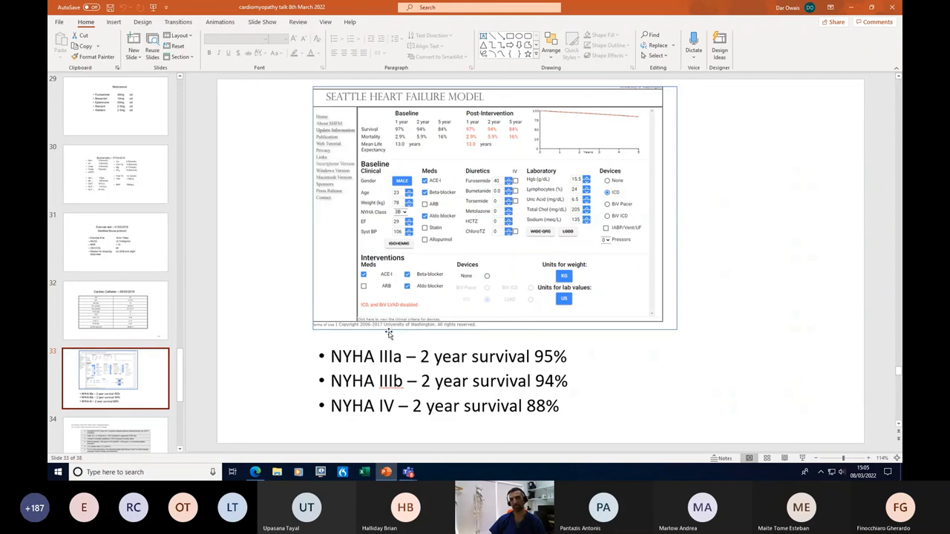
mouse_move(438, 377)
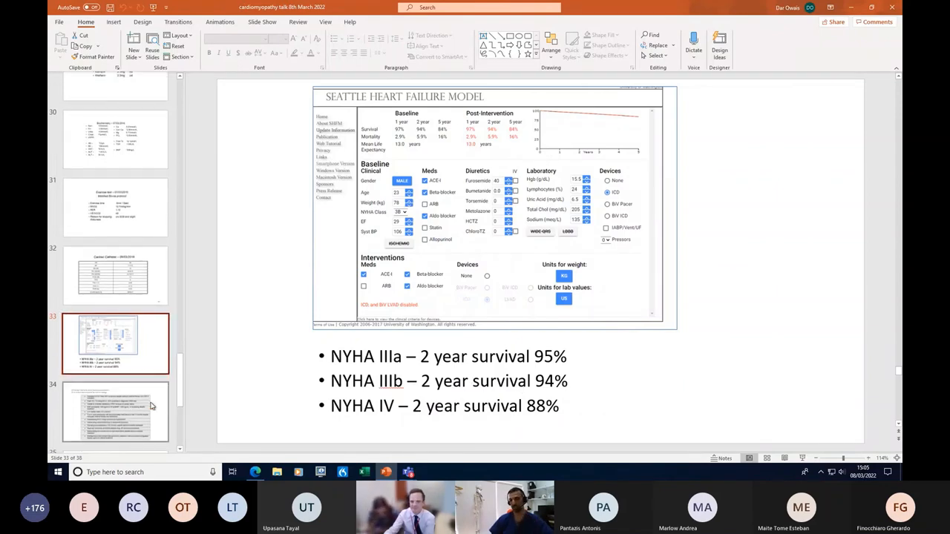
click(115, 407)
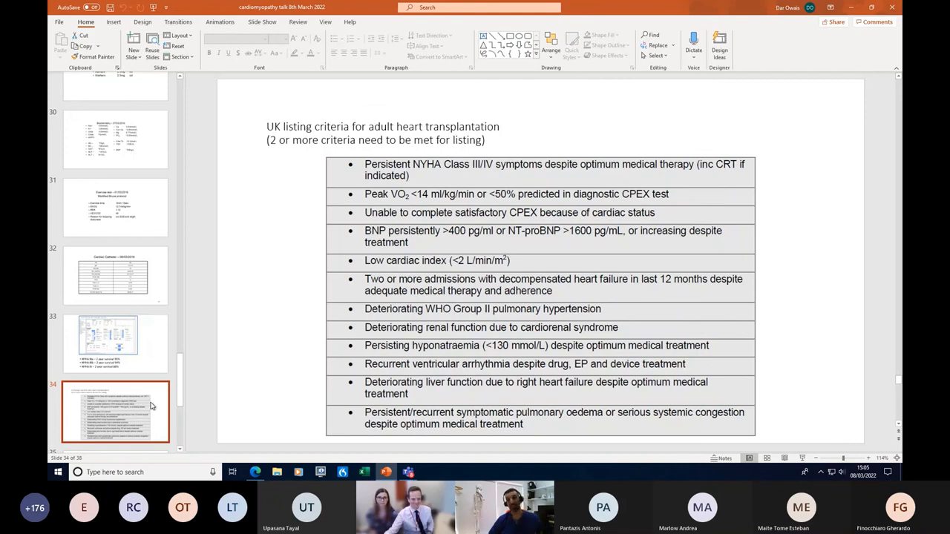
mouse_move(139, 398)
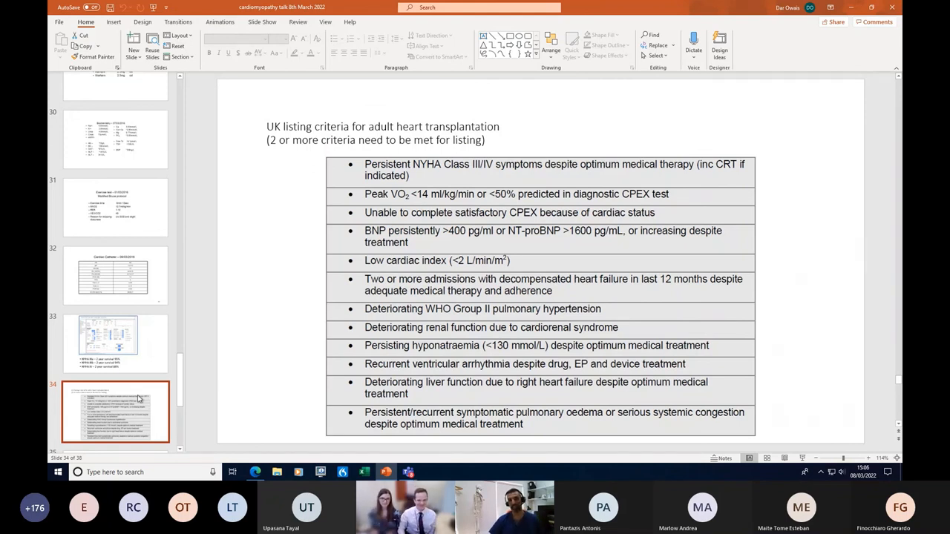
scroll(down, 3)
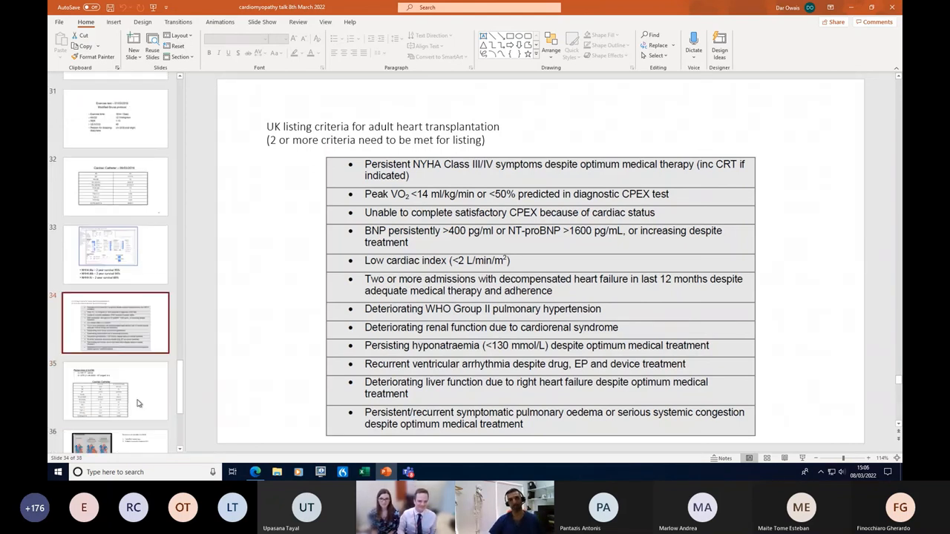
click(115, 389)
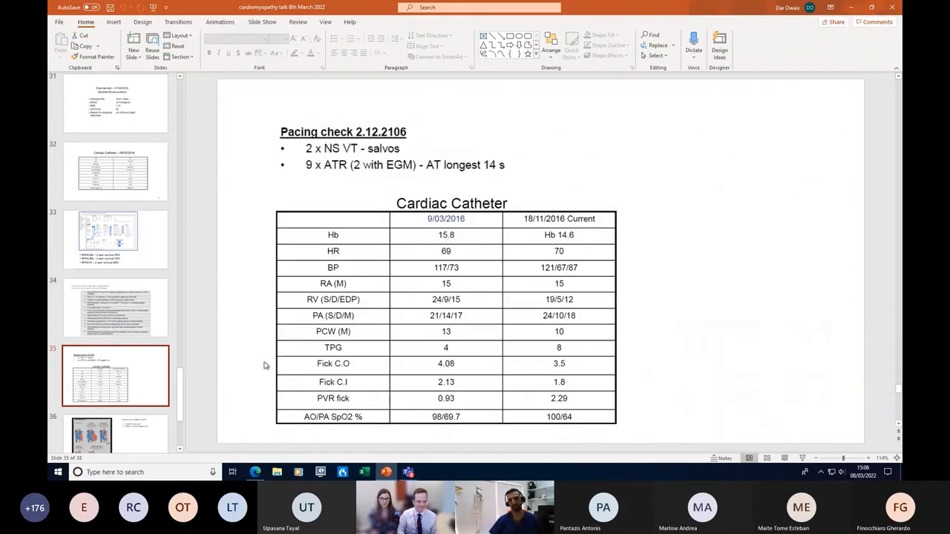
mouse_move(376, 193)
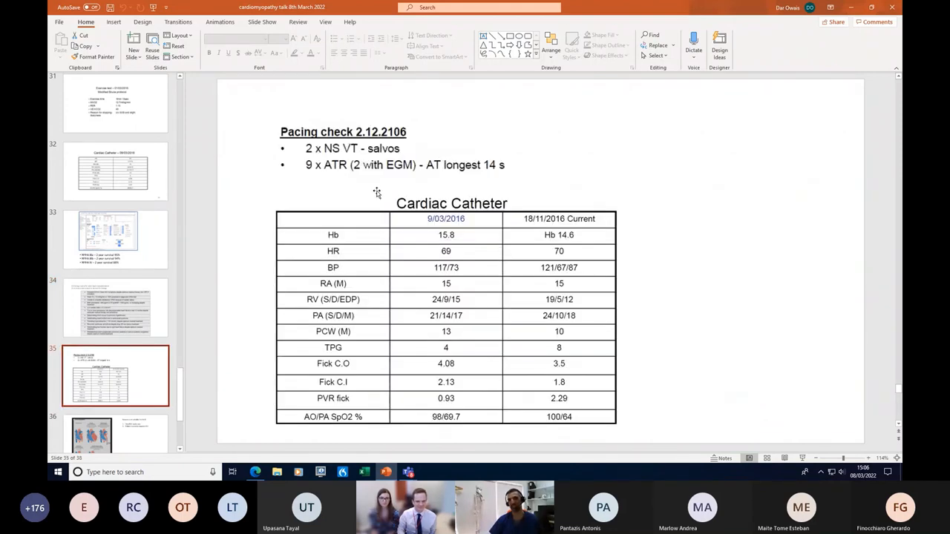
mouse_move(579, 394)
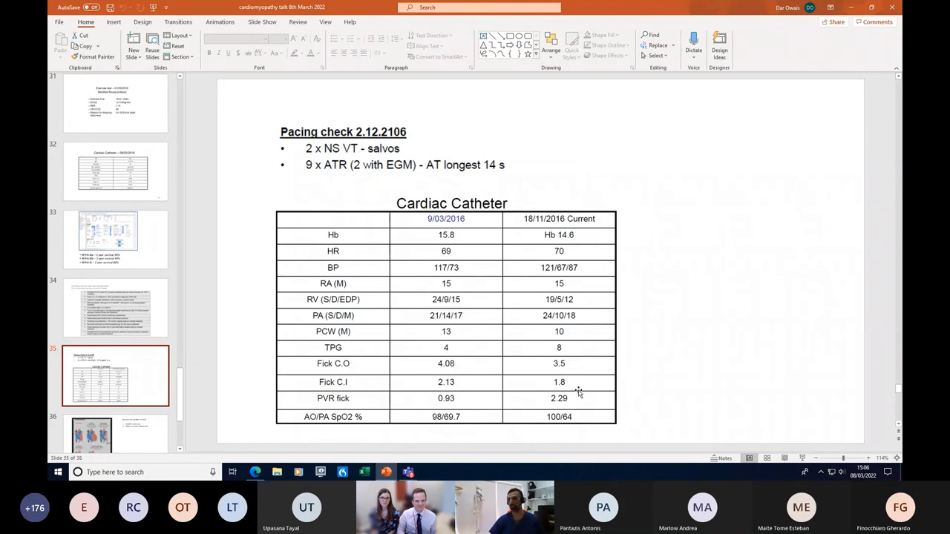
mouse_move(110, 351)
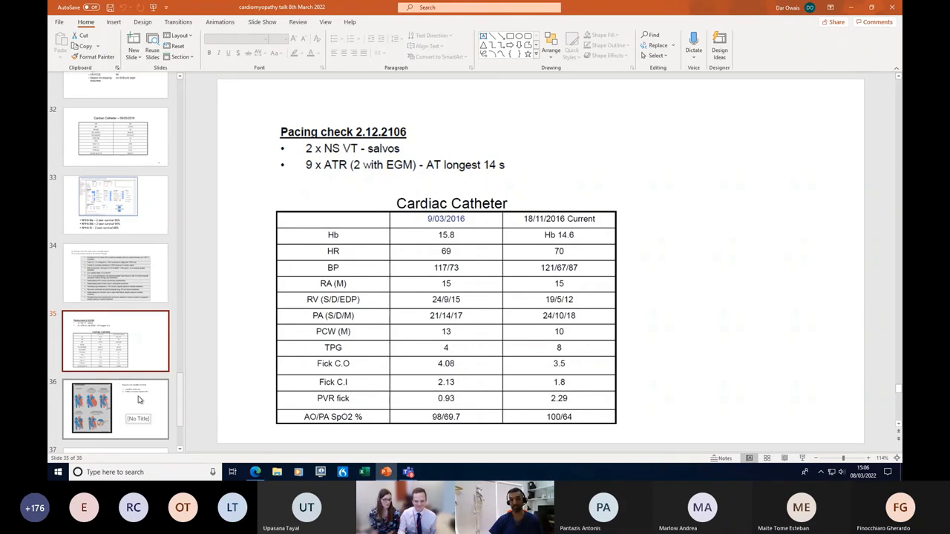
click(115, 408)
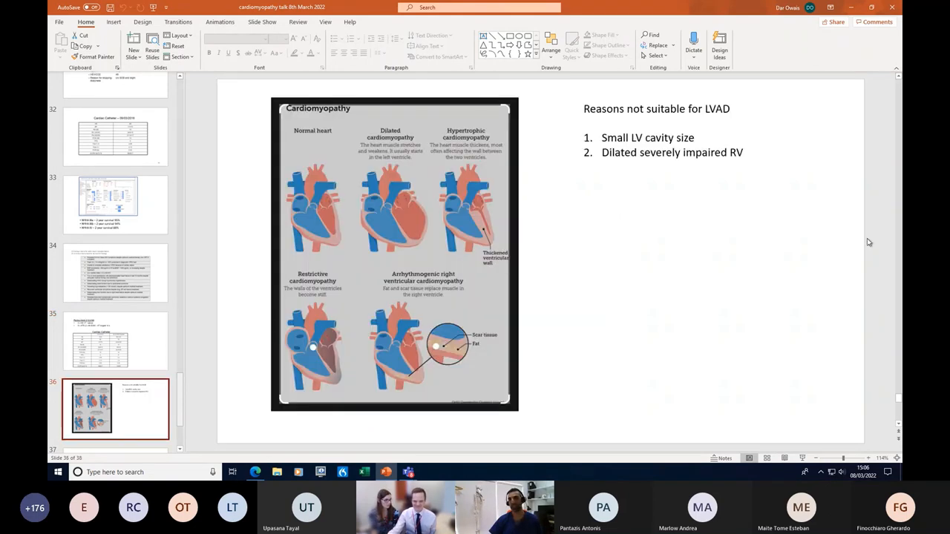
mouse_move(483, 230)
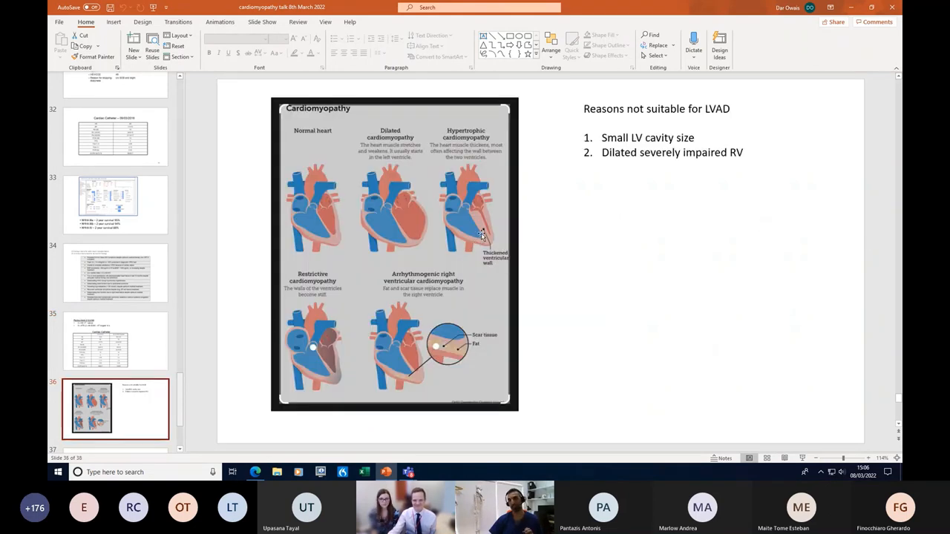